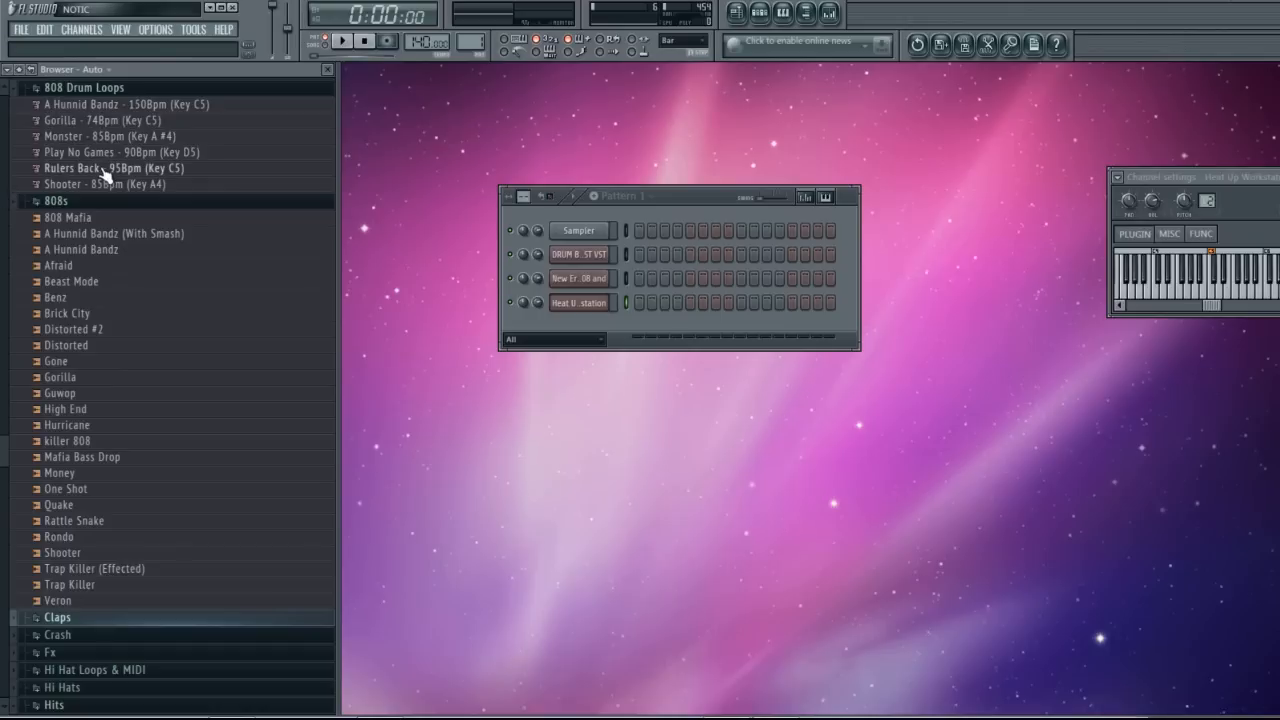
{"action": "mouse_move", "coordinate": [112, 476]}
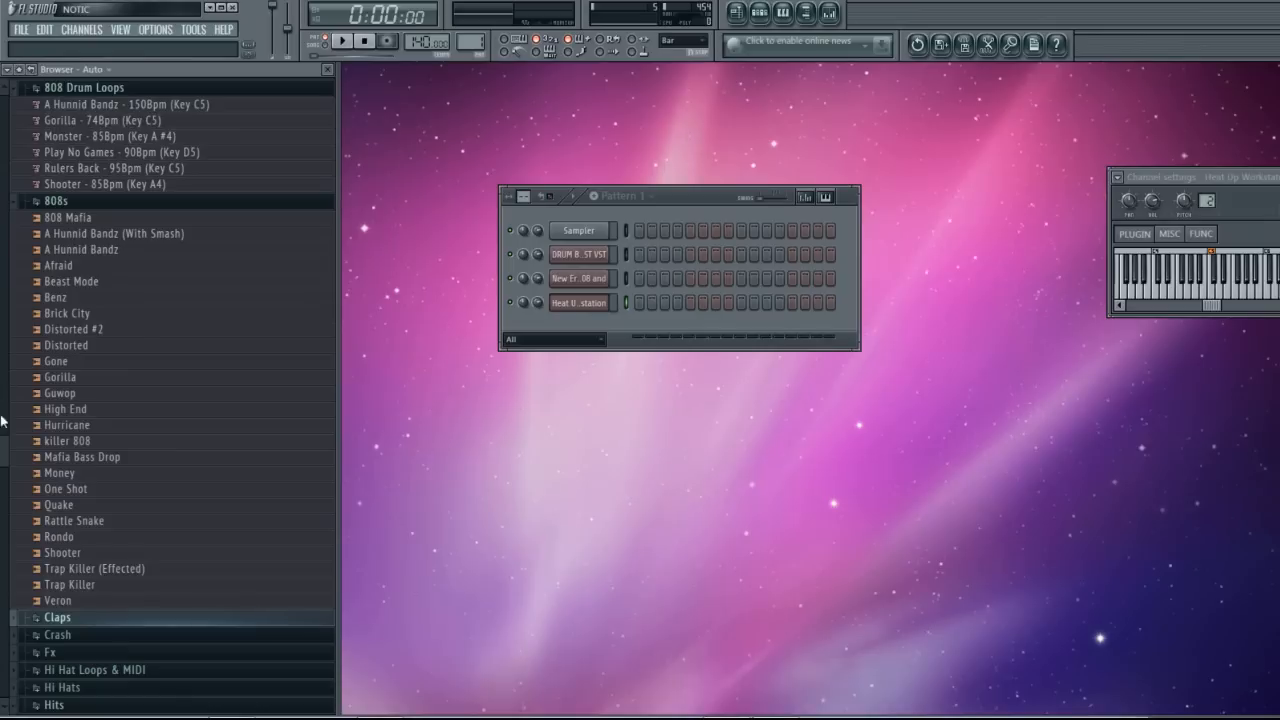
Expand the Melody Loops & MIDI folder and audition the 5000 A.D Demo loop.
{"action": "scroll", "scroll_direction": "down", "scroll_amount": 3}
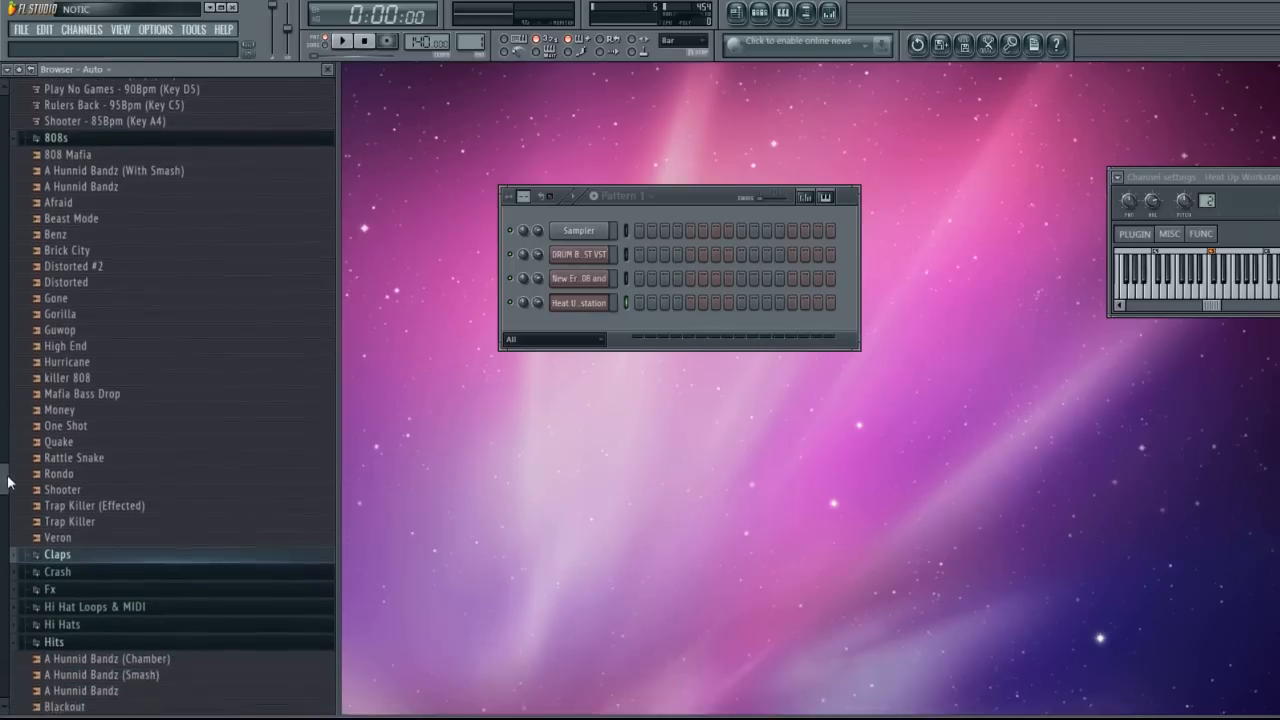
{"action": "scroll", "scroll_direction": "down", "scroll_amount": 3}
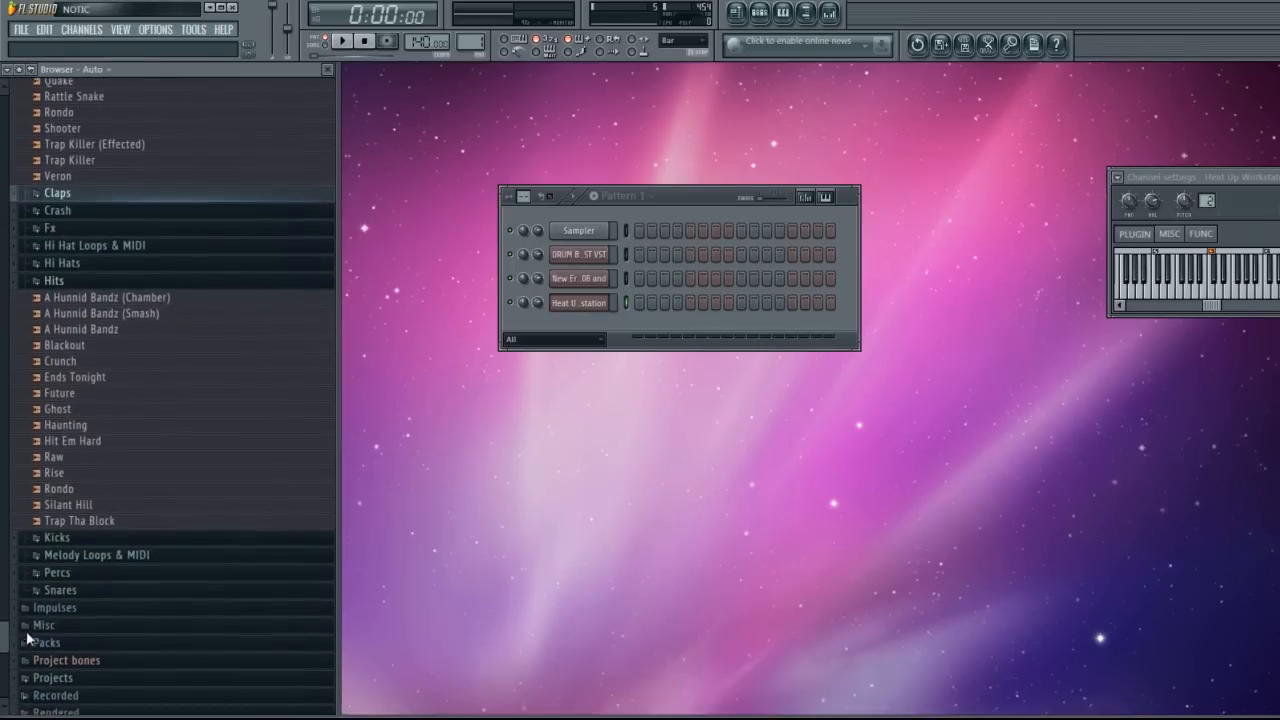
{"action": "scroll", "scroll_direction": "up", "scroll_amount": 3}
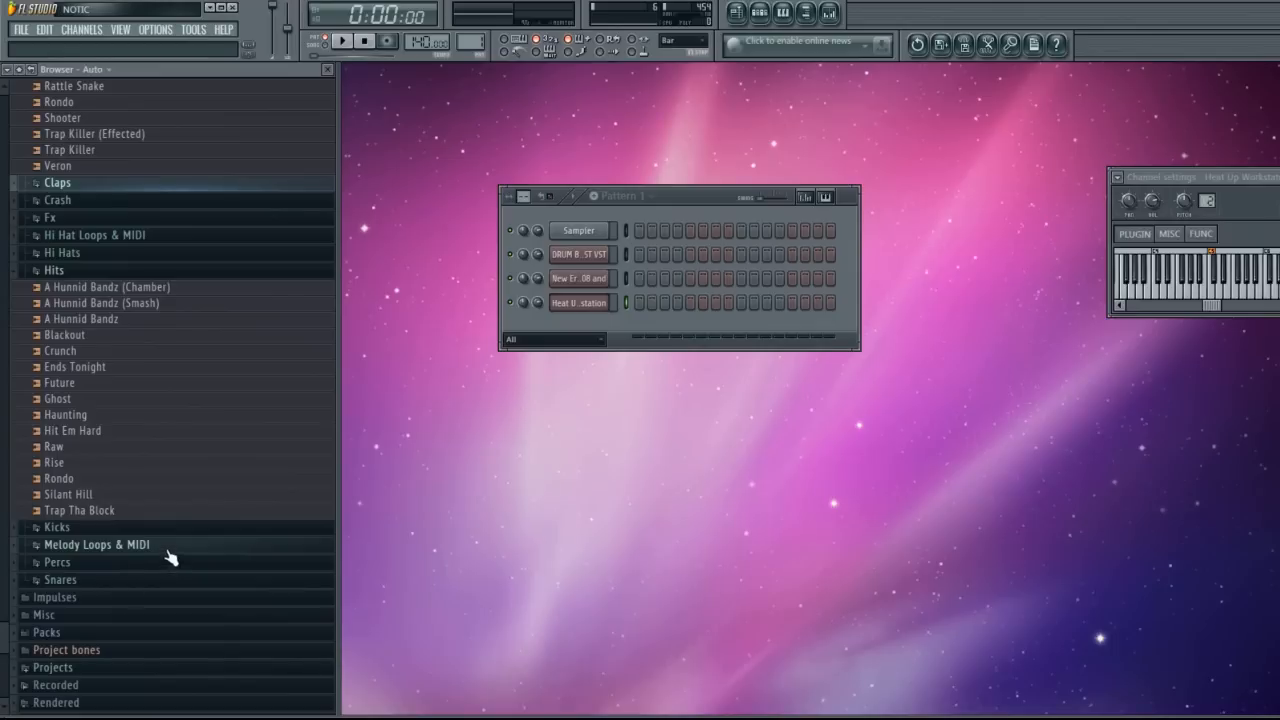
{"action": "left_click", "coordinate": [96, 544]}
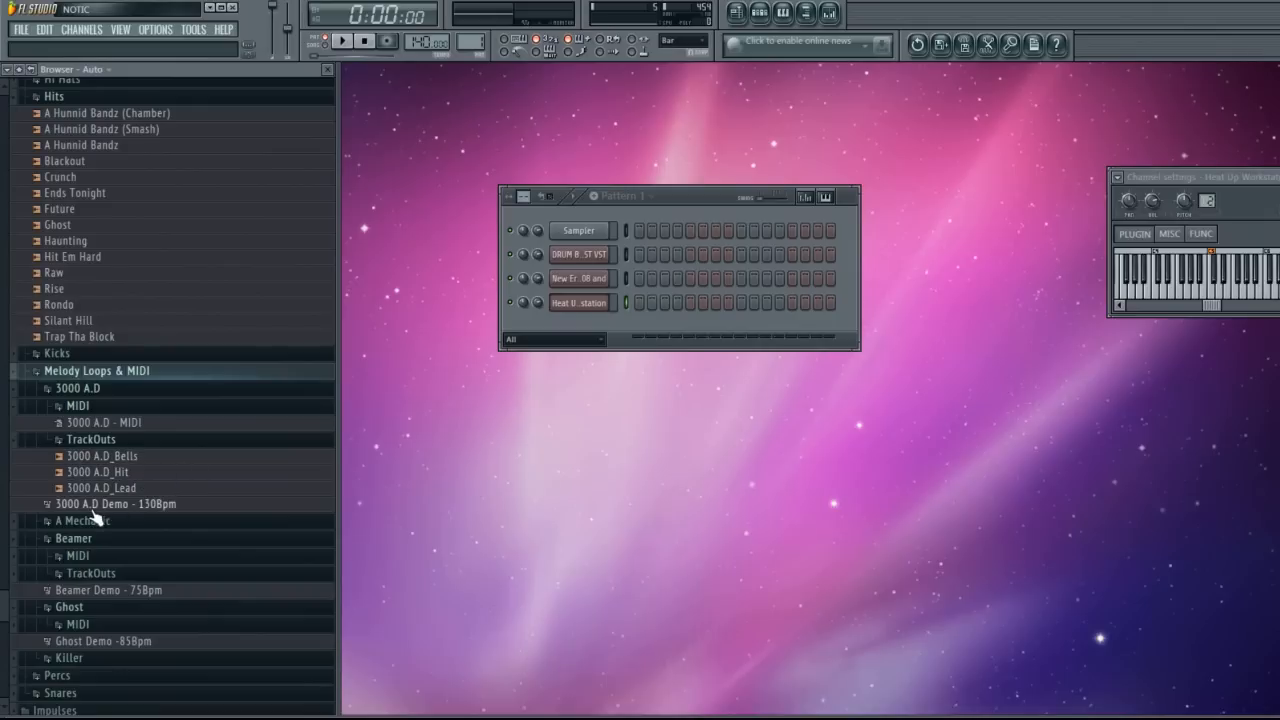
{"action": "left_click", "coordinate": [112, 504]}
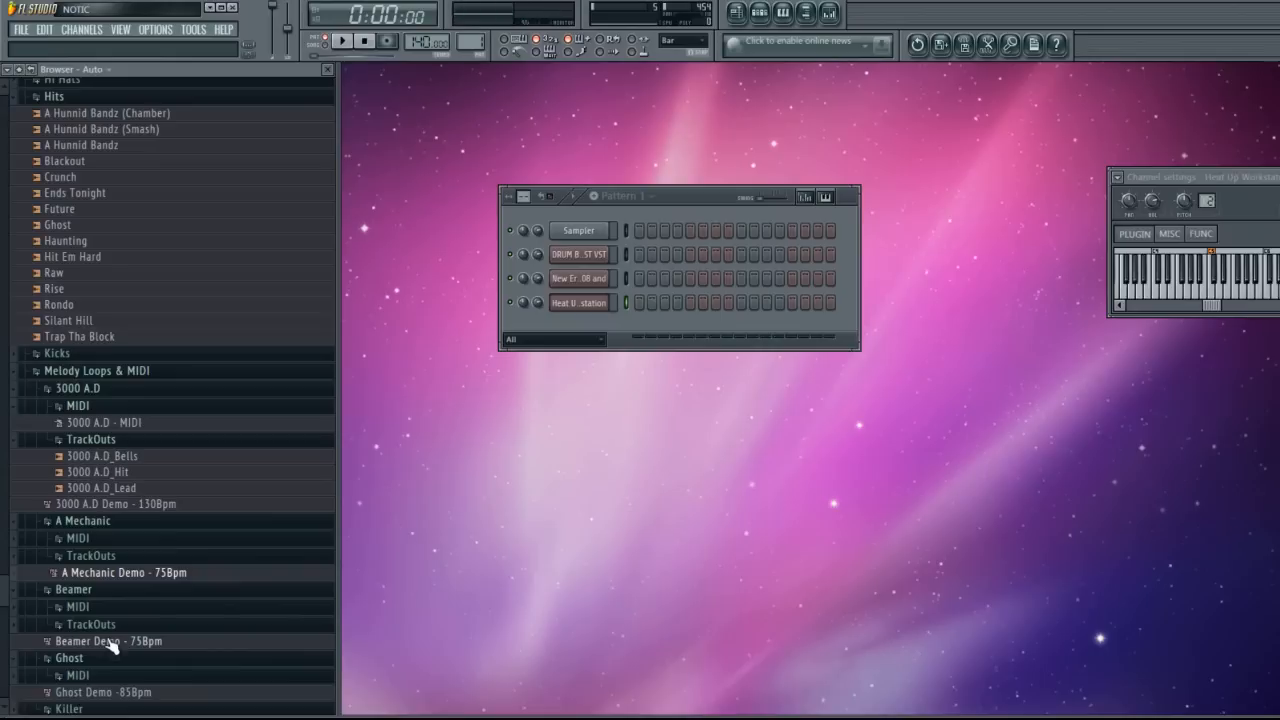
{"action": "scroll", "scroll_direction": "down", "scroll_amount": 3}
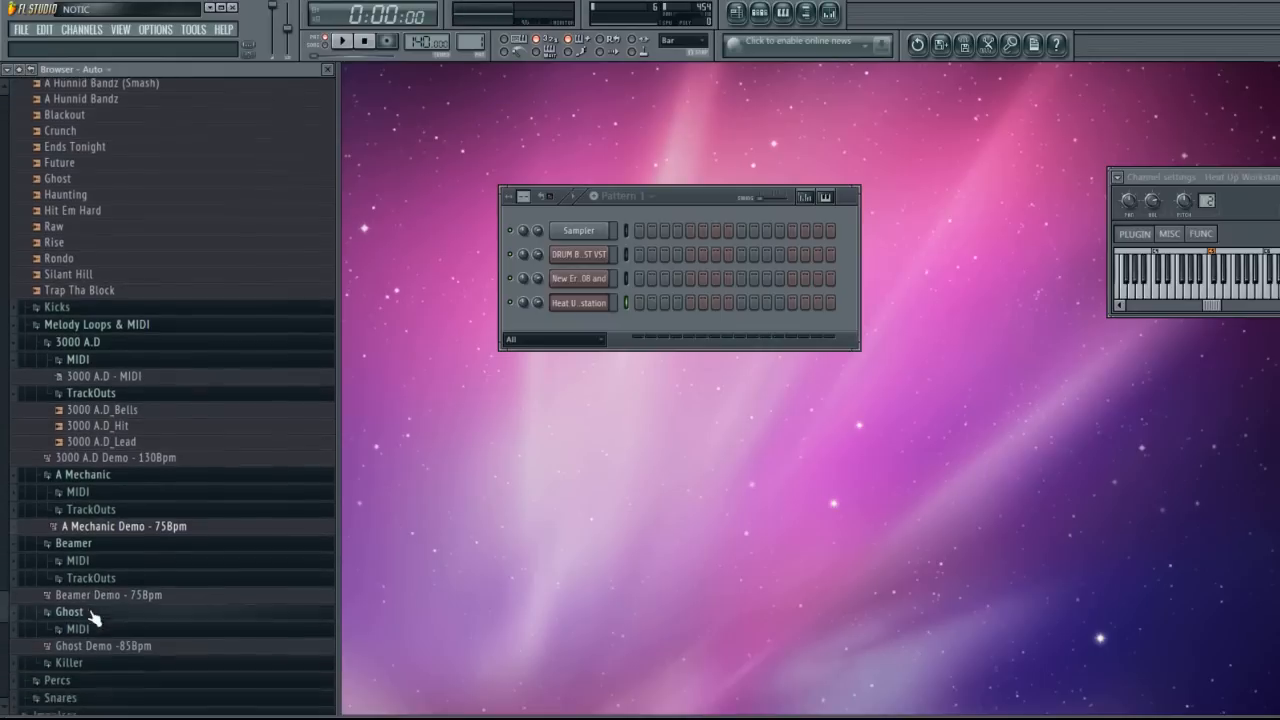
{"action": "scroll", "scroll_direction": "down", "scroll_amount": 3}
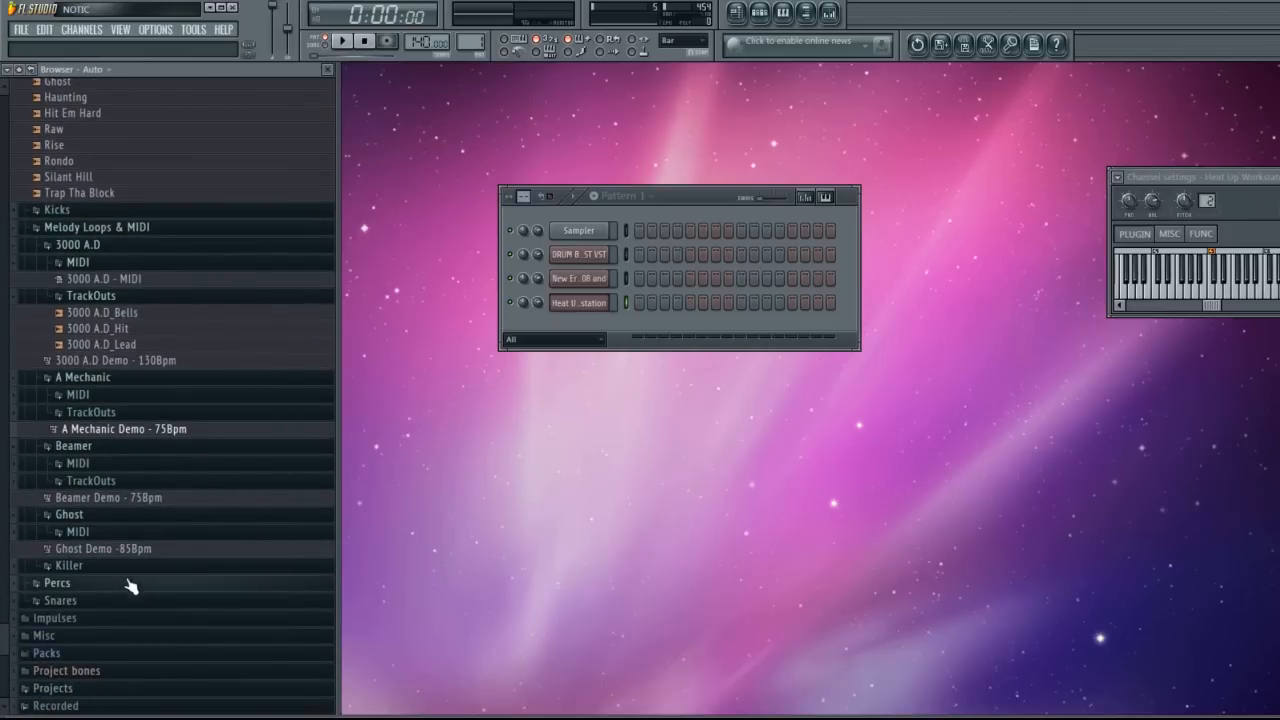
{"action": "scroll", "scroll_direction": "up", "scroll_amount": 3}
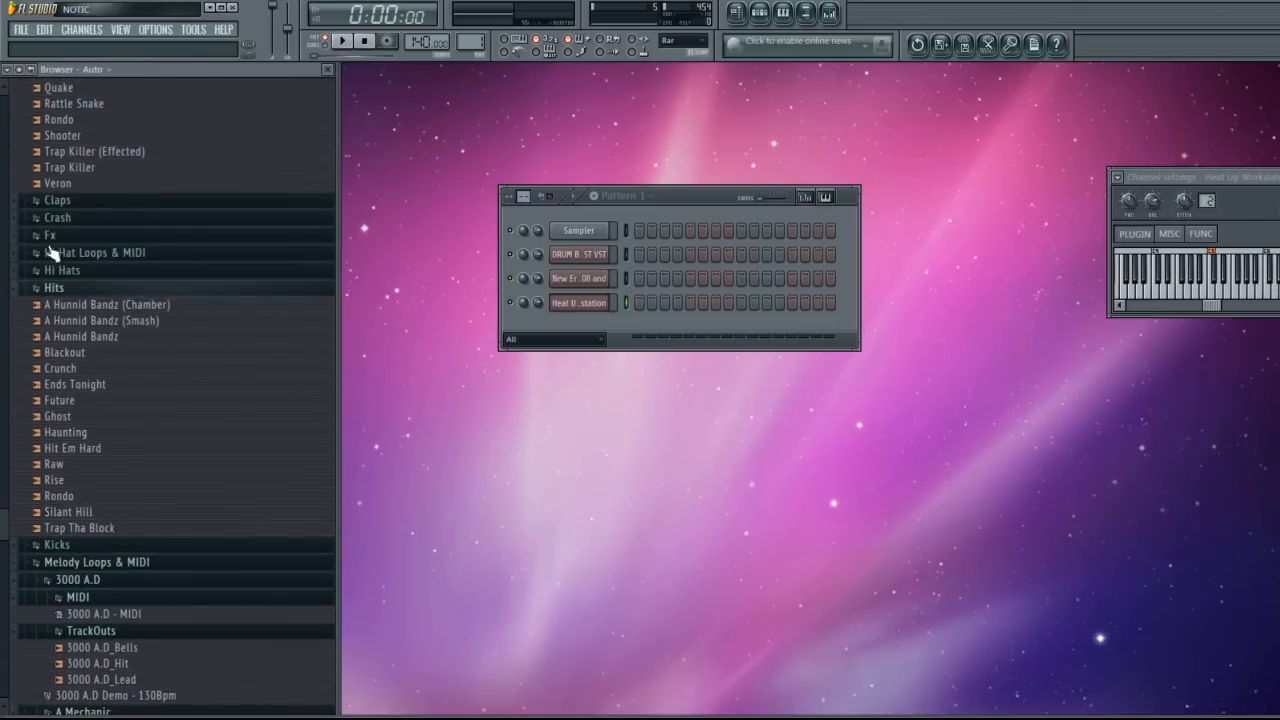
Expand Hi Hat Loops & MIDI and Hi Hats, load the Money hi-hat as a channel and play the pattern.
{"action": "left_click", "coordinate": [96, 252]}
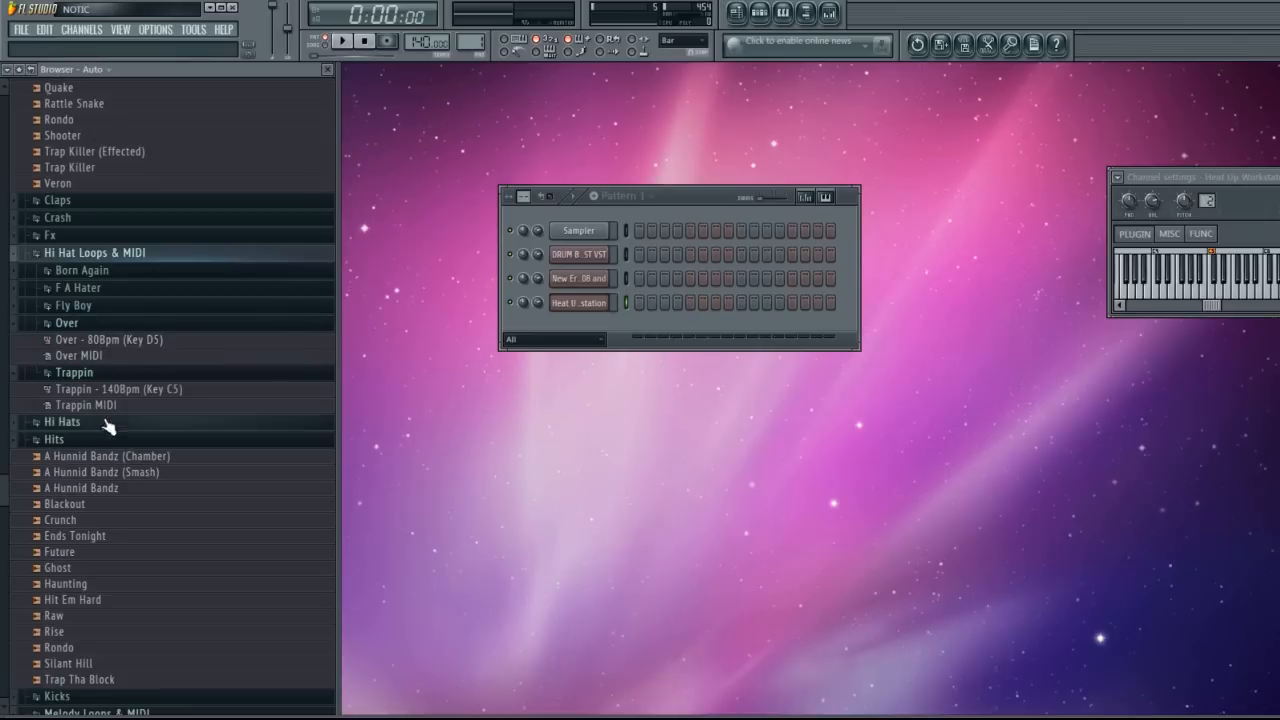
{"action": "left_click", "coordinate": [62, 420]}
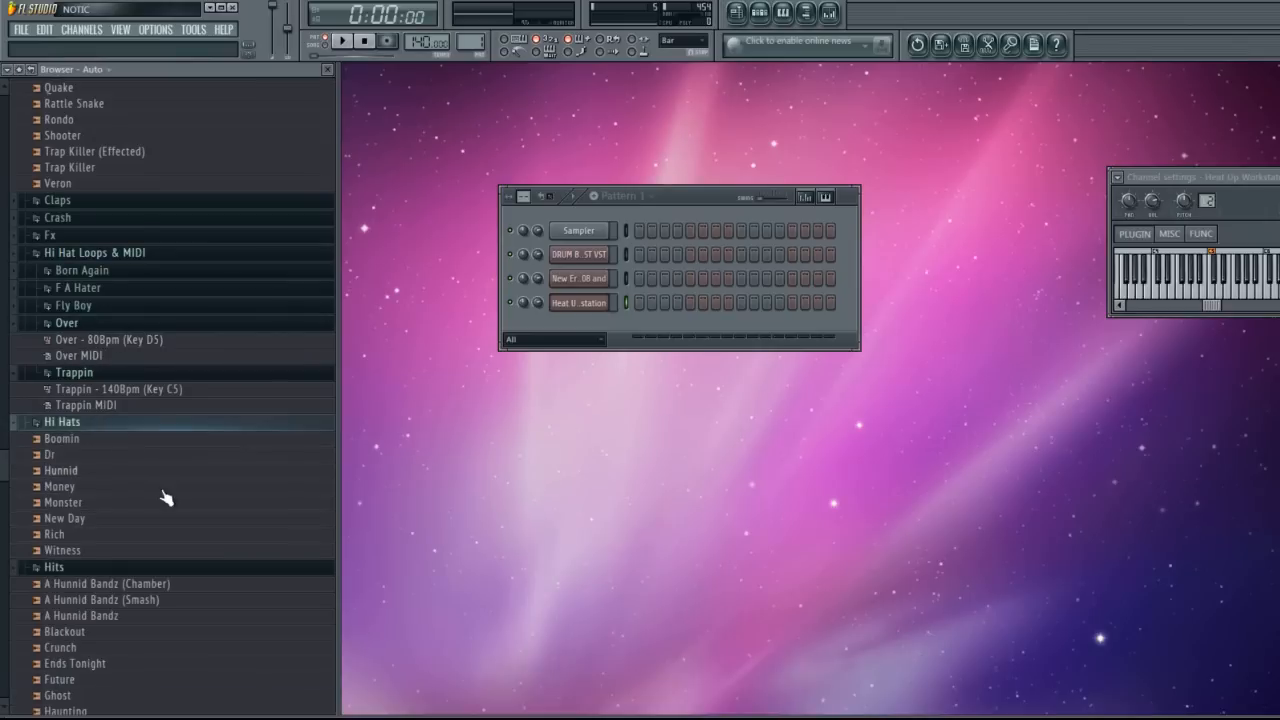
{"action": "left_click_drag", "start_coordinate": [62, 486], "coordinate": [560, 340]}
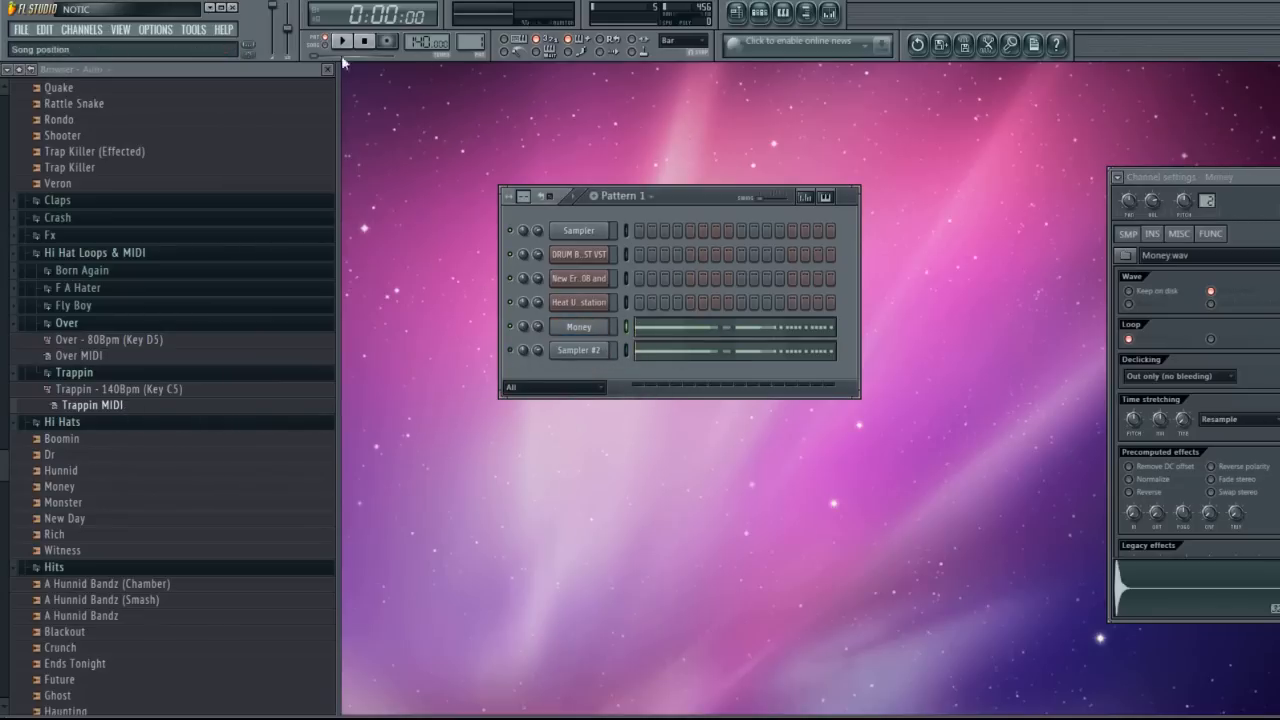
{"action": "left_click", "coordinate": [344, 40]}
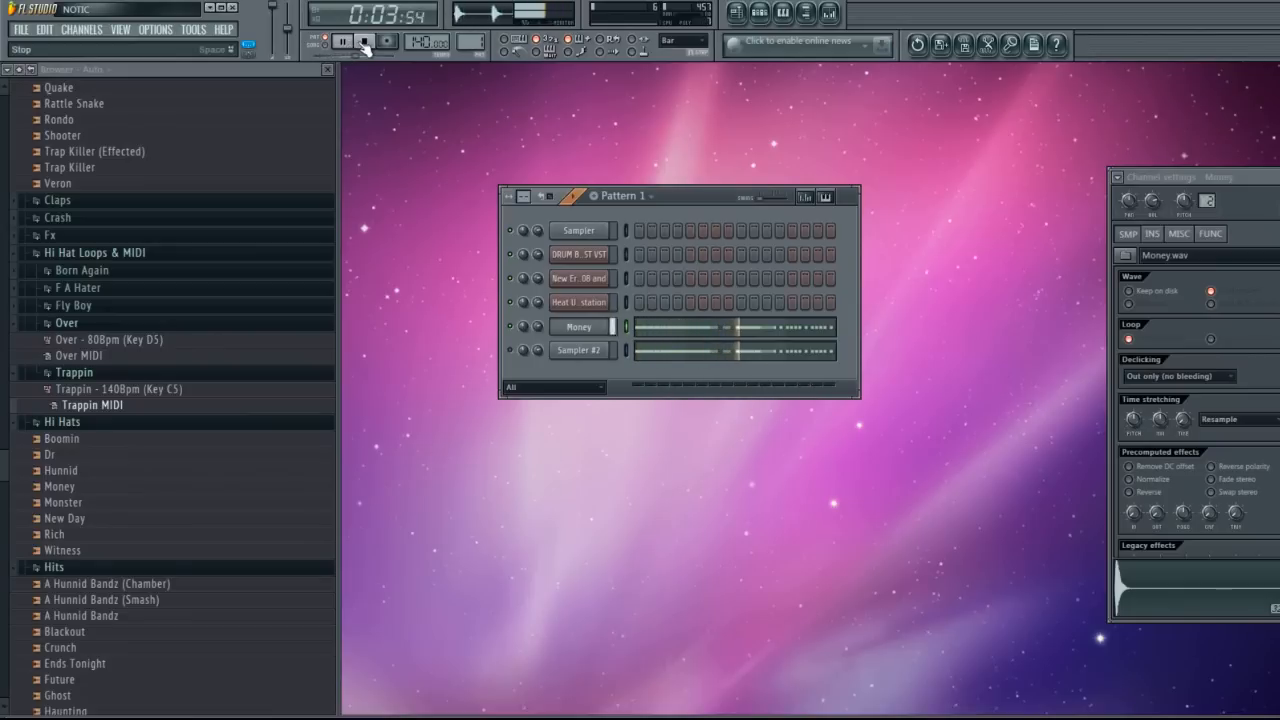
{"action": "left_click", "coordinate": [364, 40]}
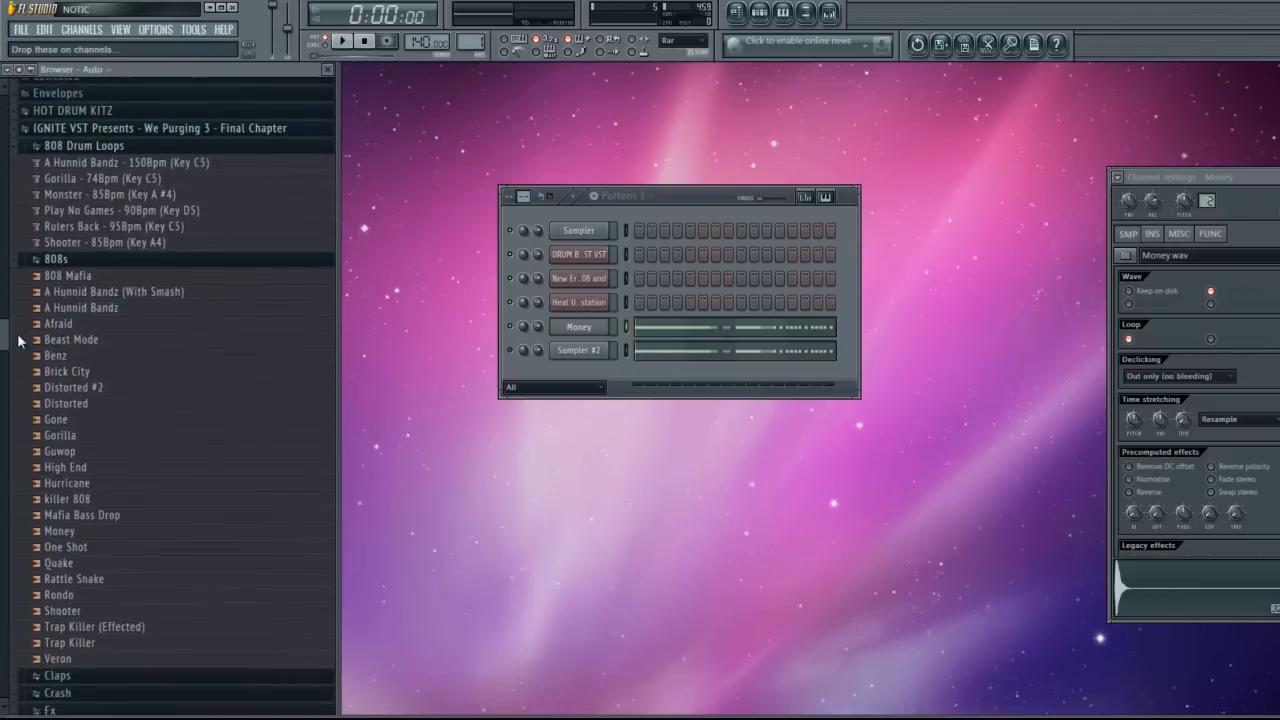
{"action": "scroll", "scroll_direction": "down", "scroll_amount": 3}
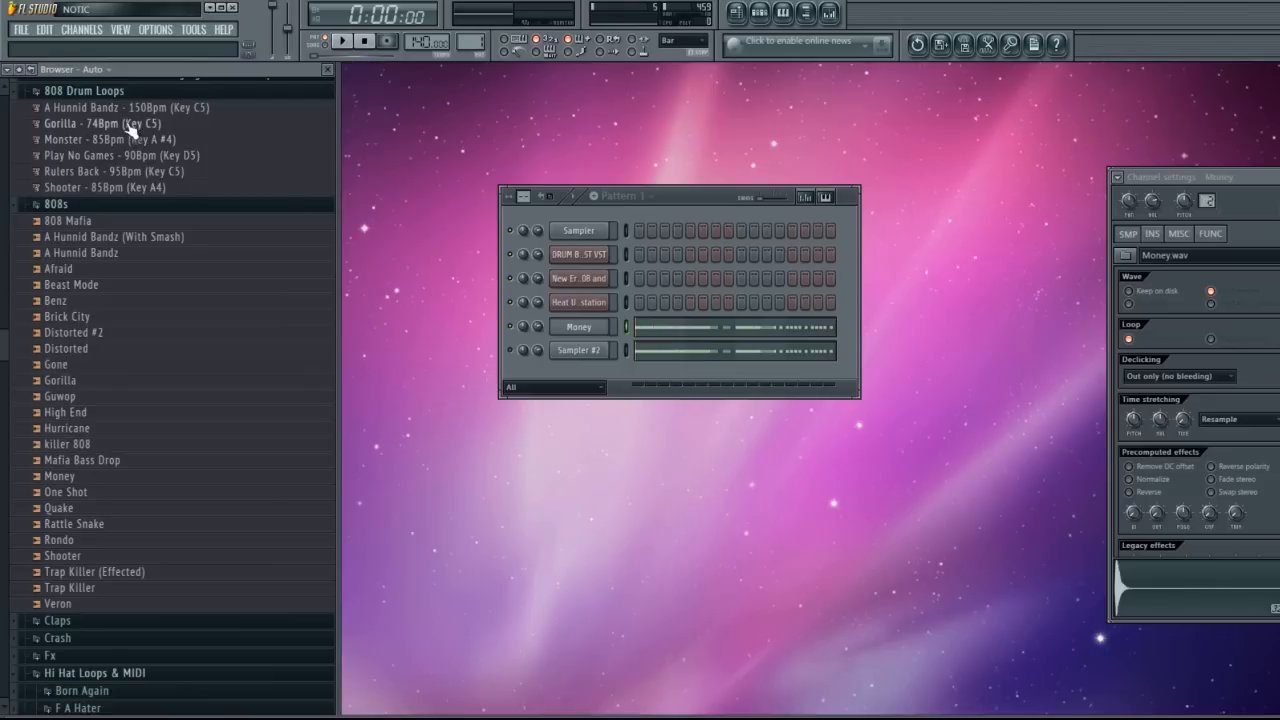
{"action": "left_click", "coordinate": [124, 108]}
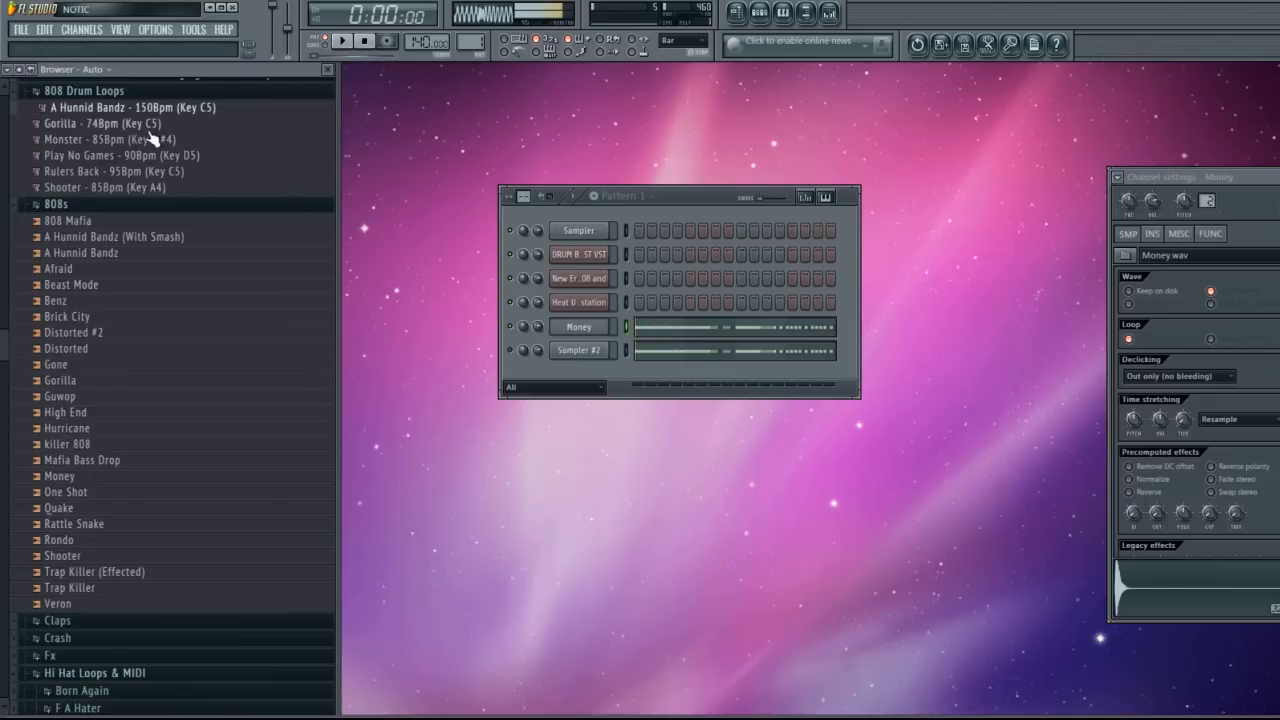
{"action": "mouse_move", "coordinate": [100, 136]}
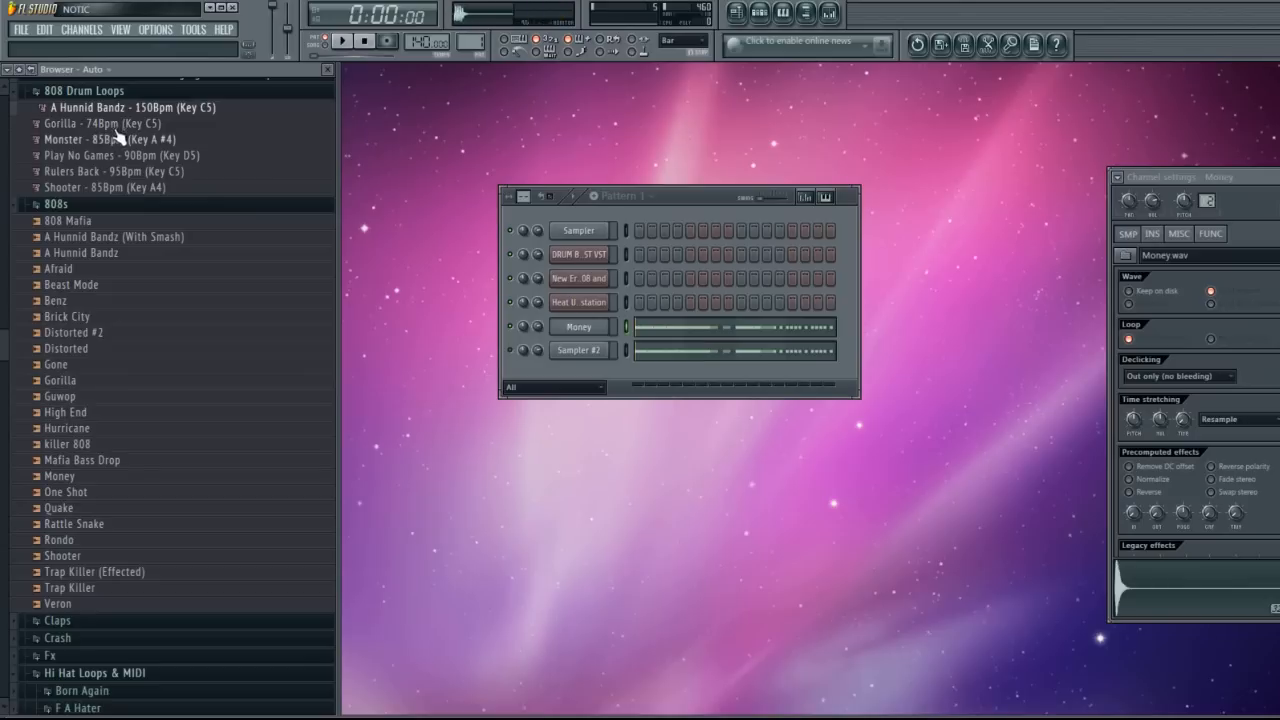
{"action": "left_click", "coordinate": [104, 124]}
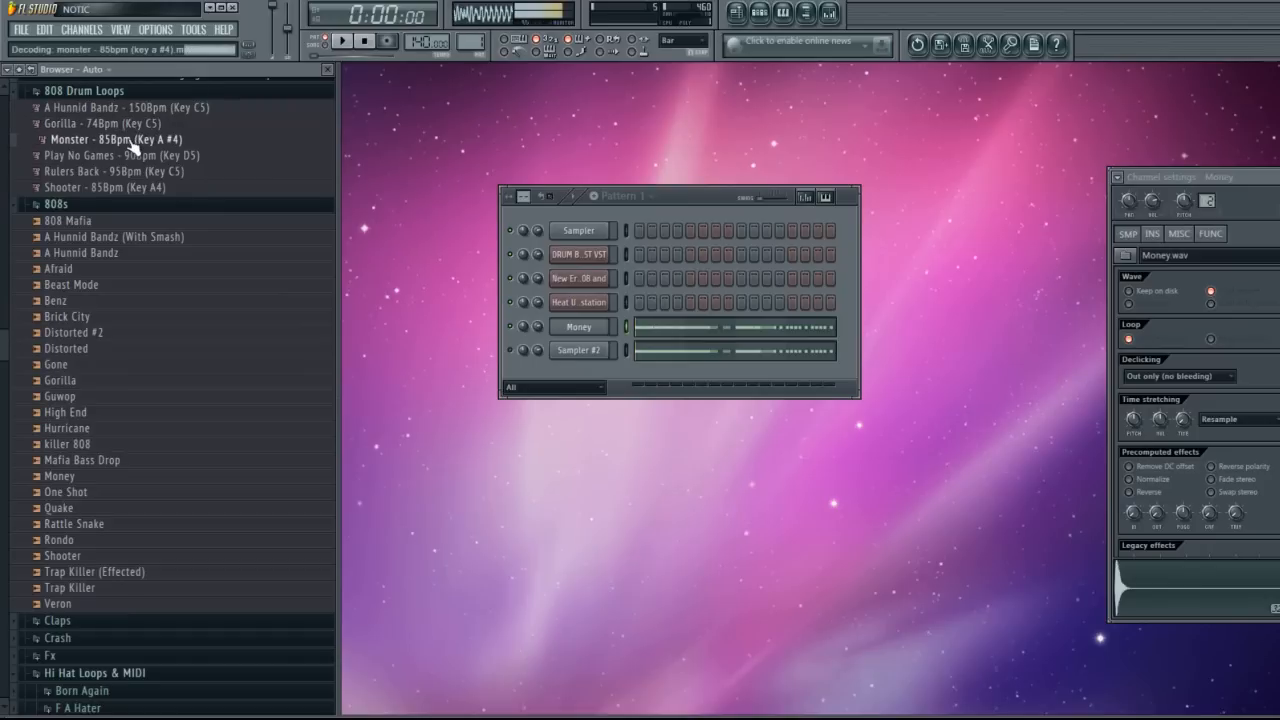
{"action": "mouse_move", "coordinate": [130, 172]}
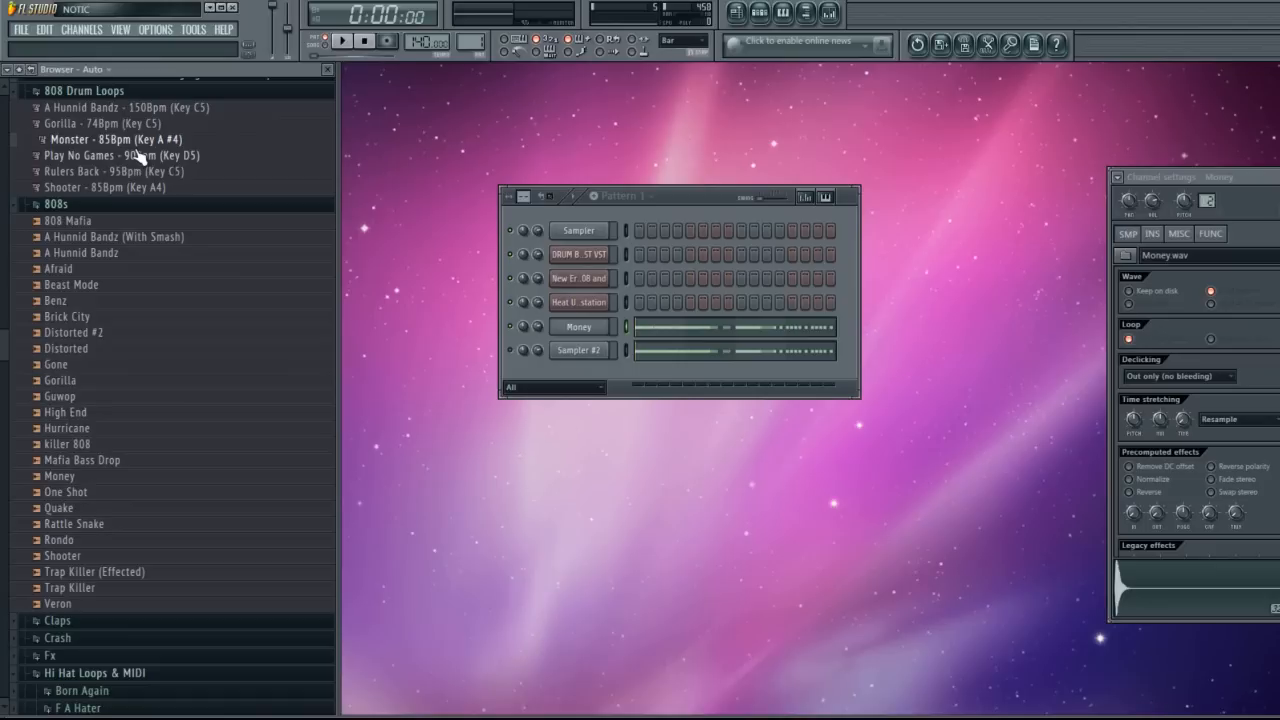
{"action": "mouse_move", "coordinate": [84, 292]}
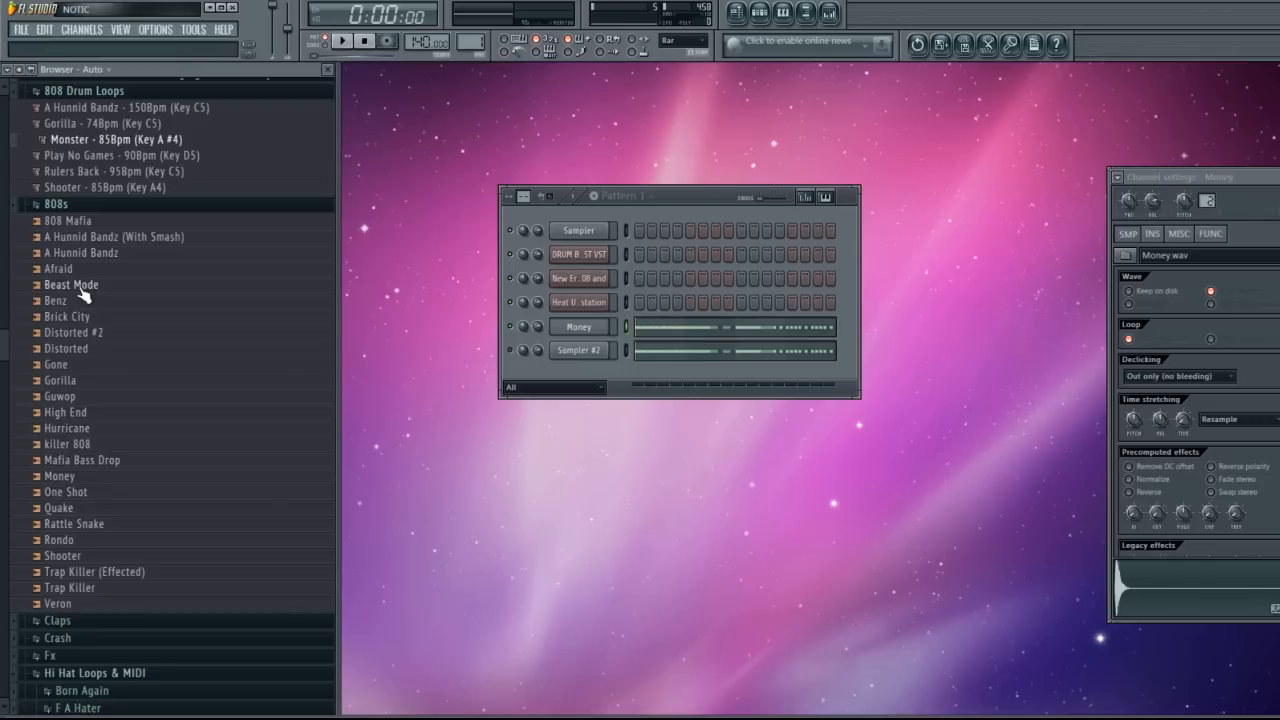
Load the Benz 808 as a channel and audition A Hunnid Bandz, Mafia Bass Drop and other 808s.
{"action": "left_click_drag", "start_coordinate": [62, 300], "coordinate": [560, 370]}
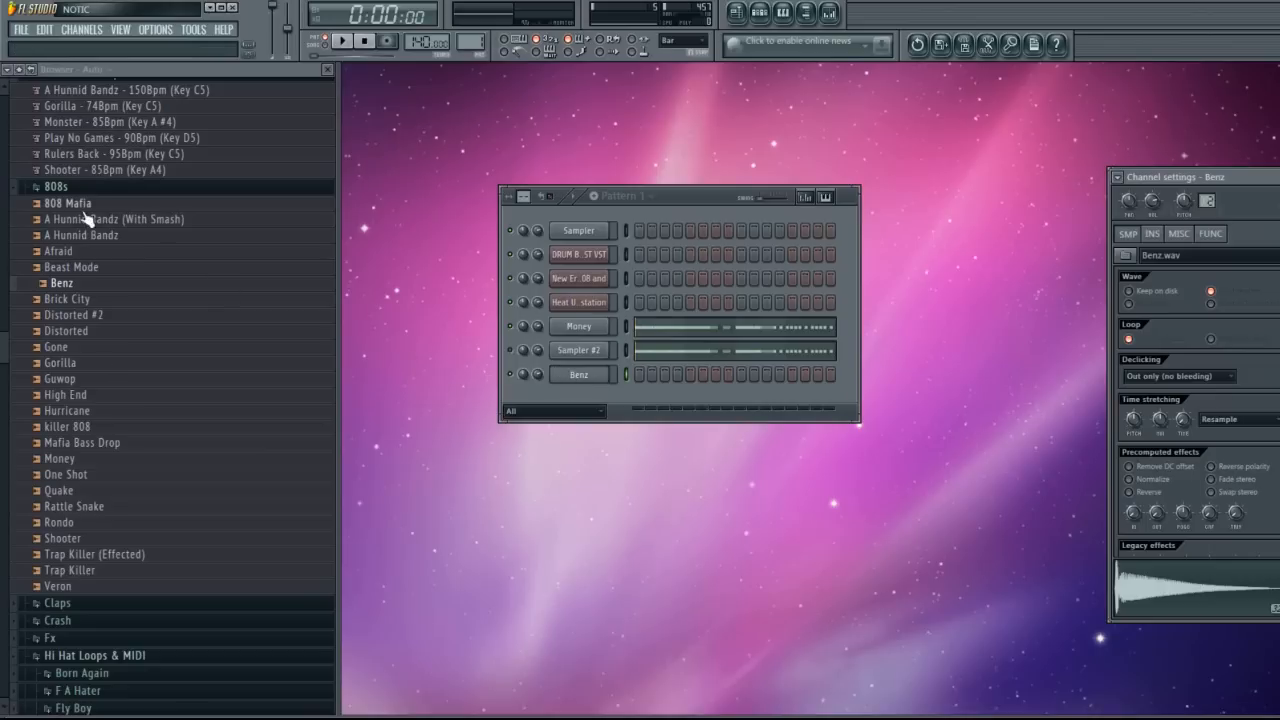
{"action": "left_click", "coordinate": [70, 204]}
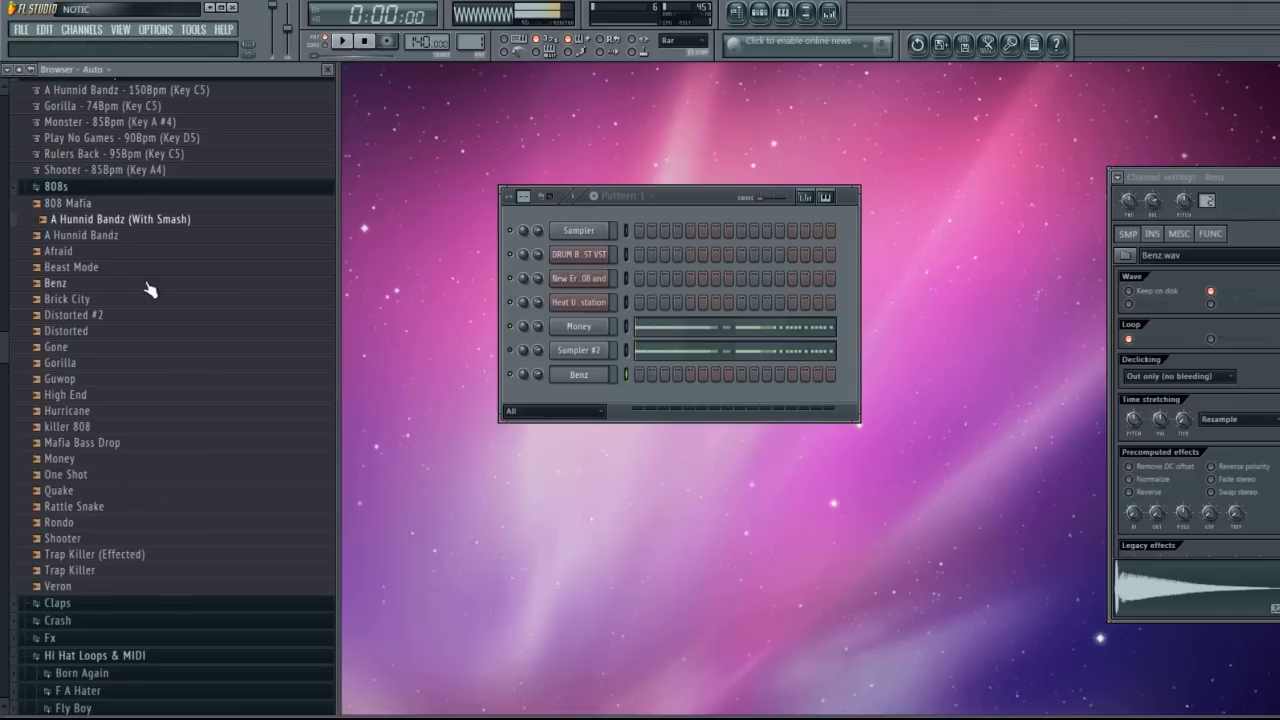
{"action": "mouse_move", "coordinate": [140, 272]}
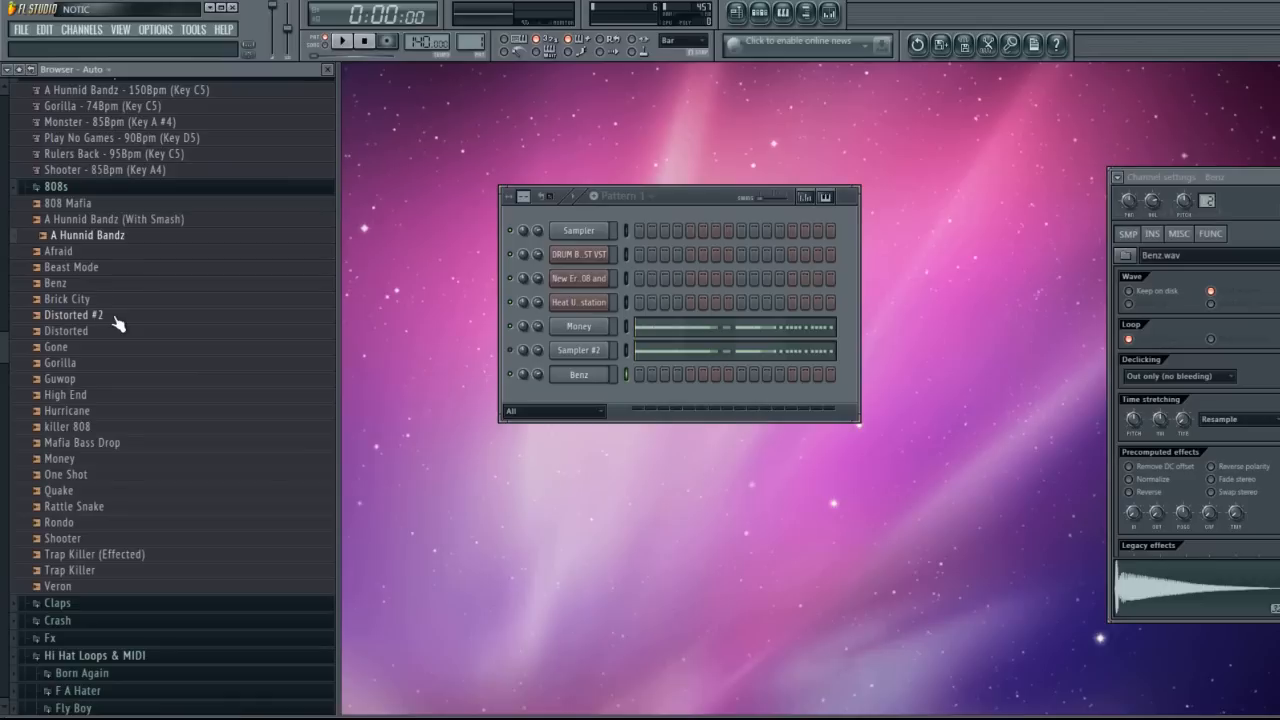
{"action": "mouse_move", "coordinate": [110, 344]}
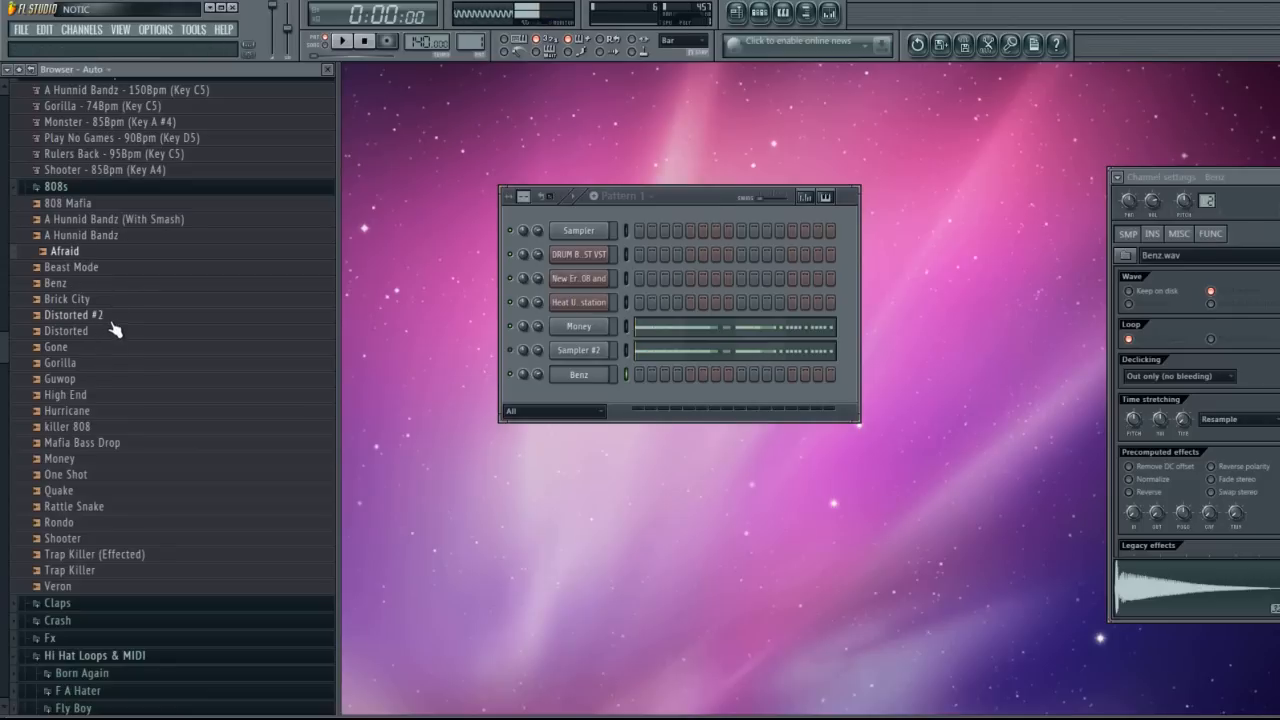
{"action": "left_click", "coordinate": [72, 314]}
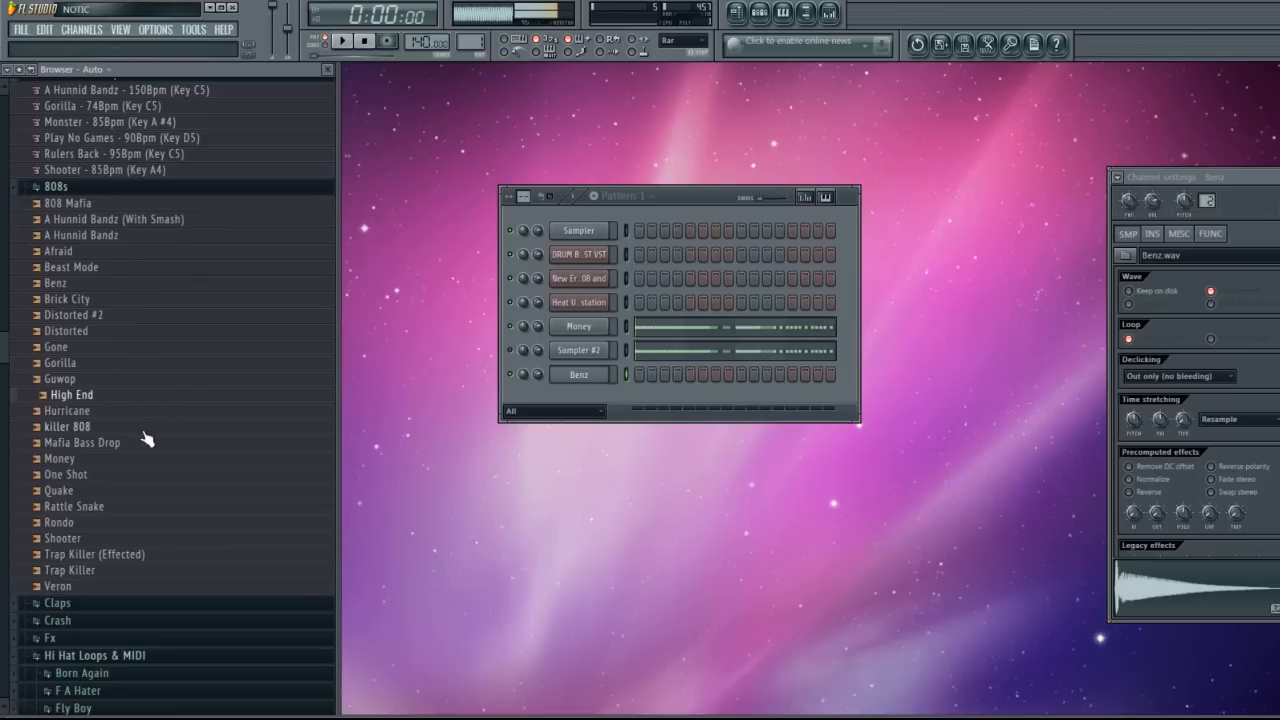
{"action": "left_click", "coordinate": [88, 442]}
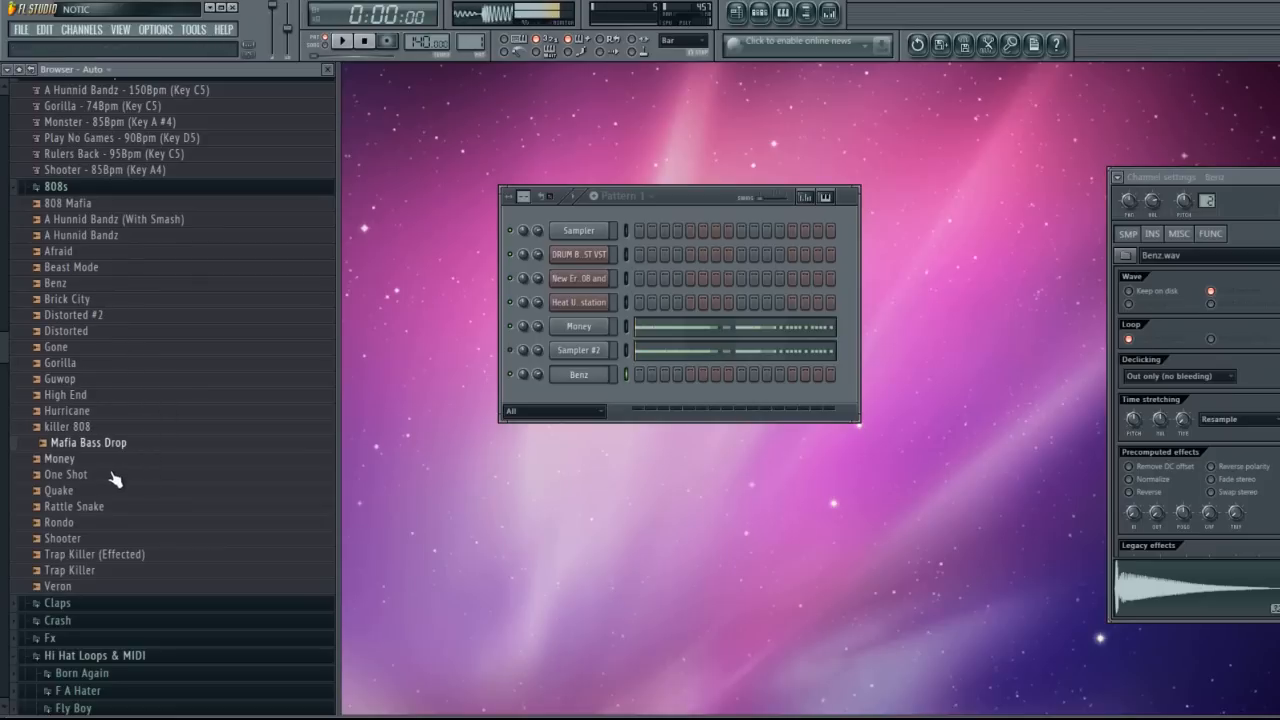
{"action": "left_click", "coordinate": [74, 506]}
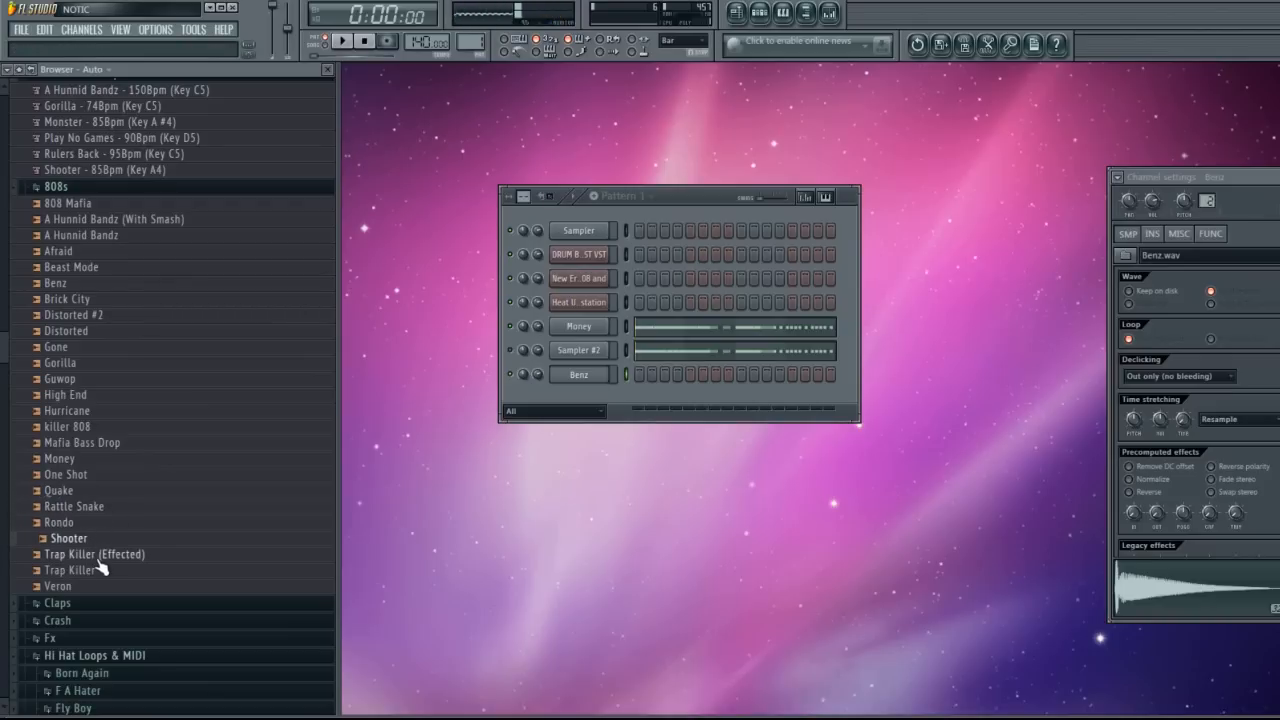
Audition Trap Killer, expand Claps to audition Chamber, Clack, Cocaine and Ride, then expand Crash.
{"action": "left_click", "coordinate": [96, 554]}
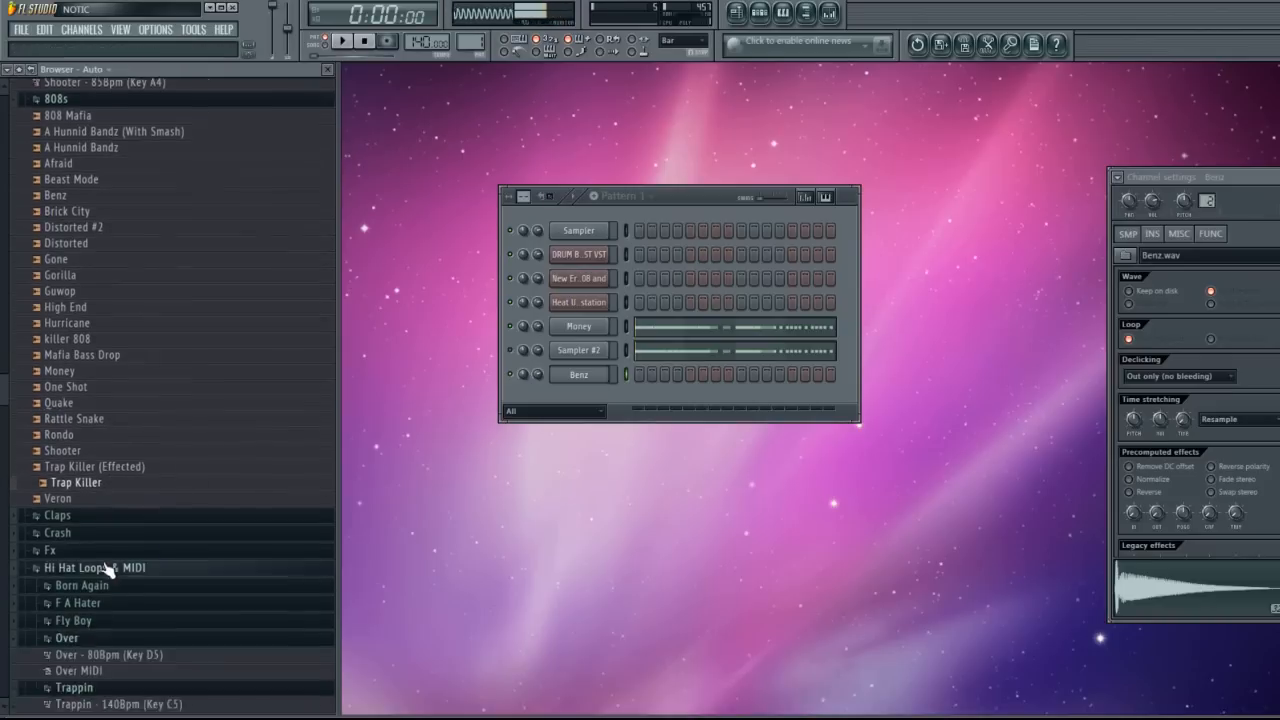
{"action": "scroll", "scroll_direction": "down", "scroll_amount": 3}
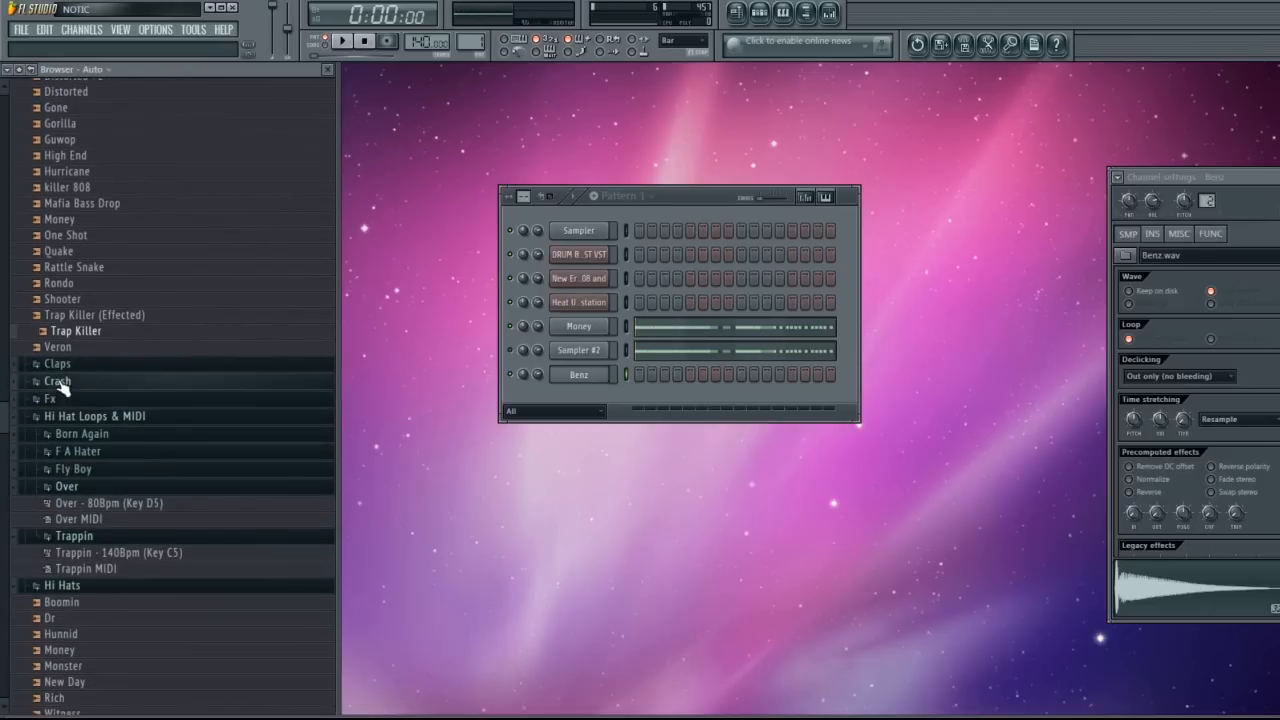
{"action": "left_click", "coordinate": [56, 364]}
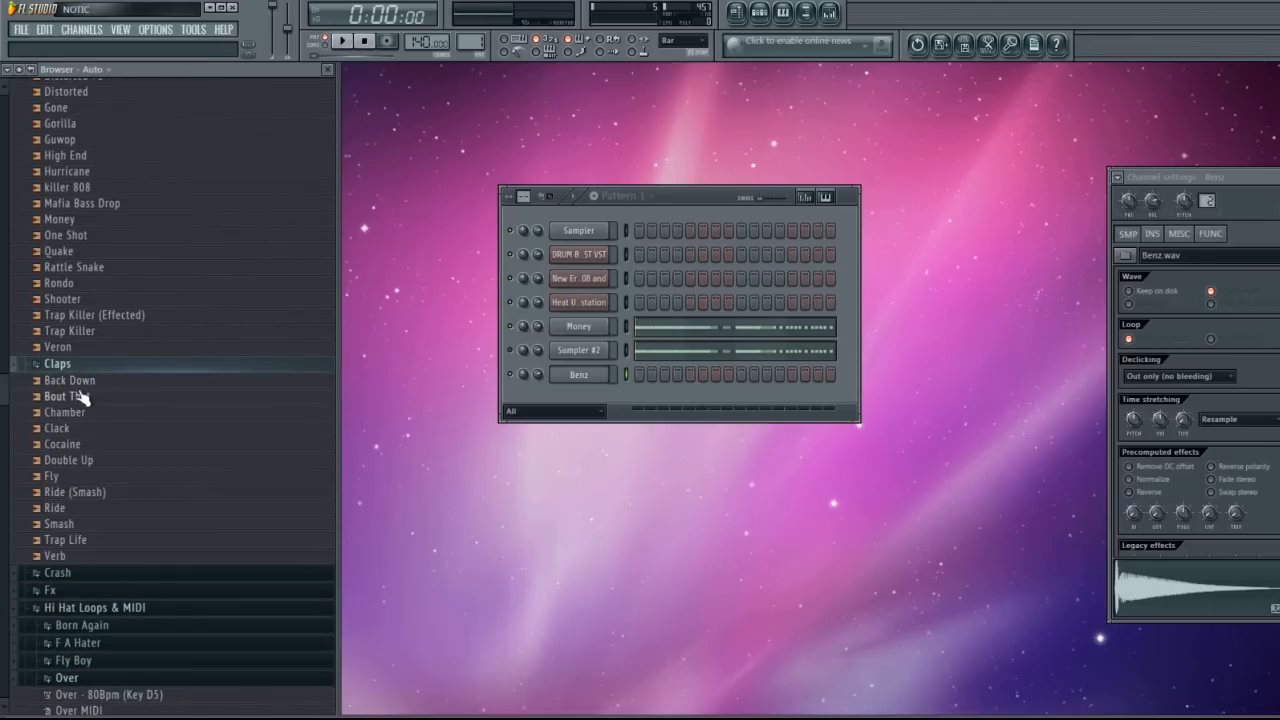
{"action": "left_click", "coordinate": [70, 380]}
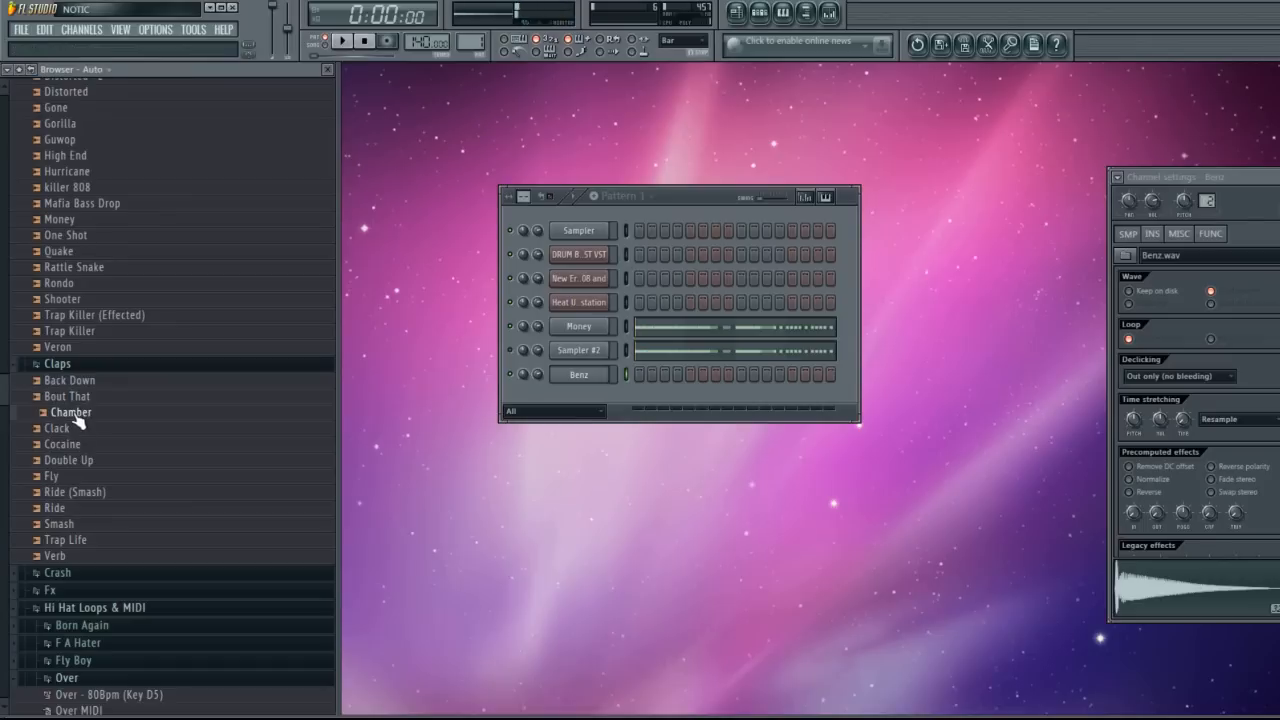
{"action": "left_click", "coordinate": [56, 428]}
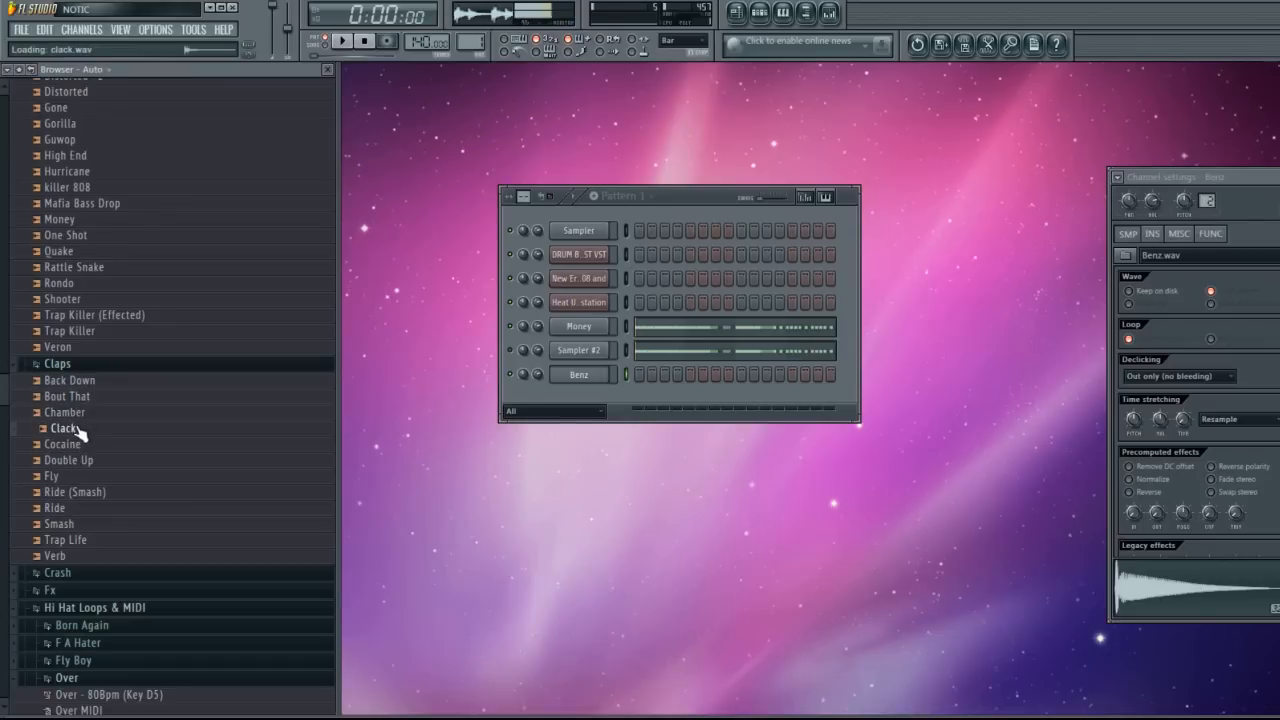
{"action": "left_click", "coordinate": [68, 444]}
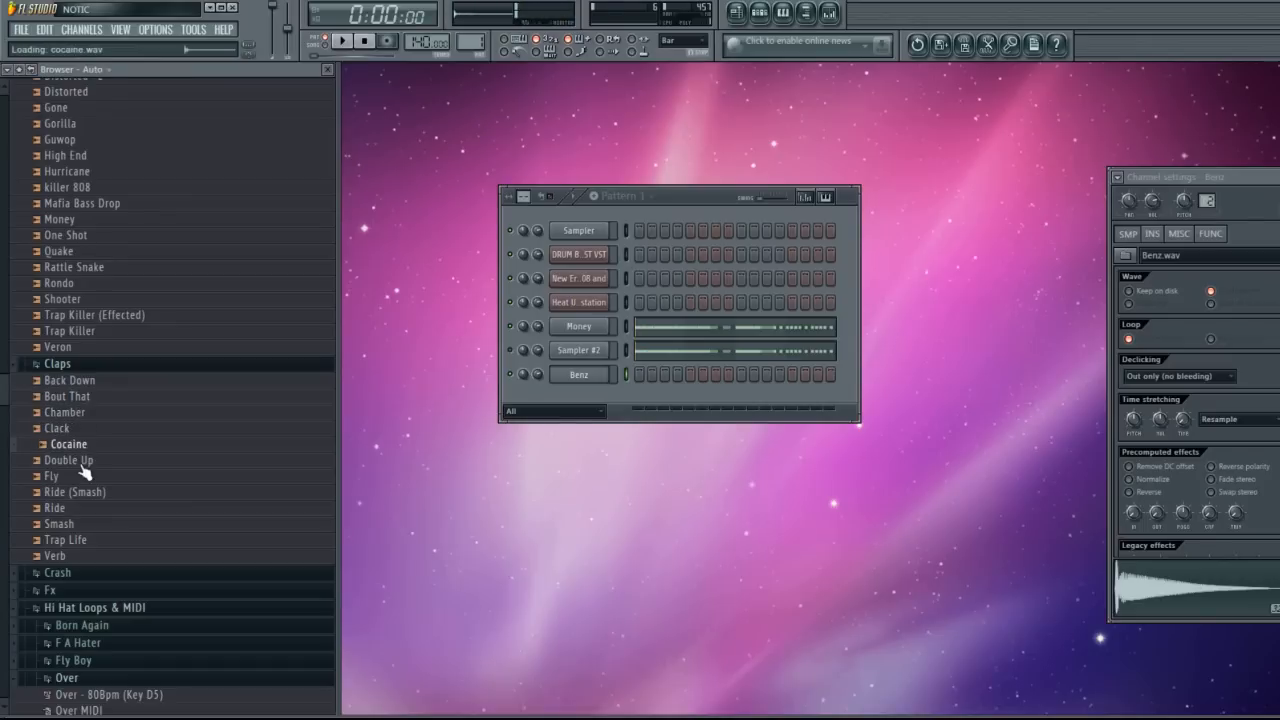
{"action": "left_click", "coordinate": [56, 508]}
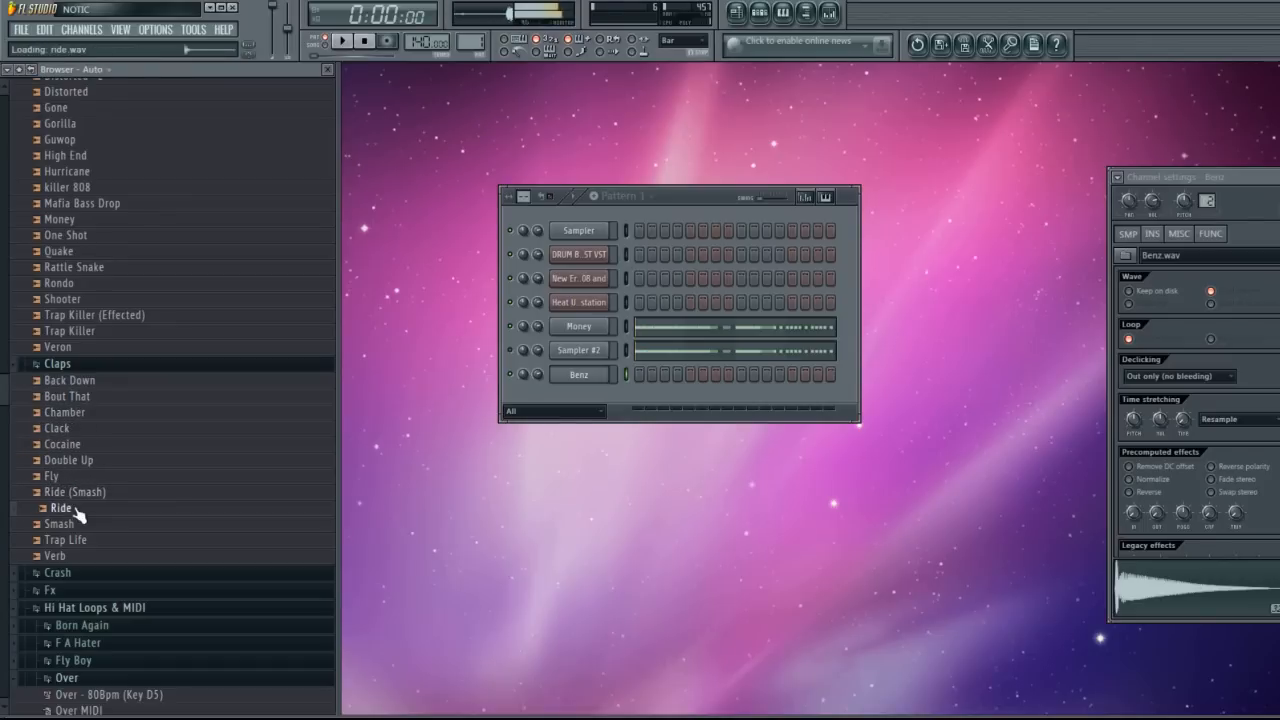
{"action": "scroll", "scroll_direction": "down", "scroll_amount": 3}
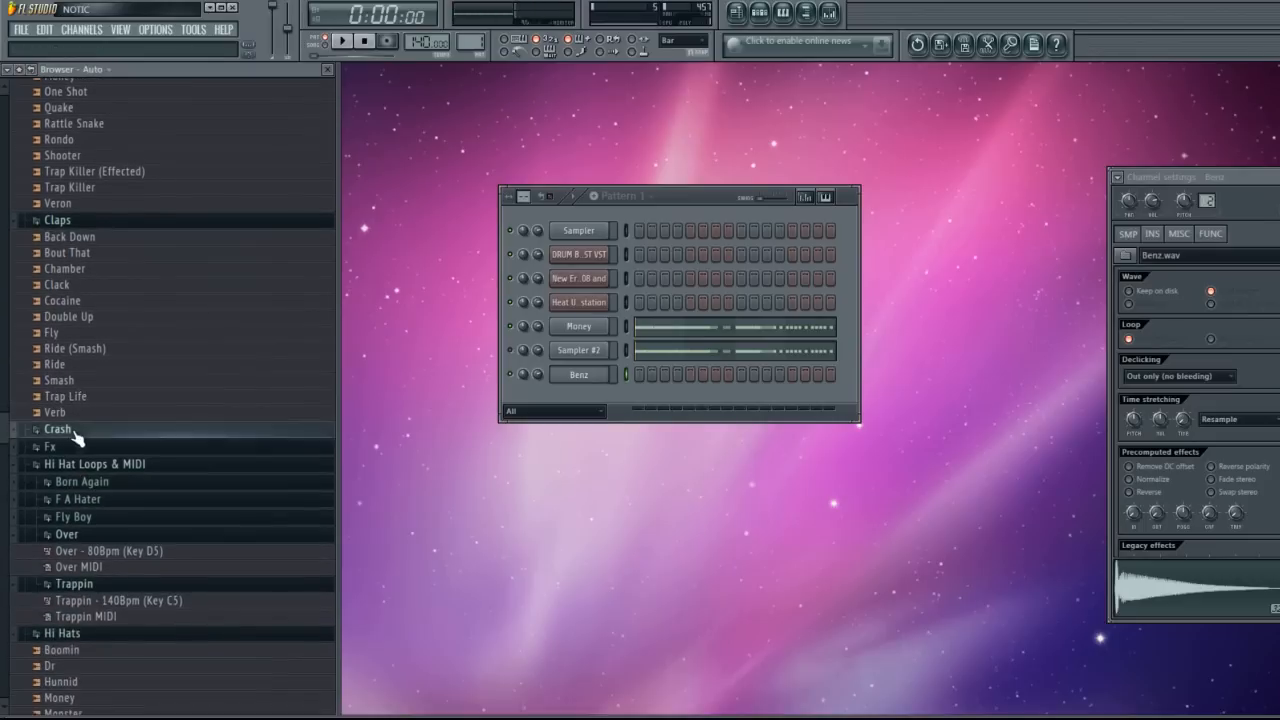
{"action": "left_click", "coordinate": [56, 428]}
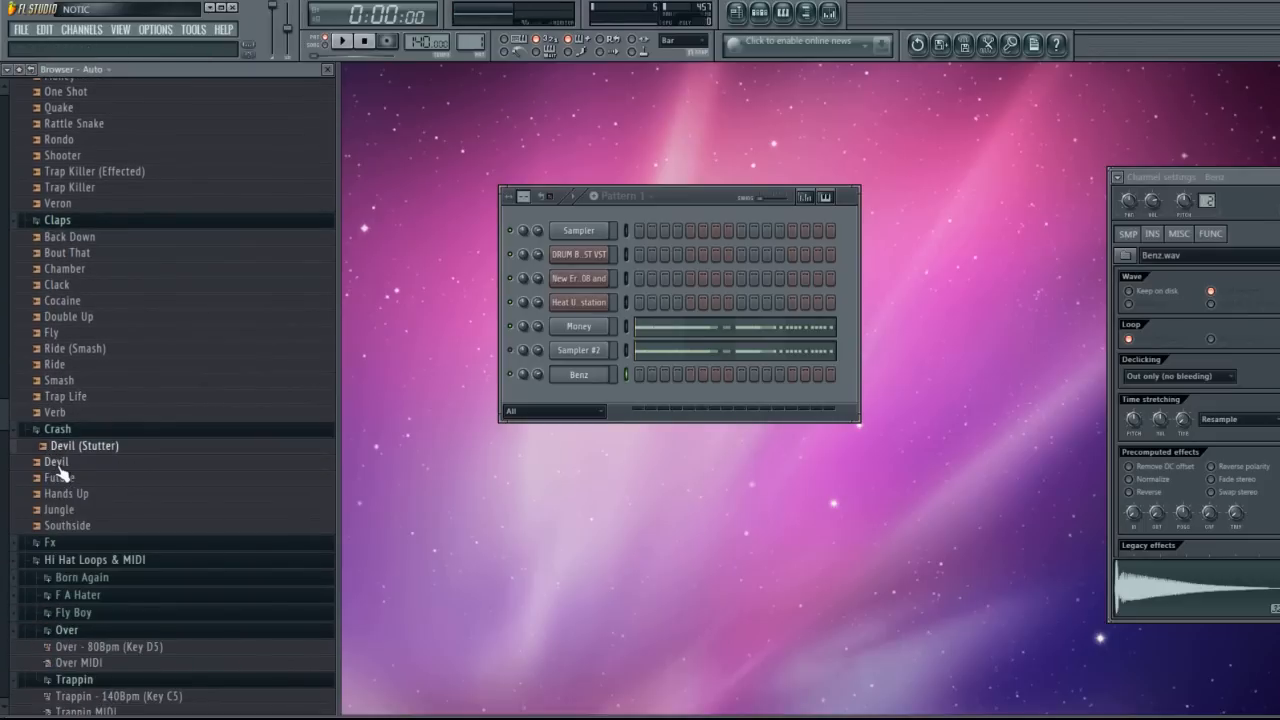
{"action": "mouse_move", "coordinate": [84, 460]}
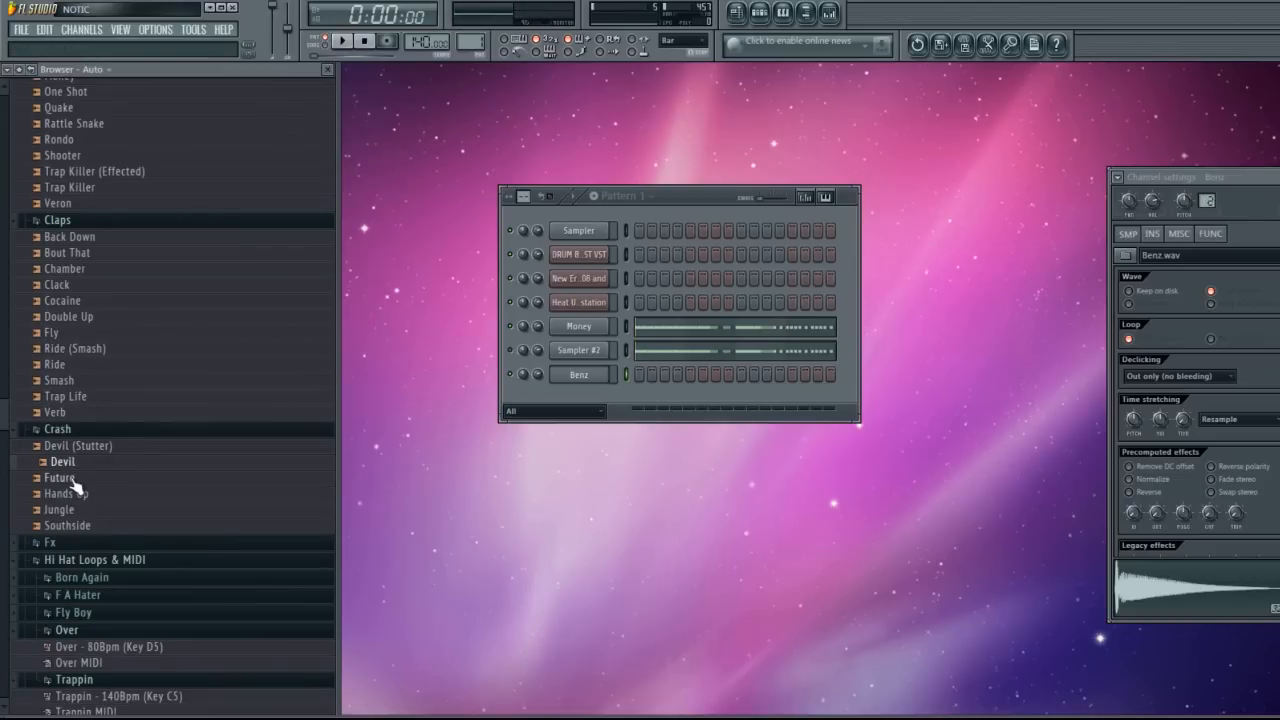
Expand the kit's Fx folder to list its effect samples.
{"action": "left_click", "coordinate": [72, 492]}
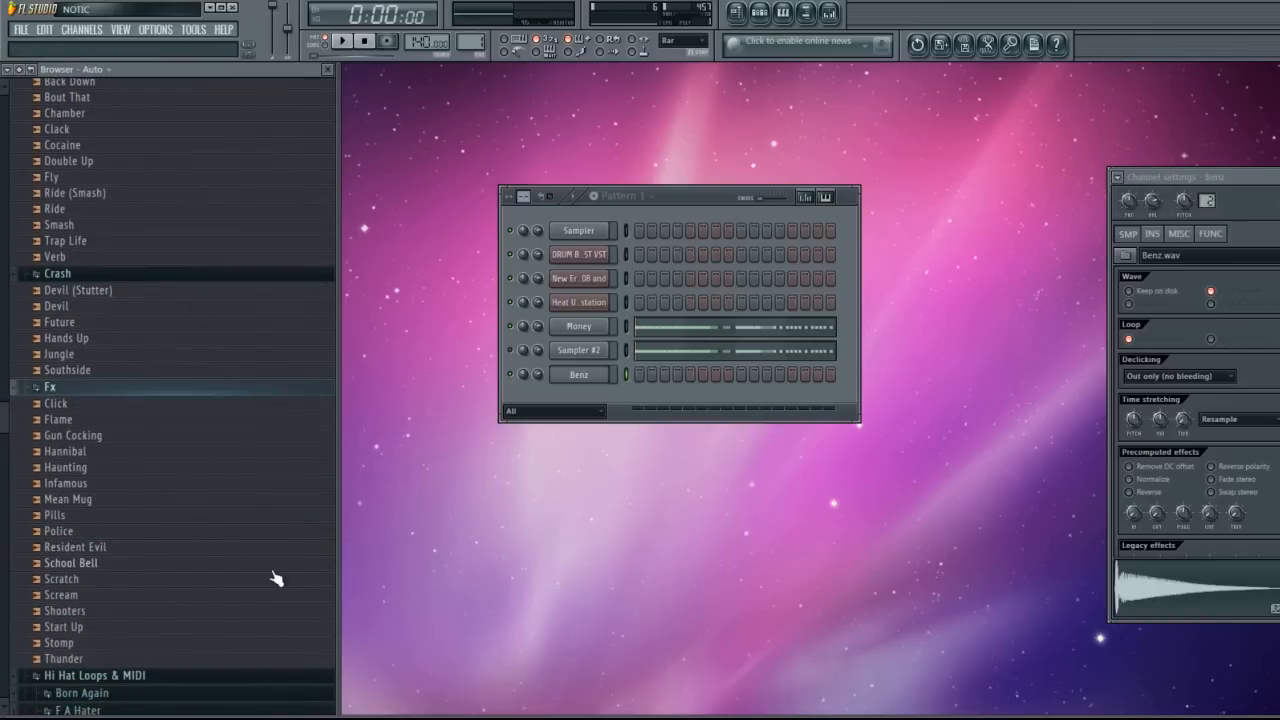
{"action": "mouse_move", "coordinate": [248, 584]}
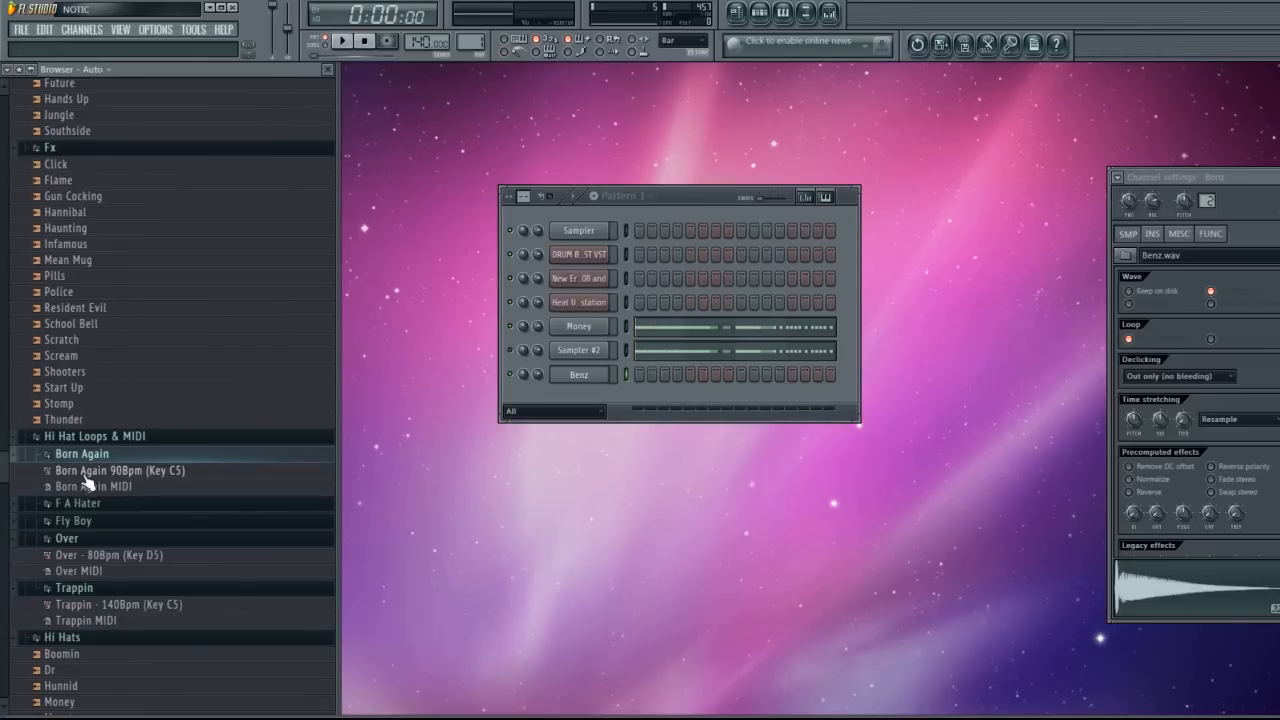
Audition Born Again 90Bpm, expand F A Hater and audition the Over 80Bpm hi-hat loop.
{"action": "left_click", "coordinate": [120, 470]}
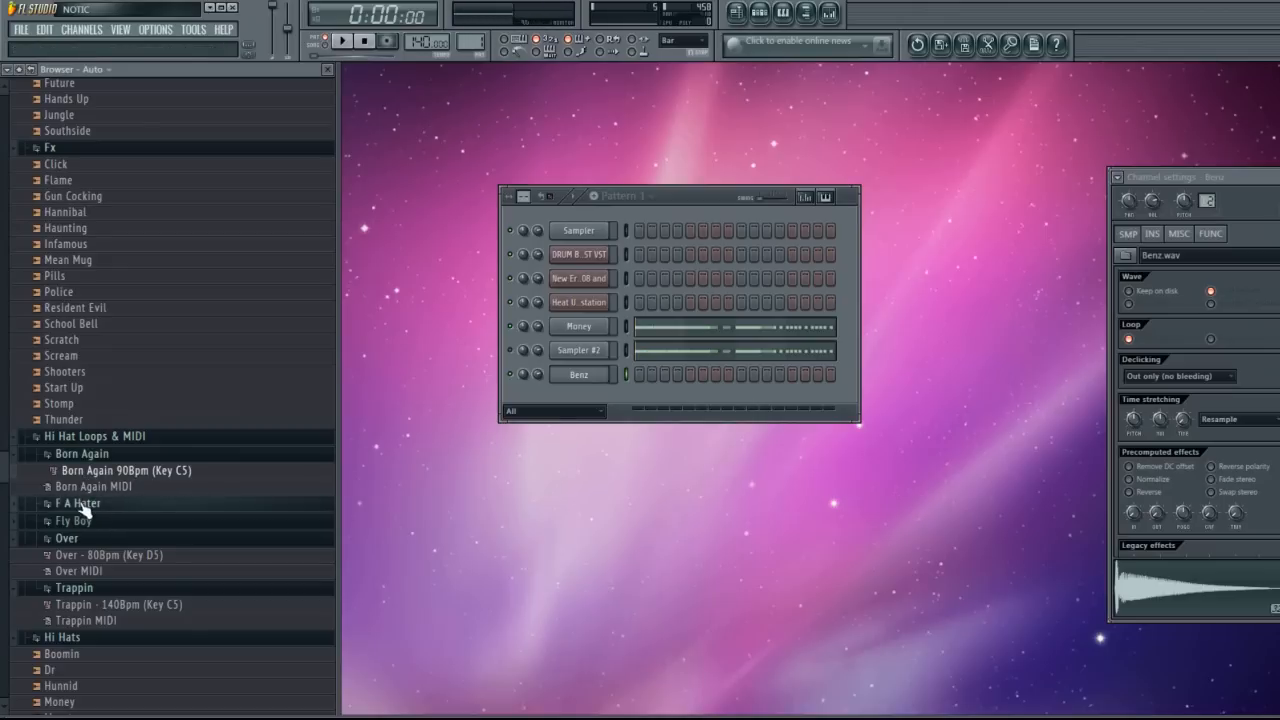
{"action": "left_click", "coordinate": [76, 502]}
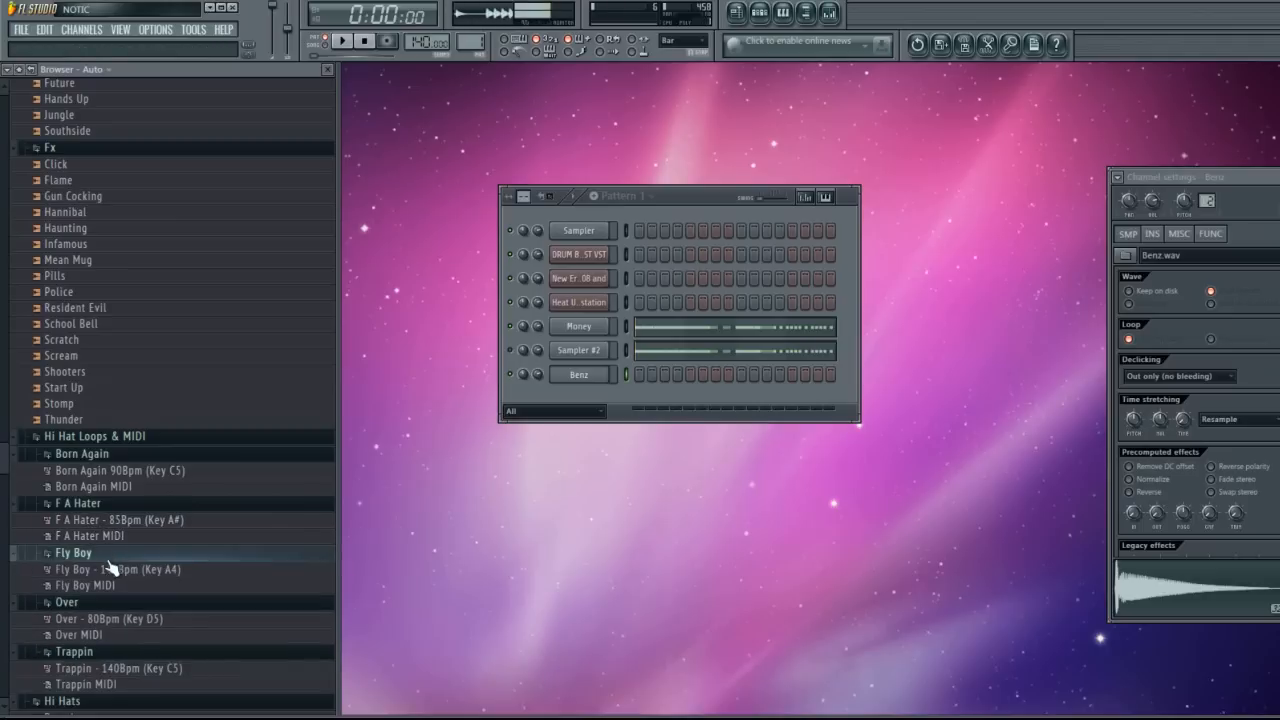
{"action": "scroll", "scroll_direction": "down", "scroll_amount": 3}
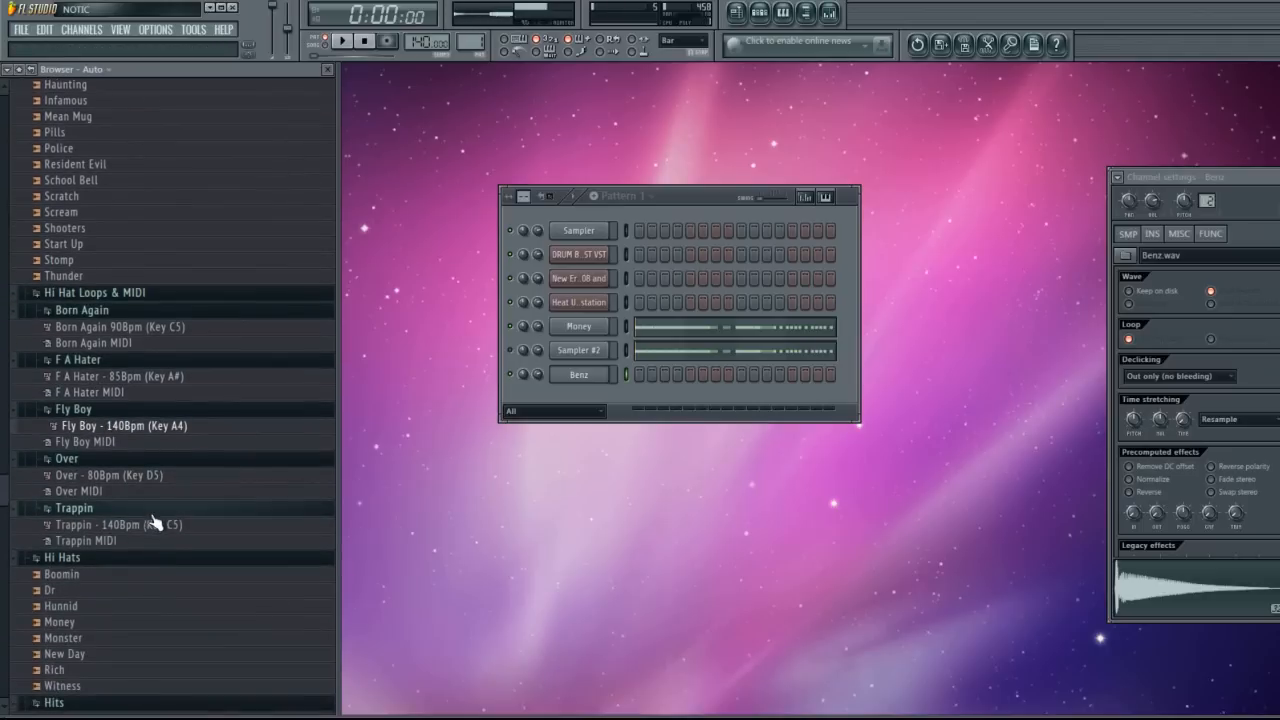
{"action": "left_click", "coordinate": [114, 476]}
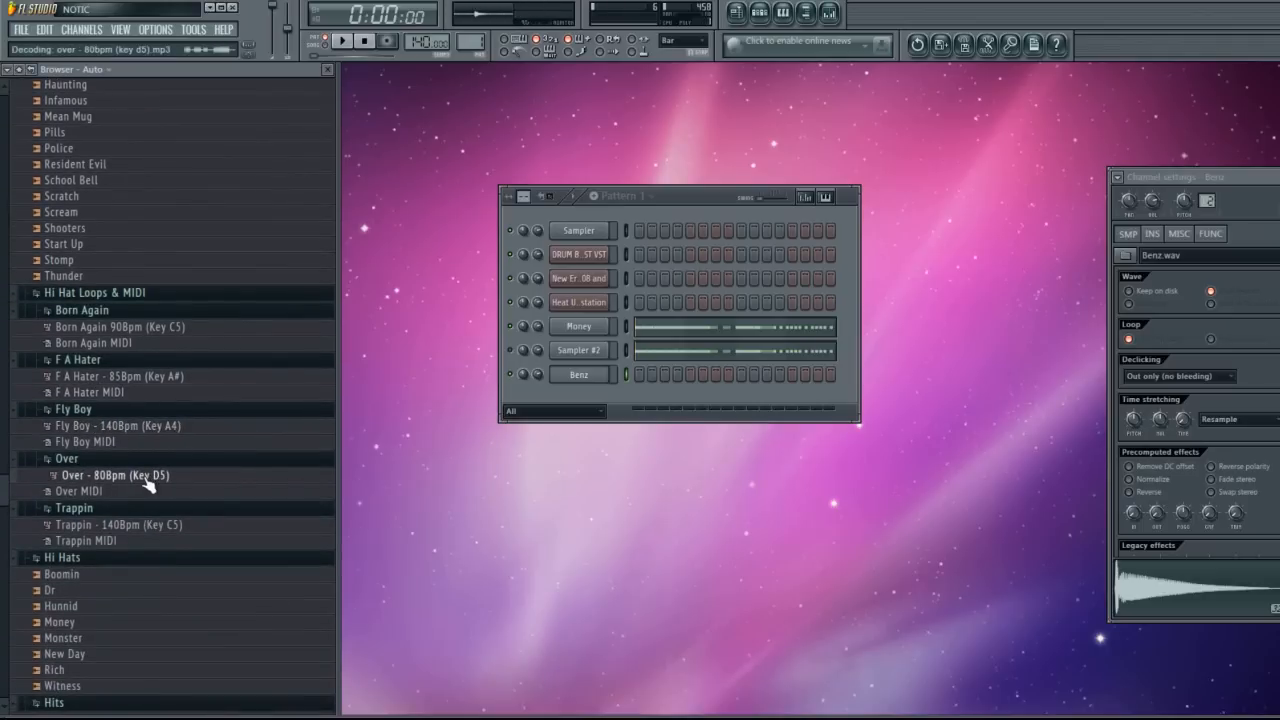
{"action": "scroll", "scroll_direction": "down", "scroll_amount": 3}
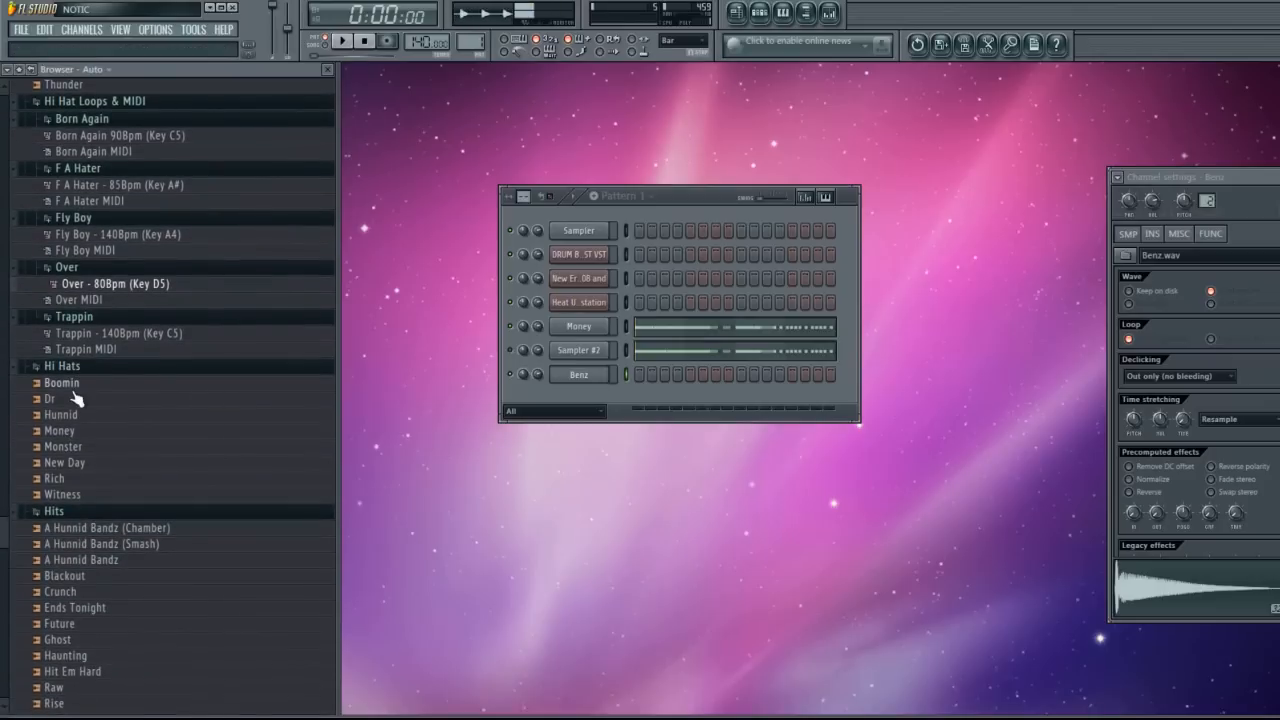
{"action": "mouse_move", "coordinate": [78, 432]}
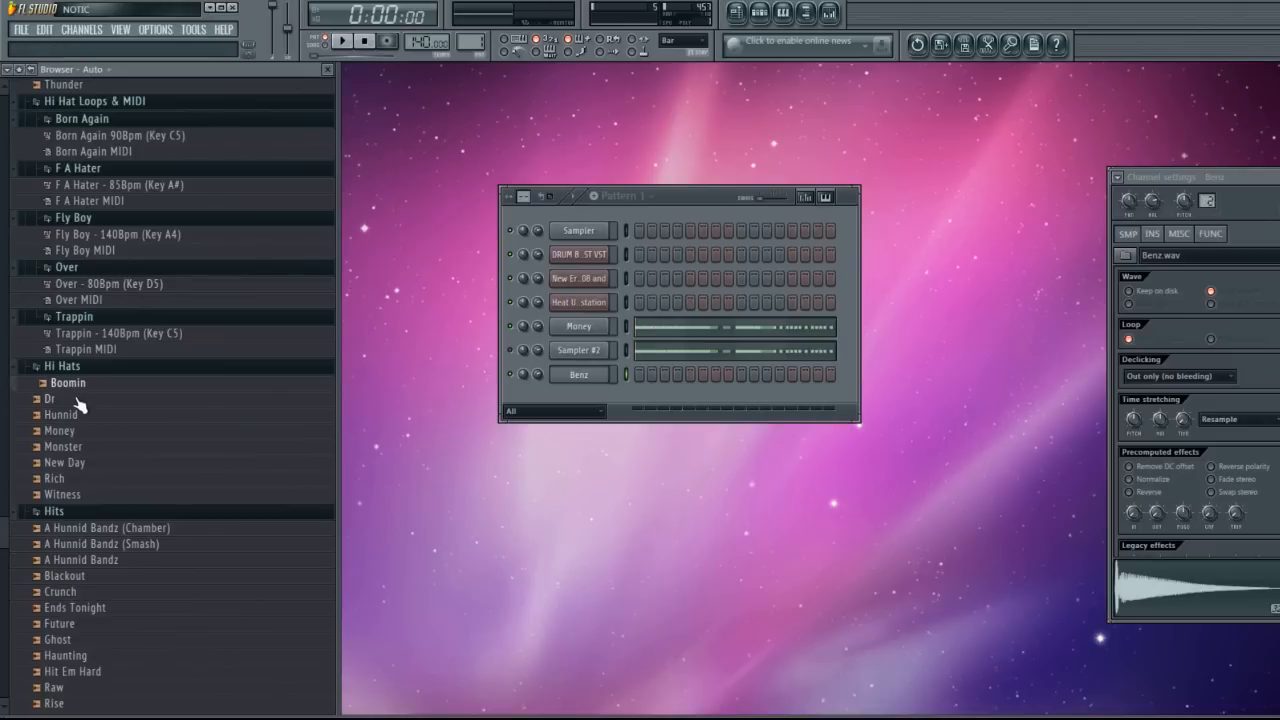
Audition Rich, A Hunnid Bandz (Chamber) and Ends Tonight hits, then load Future into a channel.
{"action": "left_click", "coordinate": [72, 462]}
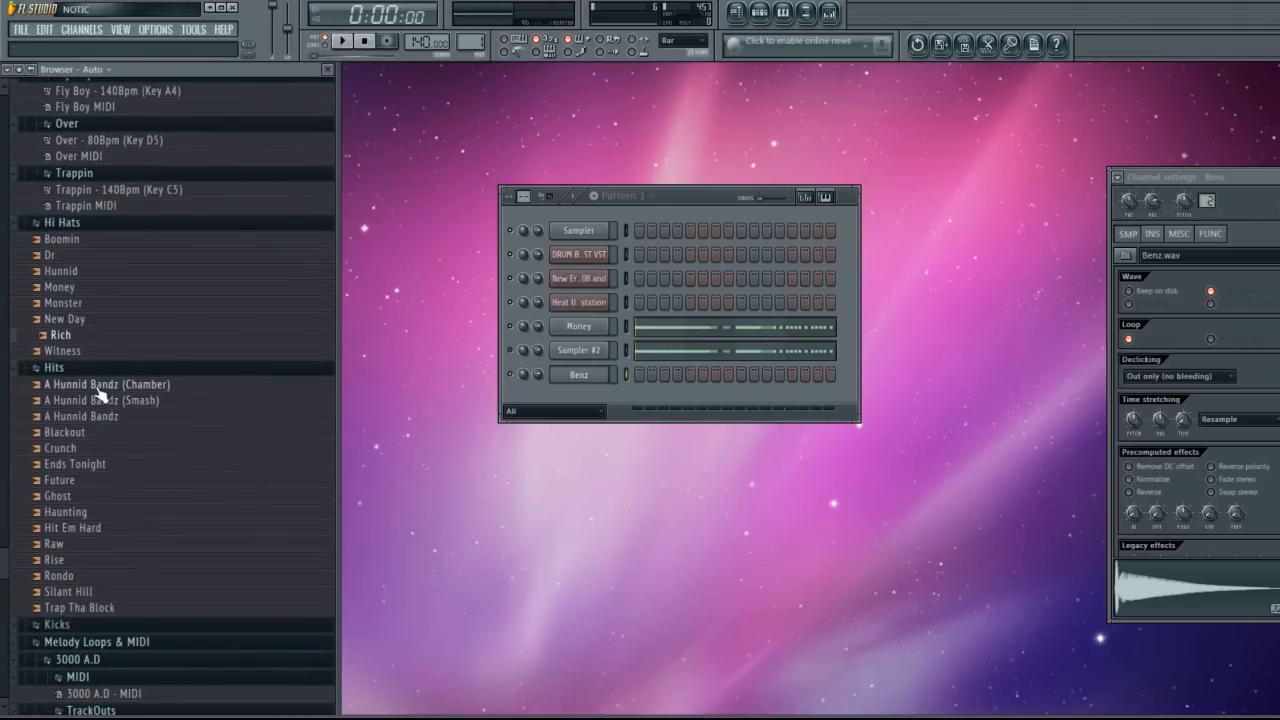
{"action": "left_click", "coordinate": [108, 384]}
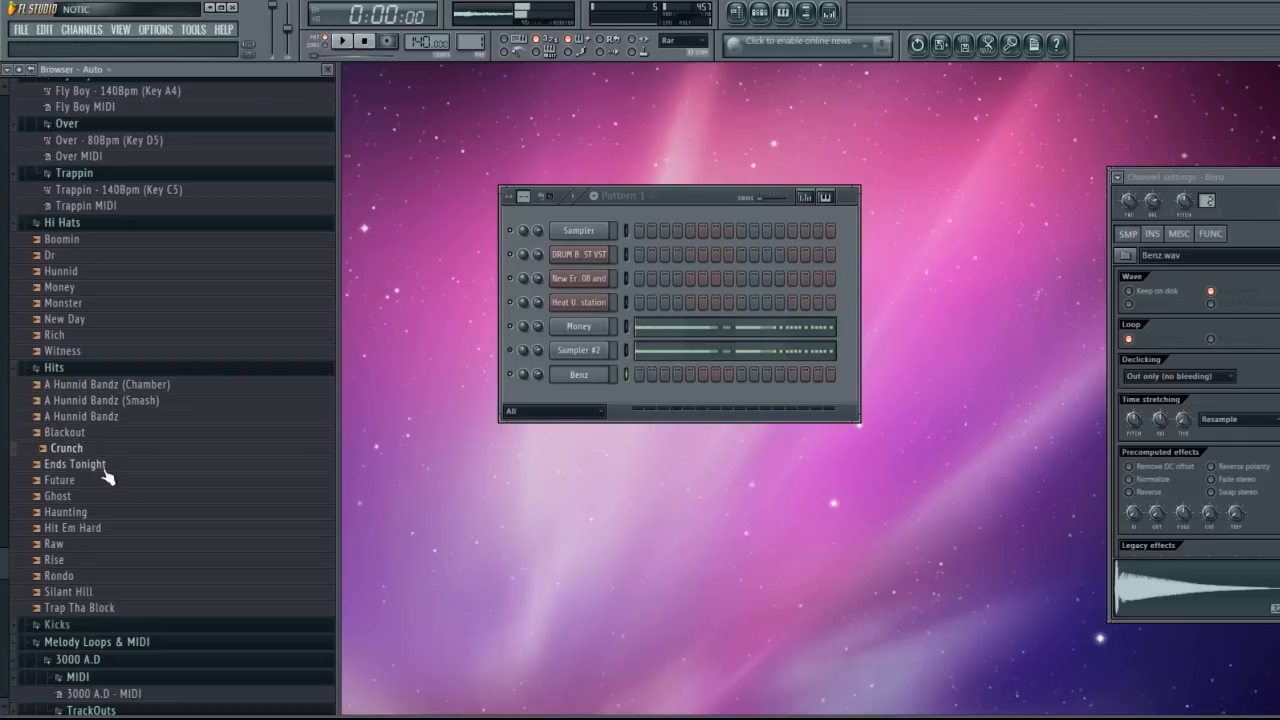
{"action": "left_click", "coordinate": [80, 464]}
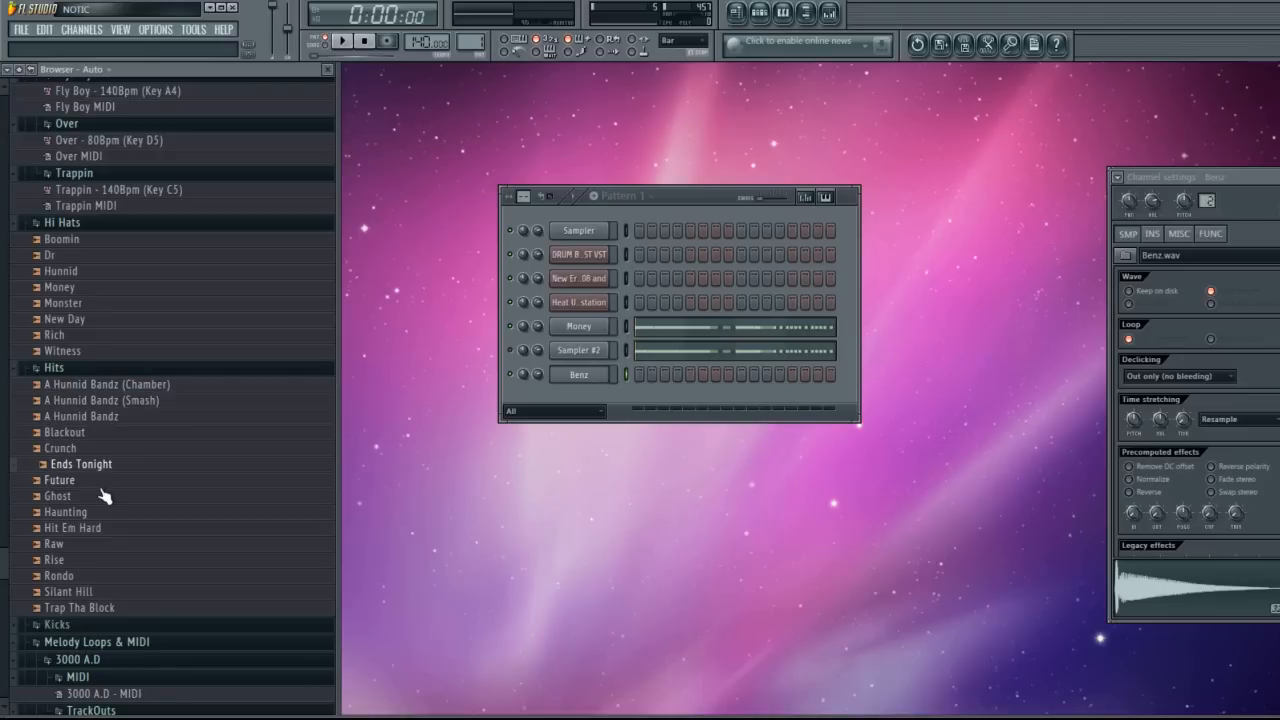
{"action": "left_click_drag", "start_coordinate": [60, 480], "coordinate": [578, 374]}
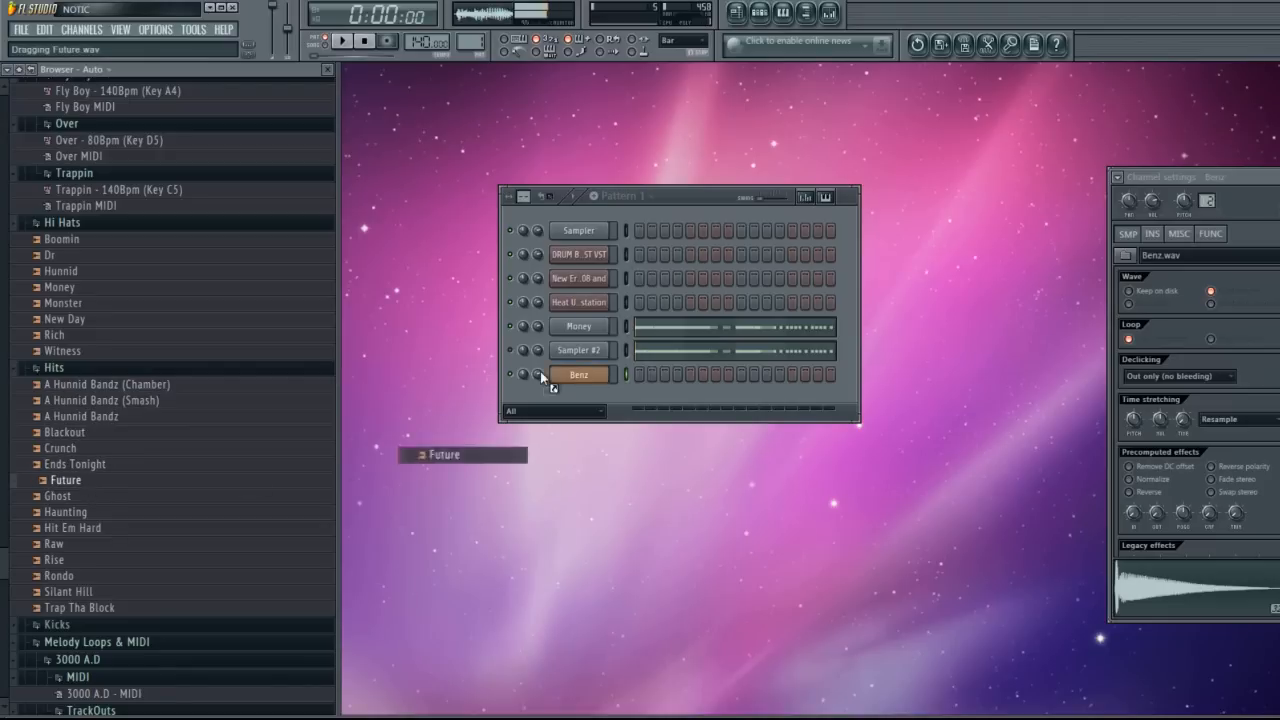
{"action": "left_click_drag", "start_coordinate": [442, 454], "coordinate": [578, 396]}
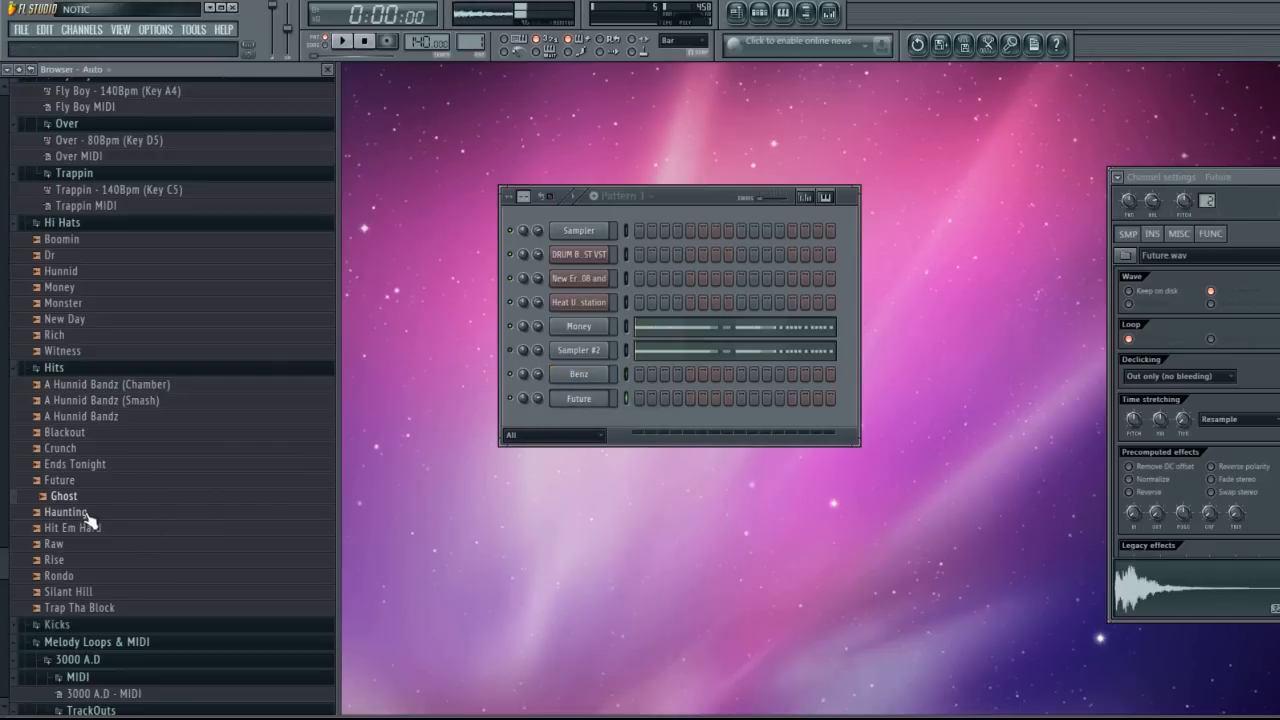
{"action": "scroll", "scroll_direction": "down", "scroll_amount": 3}
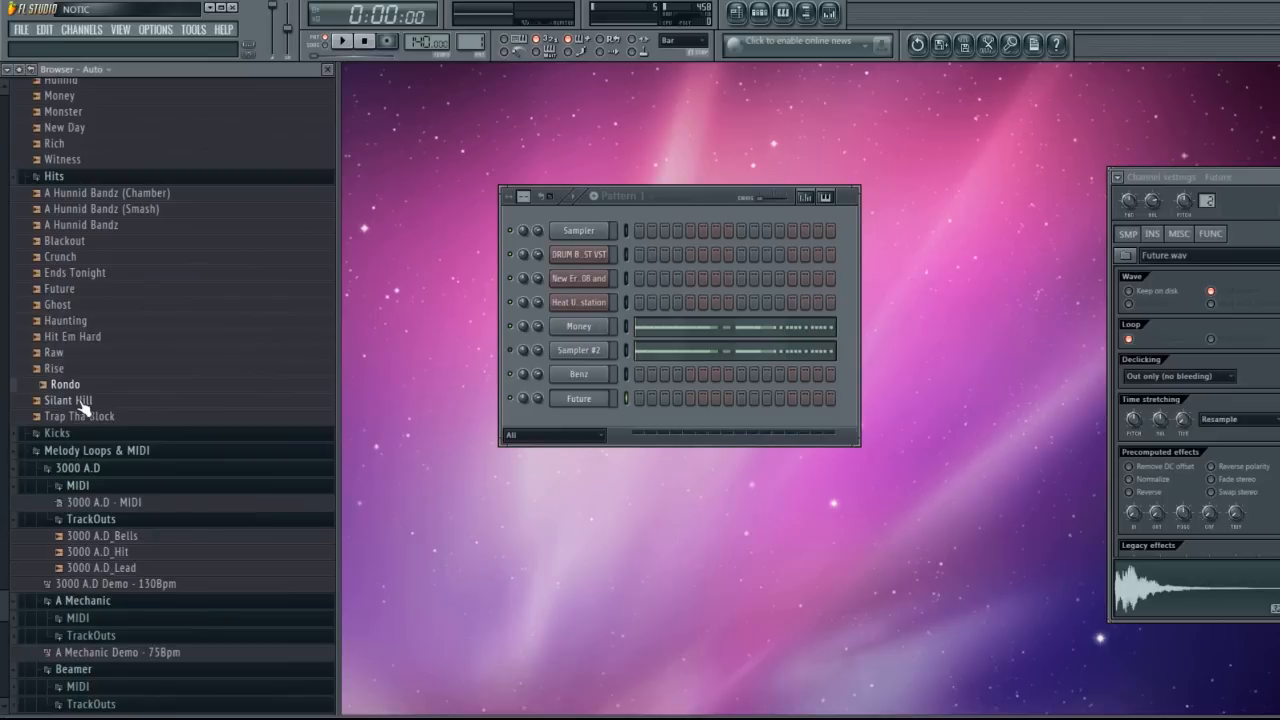
Audition Silent Hill, then the Bullets Fly, Chamber (Gun Shot), Chamber and next kick samples.
{"action": "left_click", "coordinate": [56, 432]}
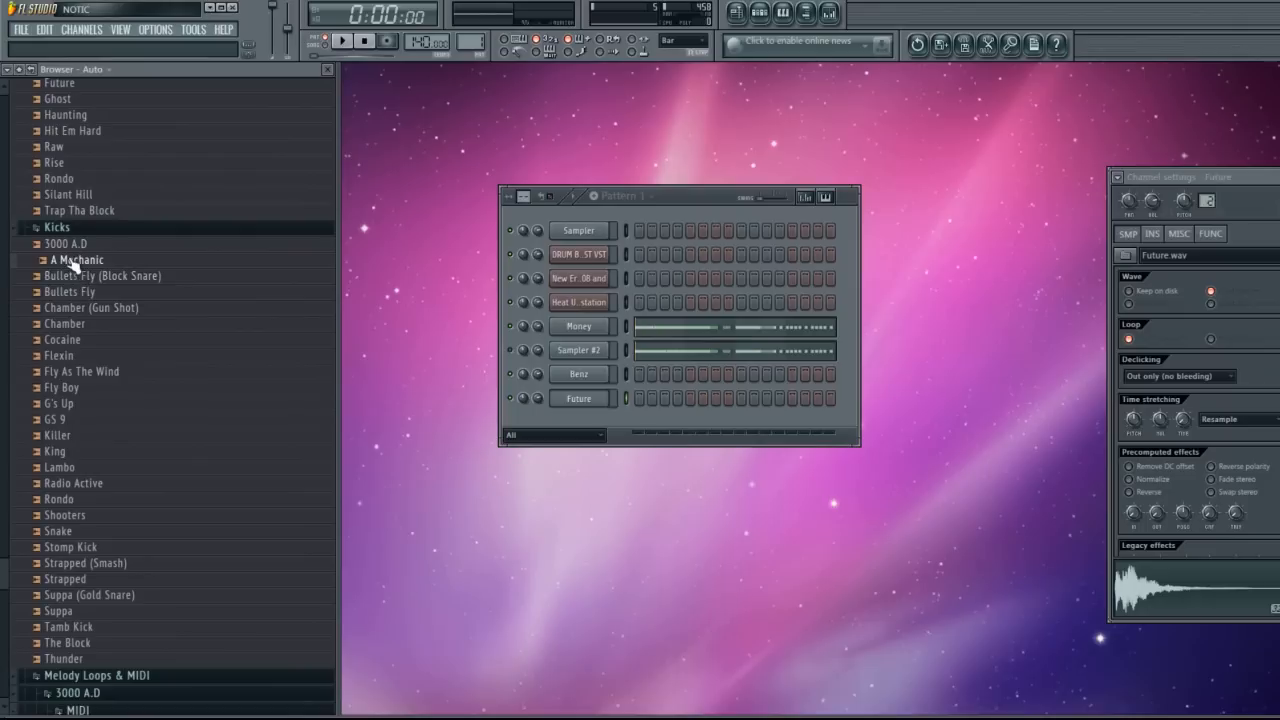
{"action": "left_click", "coordinate": [70, 292]}
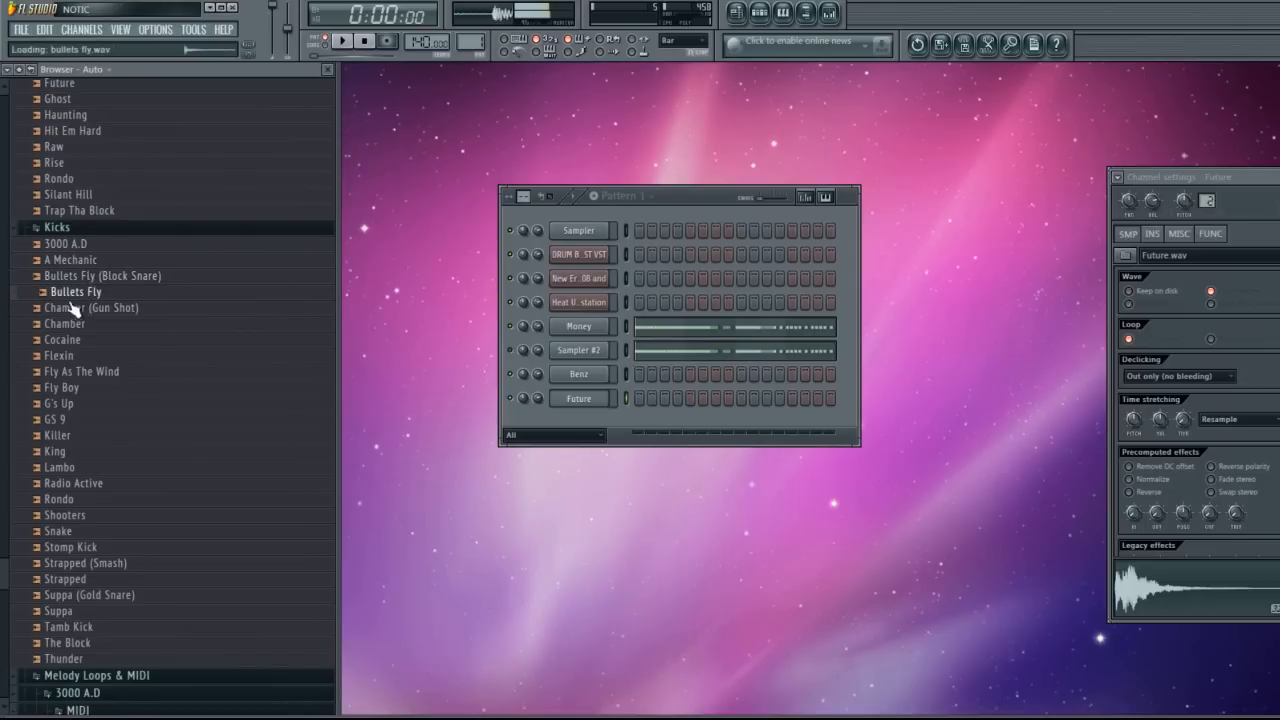
{"action": "left_click", "coordinate": [96, 308]}
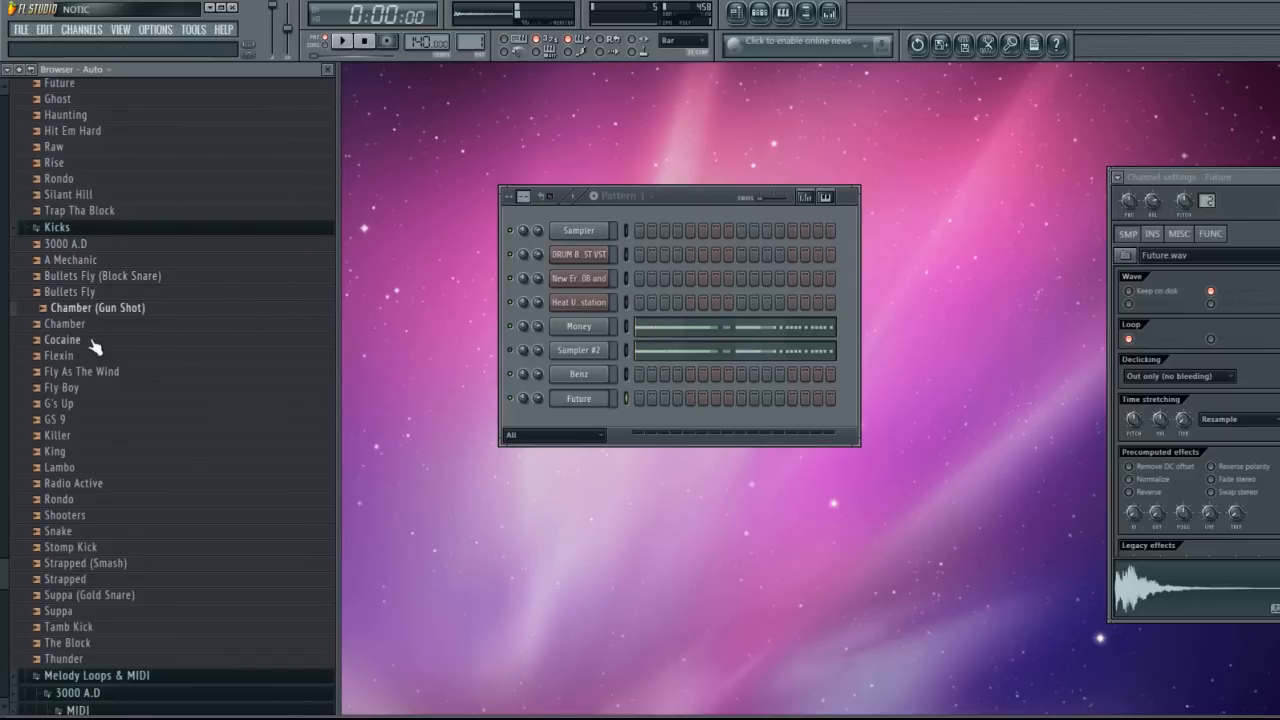
{"action": "left_click", "coordinate": [72, 324]}
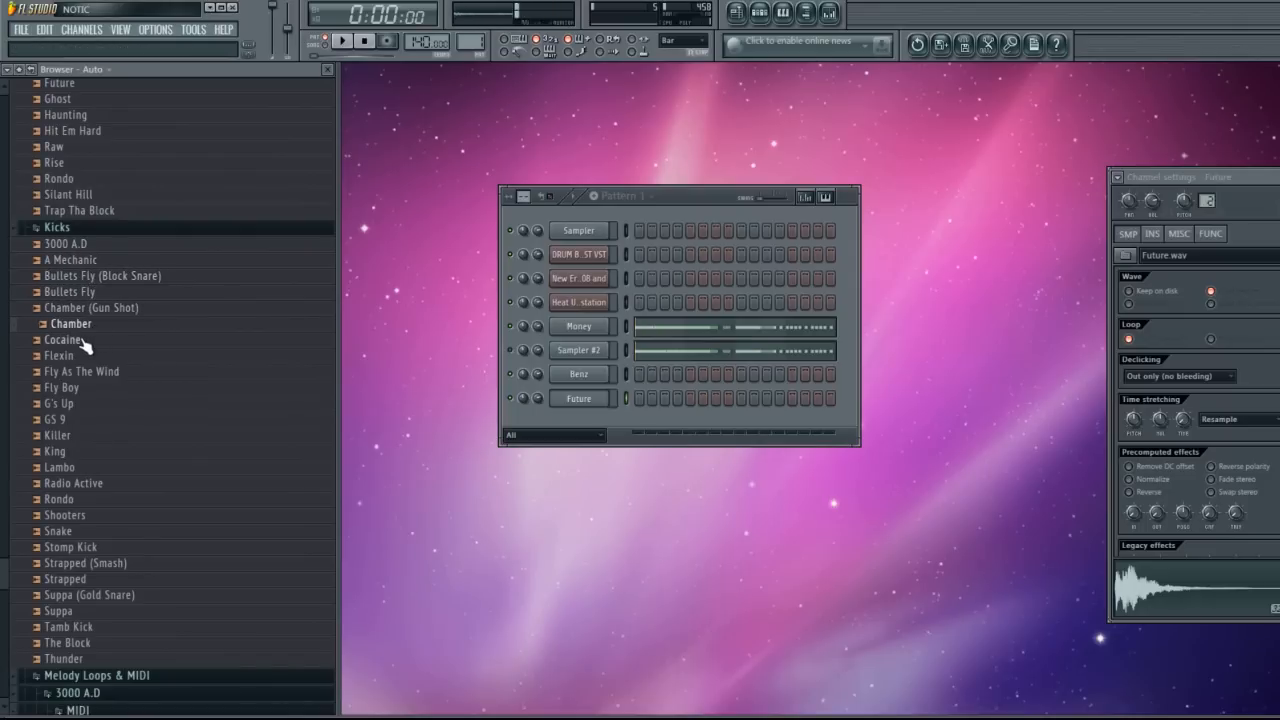
{"action": "left_click", "coordinate": [88, 370]}
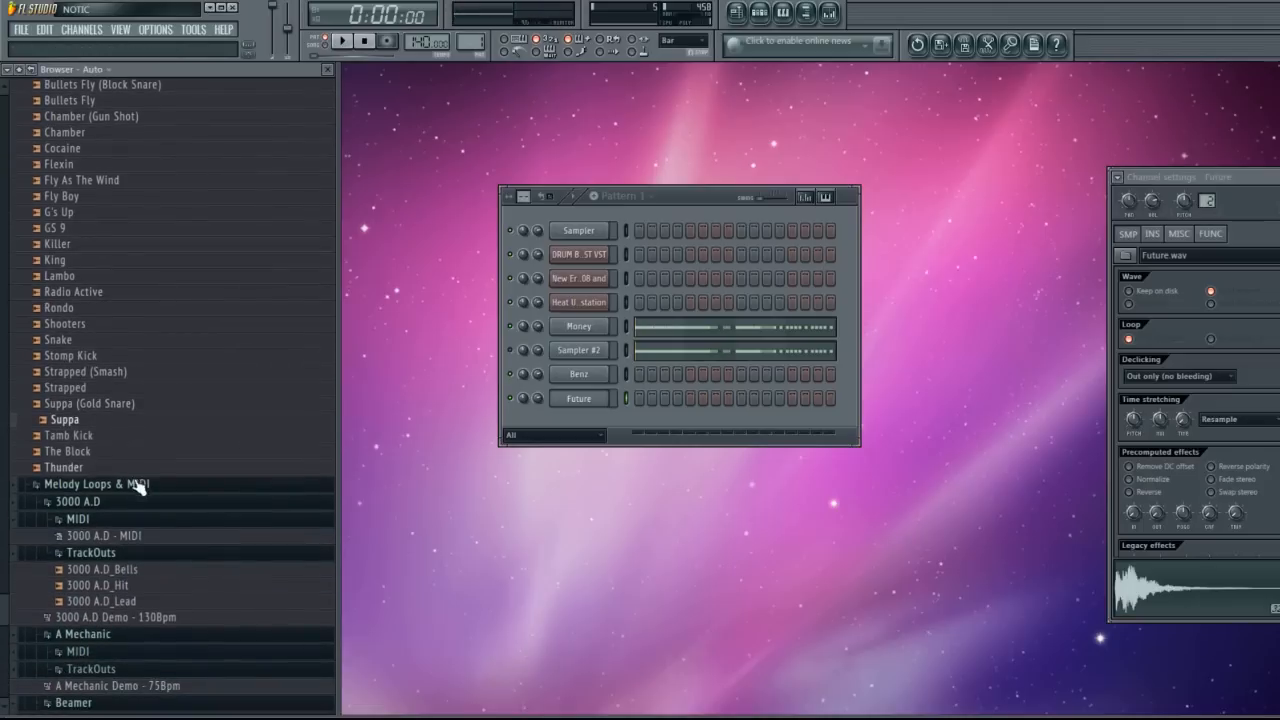
Scroll the Browser up through generator plugins and presets and back down to the loop folders.
{"action": "scroll", "scroll_direction": "down", "scroll_amount": 3}
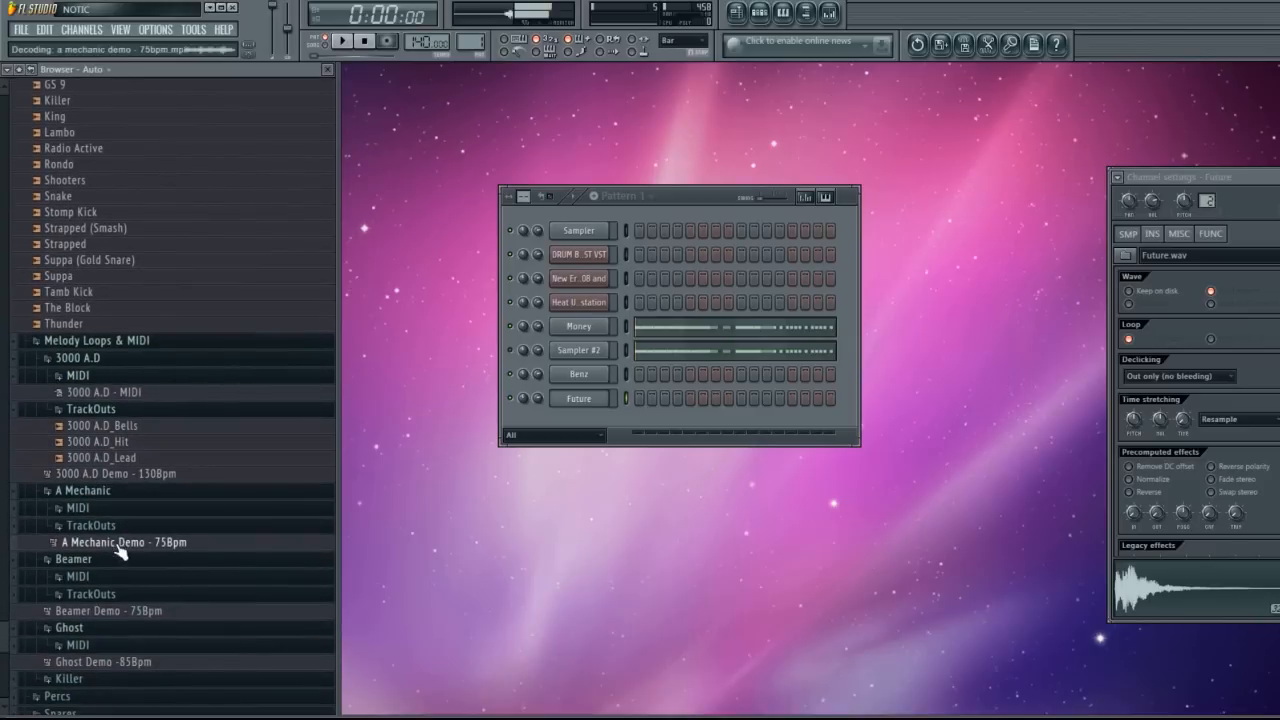
{"action": "scroll", "scroll_direction": "up", "scroll_amount": 3}
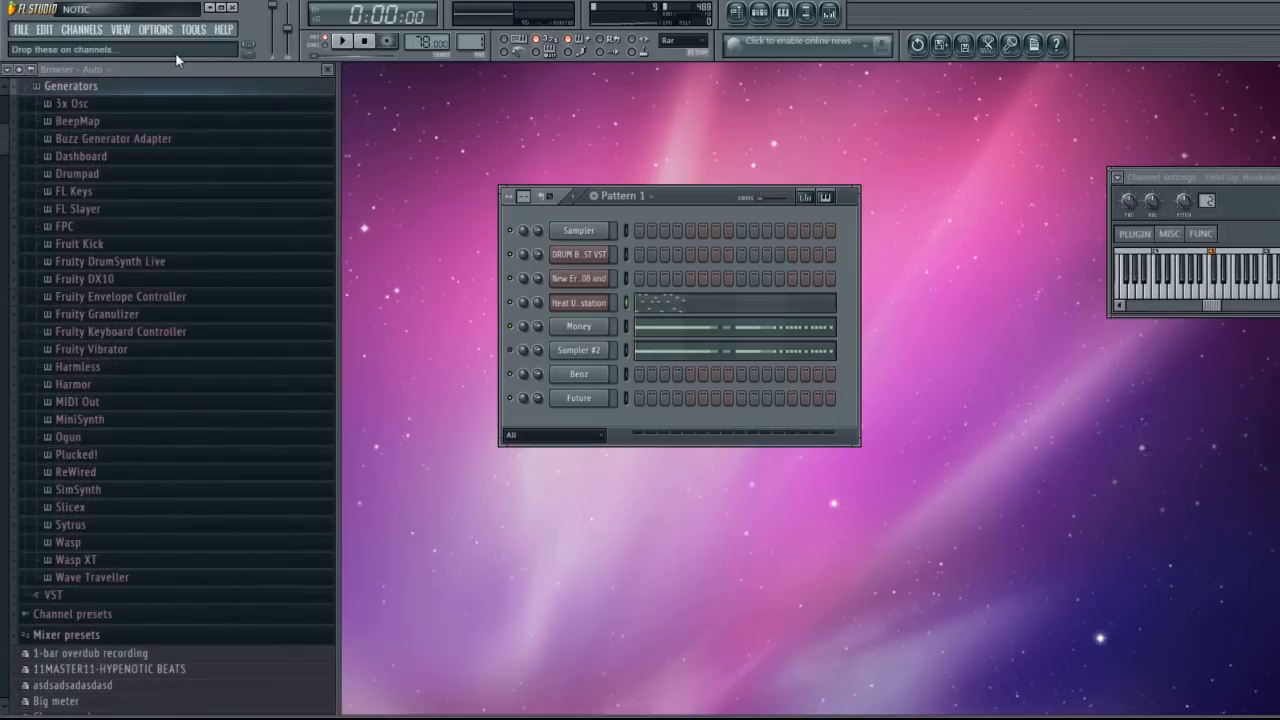
{"action": "mouse_move", "coordinate": [108, 652]}
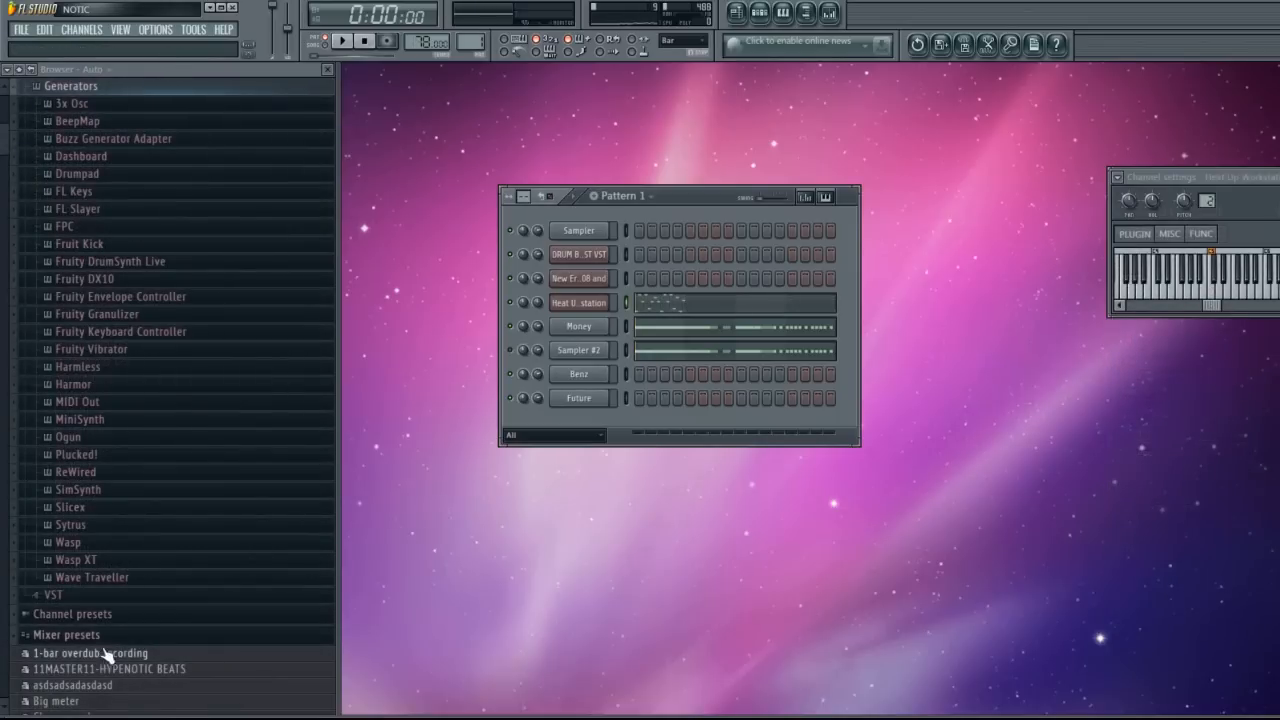
{"action": "scroll", "scroll_direction": "down", "scroll_amount": 3}
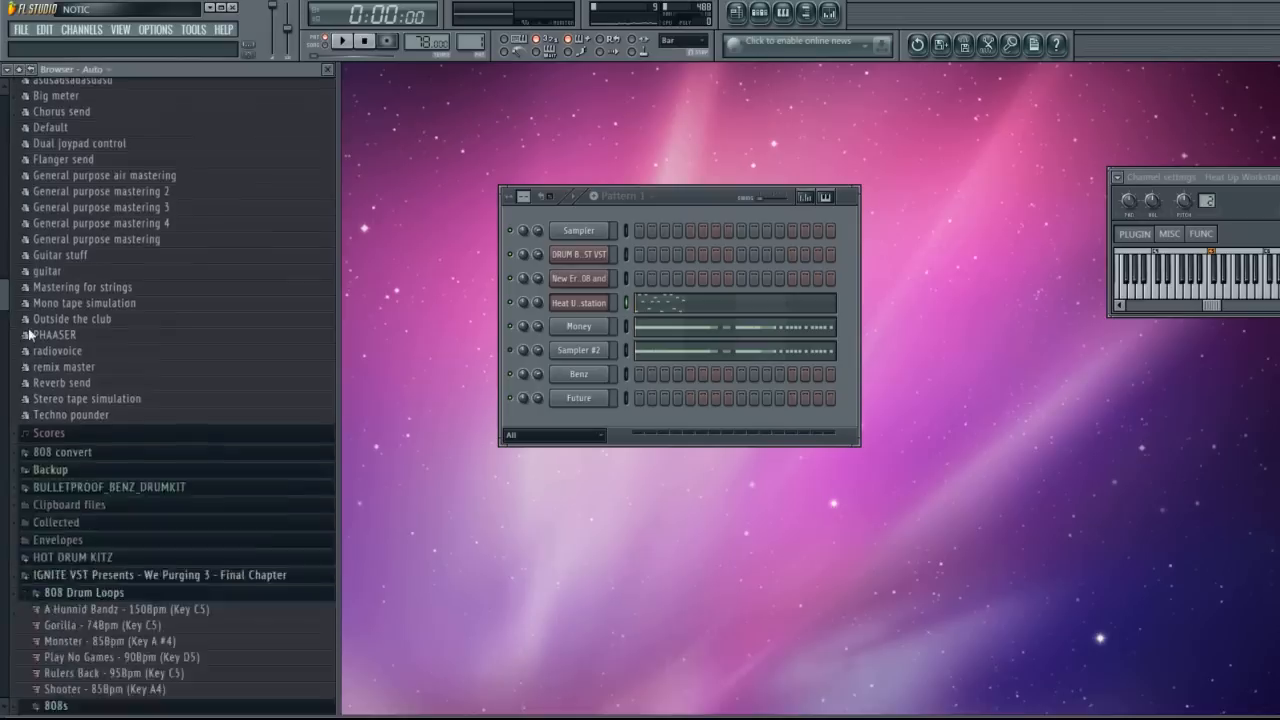
{"action": "scroll", "scroll_direction": "down", "scroll_amount": 3}
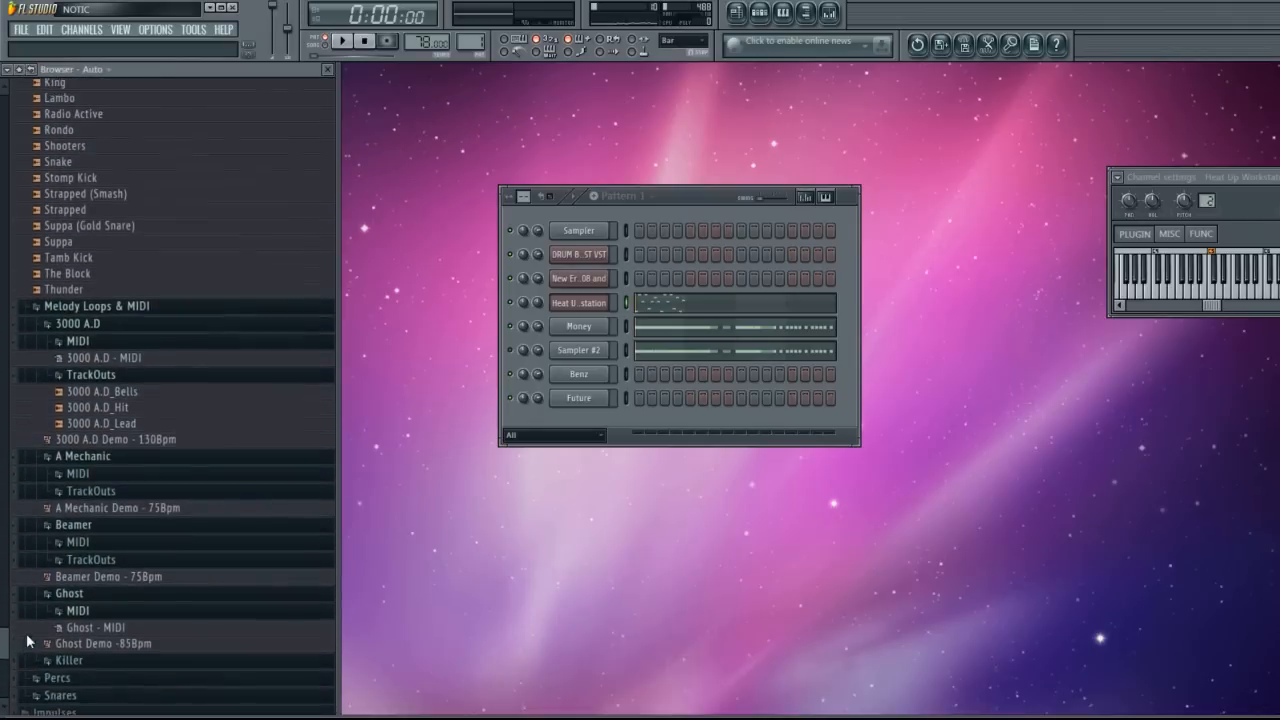
{"action": "scroll", "scroll_direction": "up", "scroll_amount": 3}
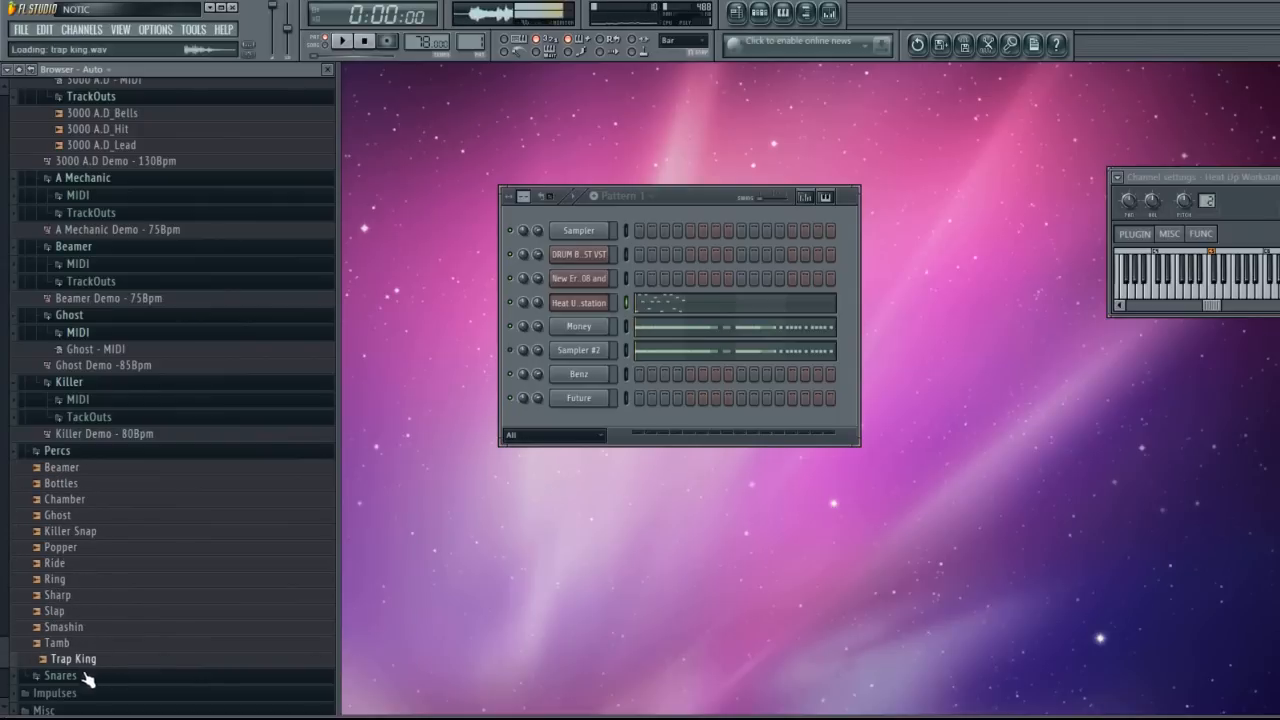
{"action": "left_click", "coordinate": [60, 676]}
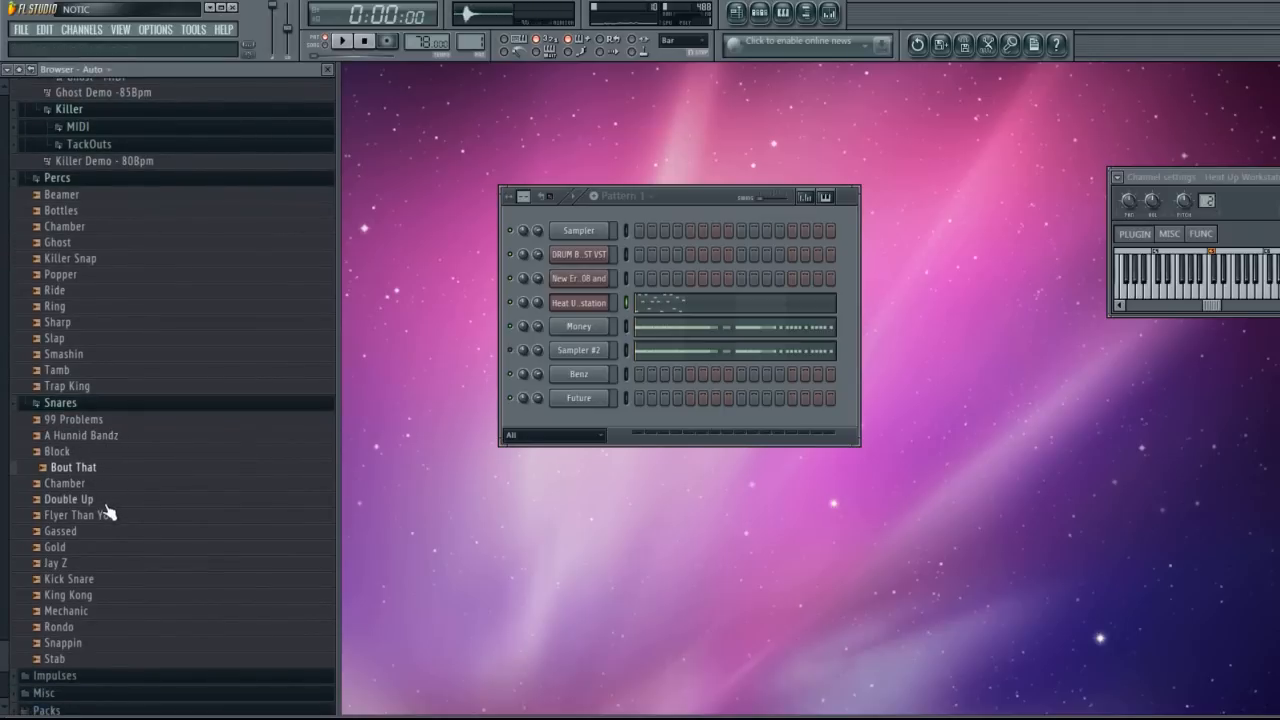
{"action": "left_click", "coordinate": [64, 642]}
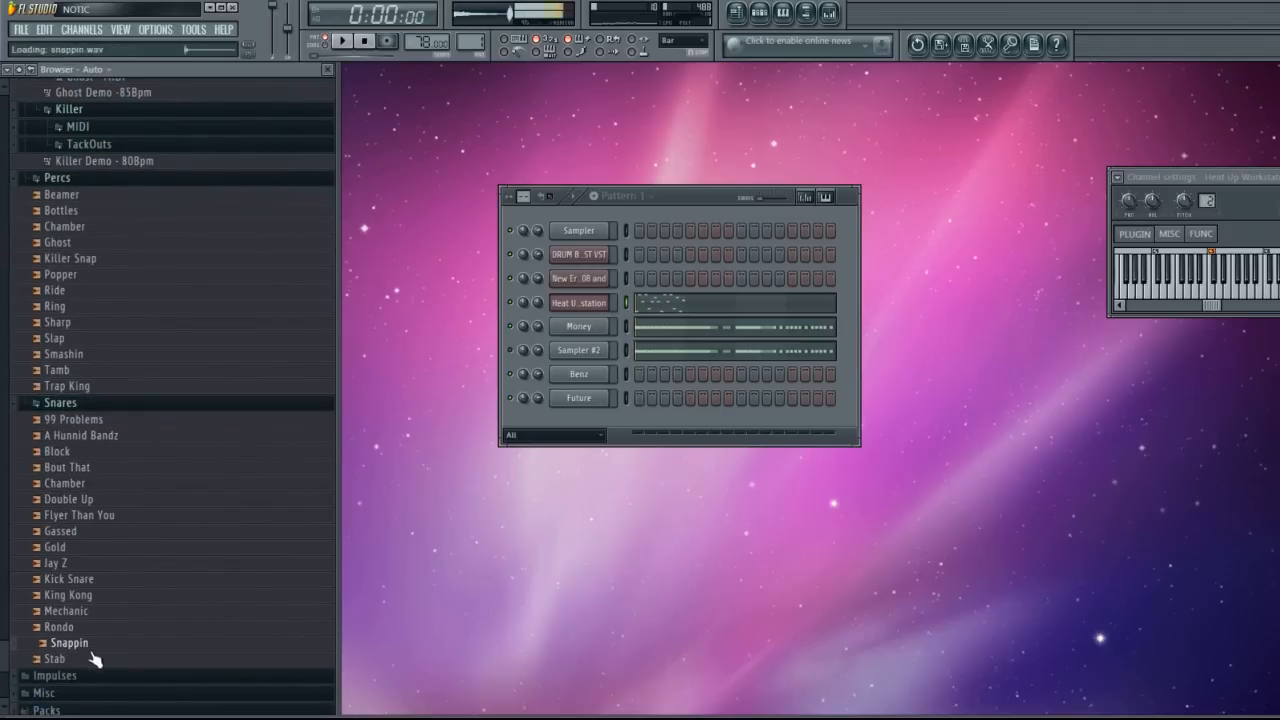
{"action": "left_click", "coordinate": [68, 452]}
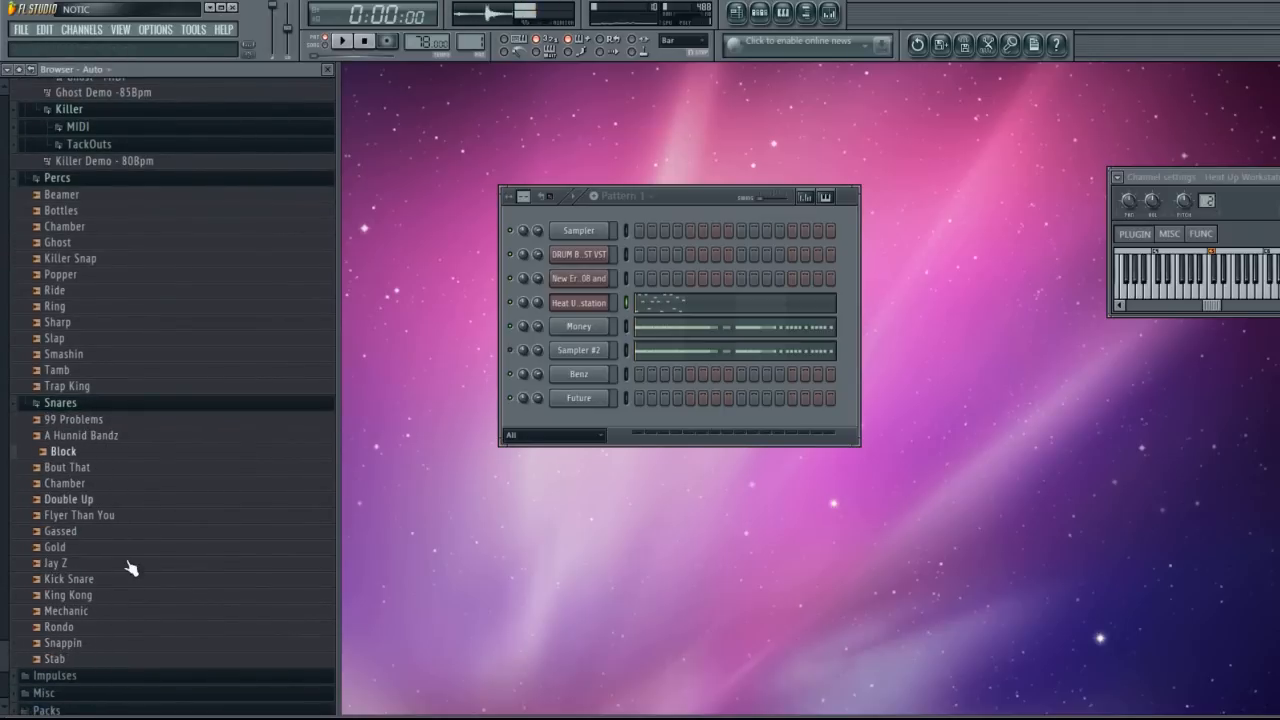
{"action": "scroll", "scroll_direction": "down", "scroll_amount": 3}
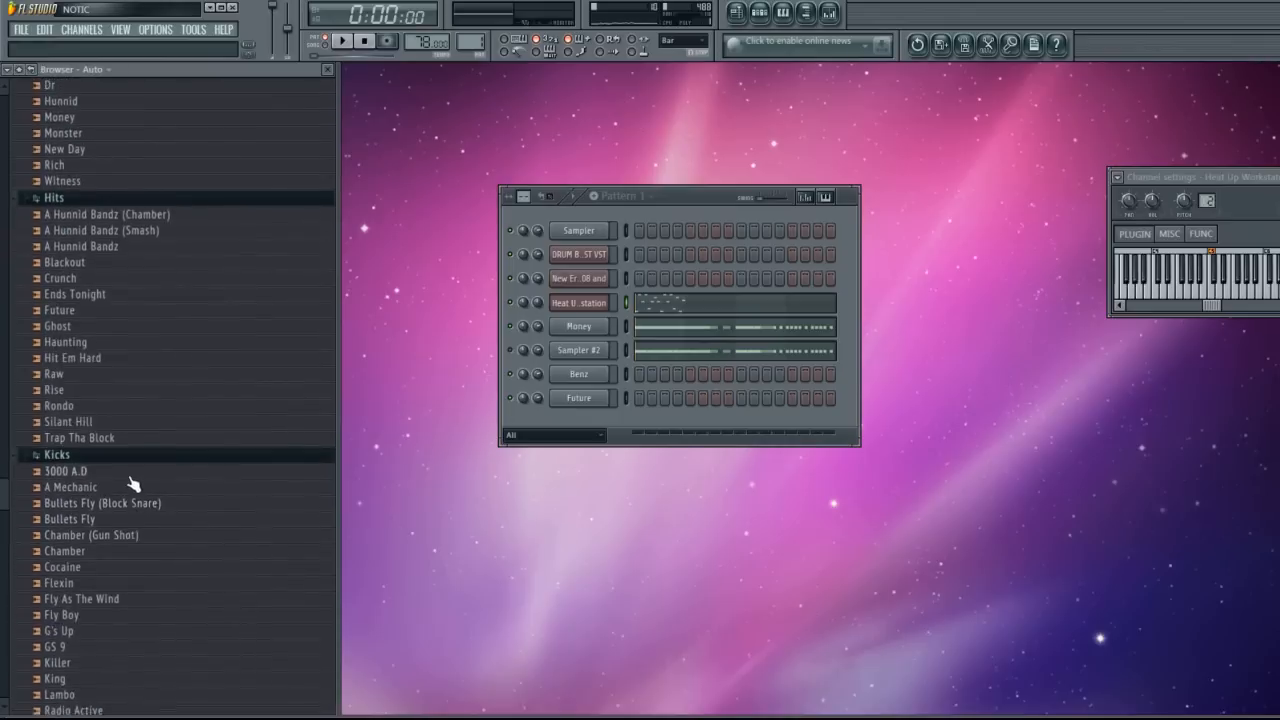
{"action": "scroll", "scroll_direction": "down", "scroll_amount": 3}
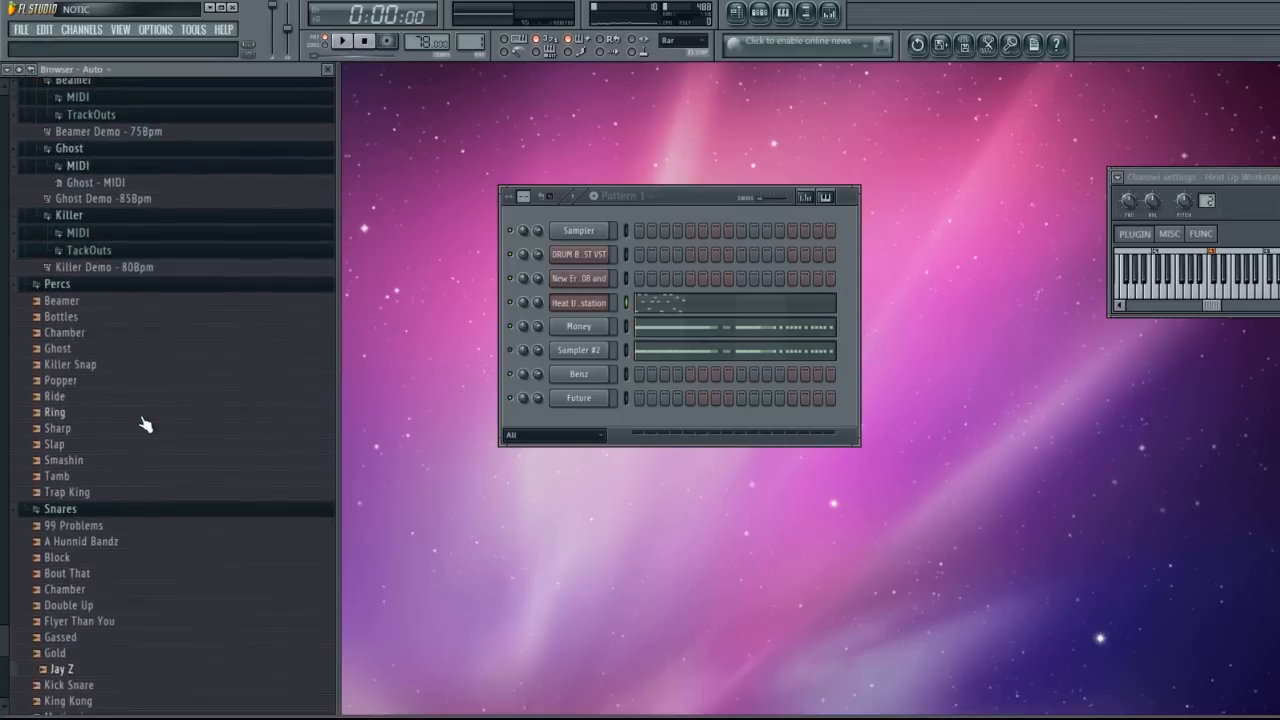
{"action": "scroll", "scroll_direction": "down", "scroll_amount": 3}
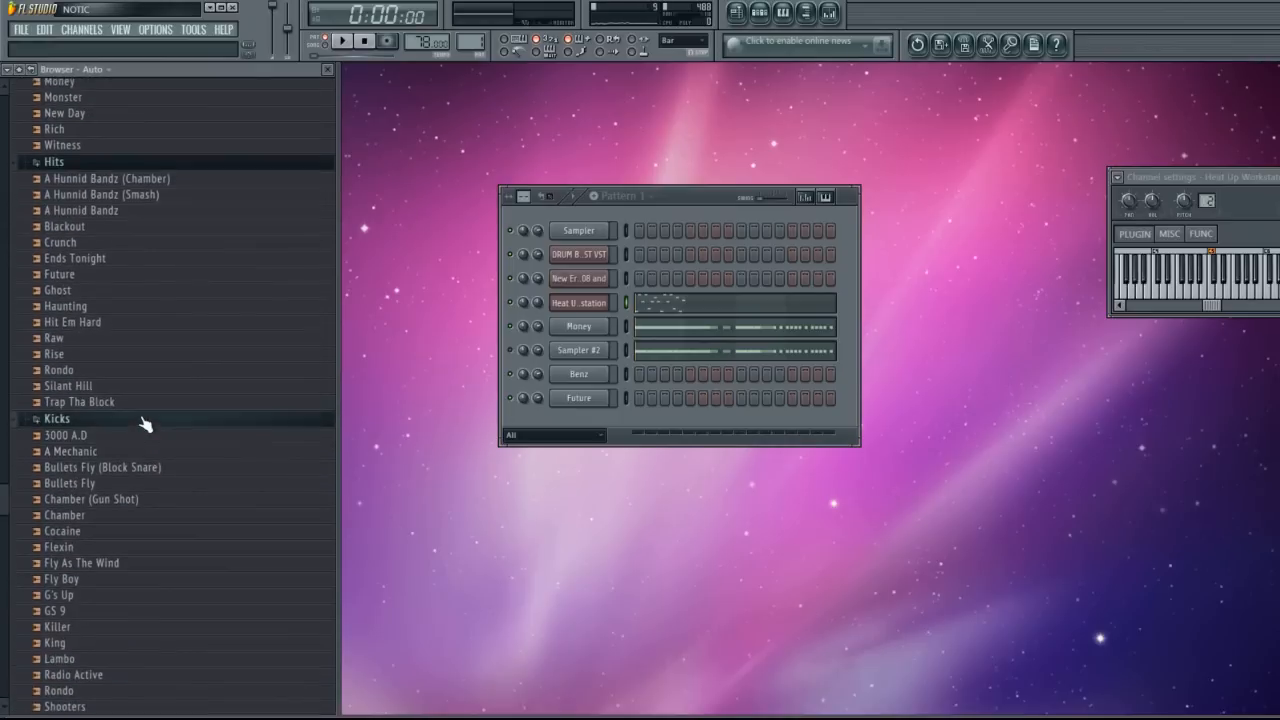
{"action": "scroll", "scroll_direction": "up", "scroll_amount": 3}
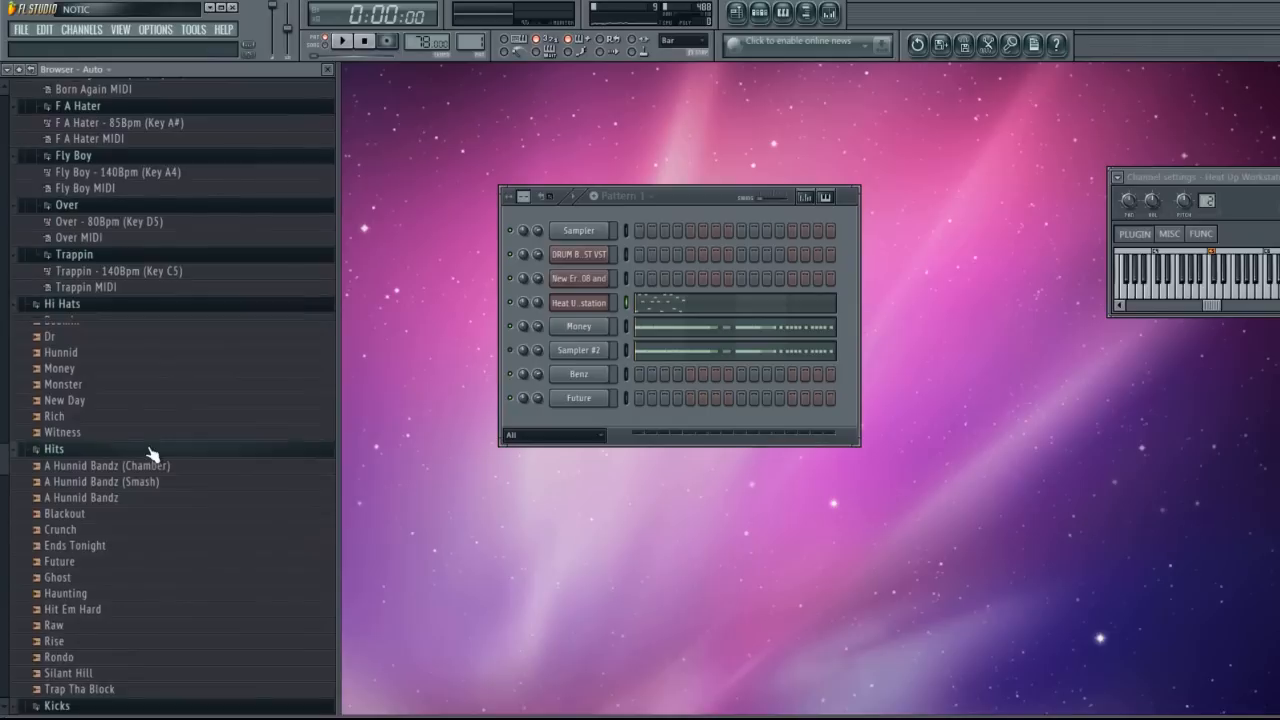
{"action": "scroll", "scroll_direction": "up", "scroll_amount": 3}
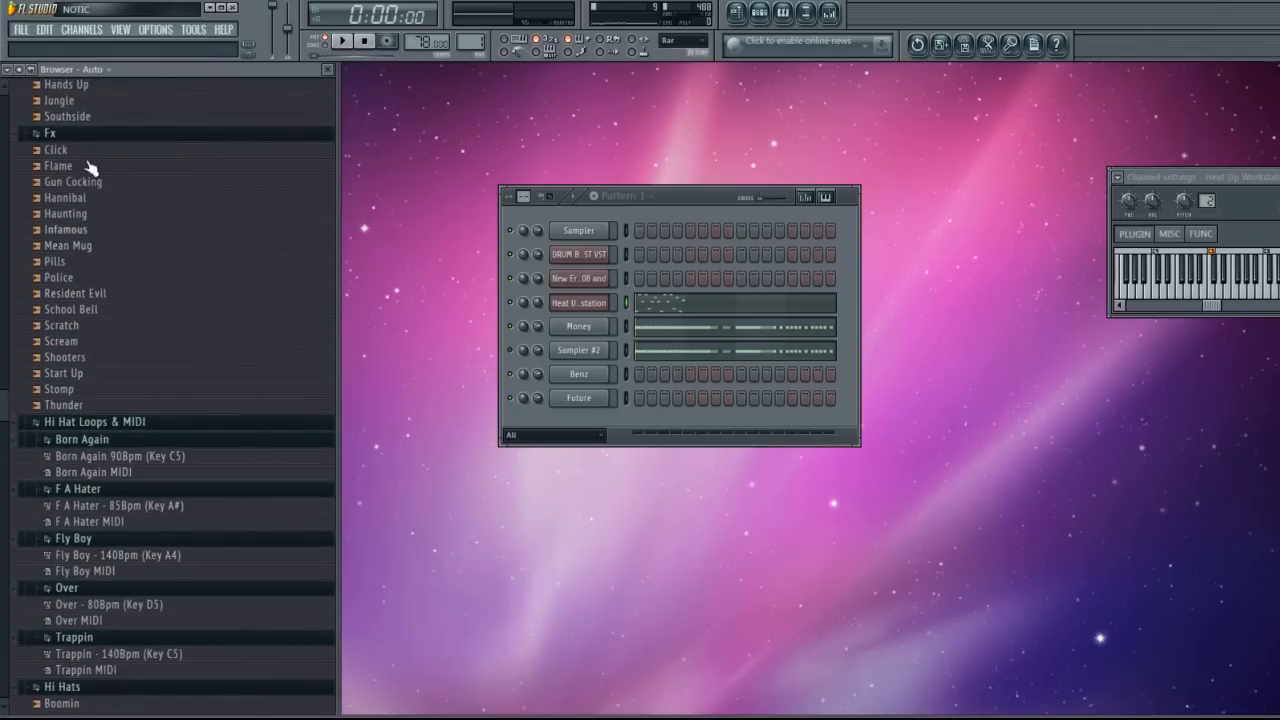
{"action": "mouse_move", "coordinate": [8, 230]}
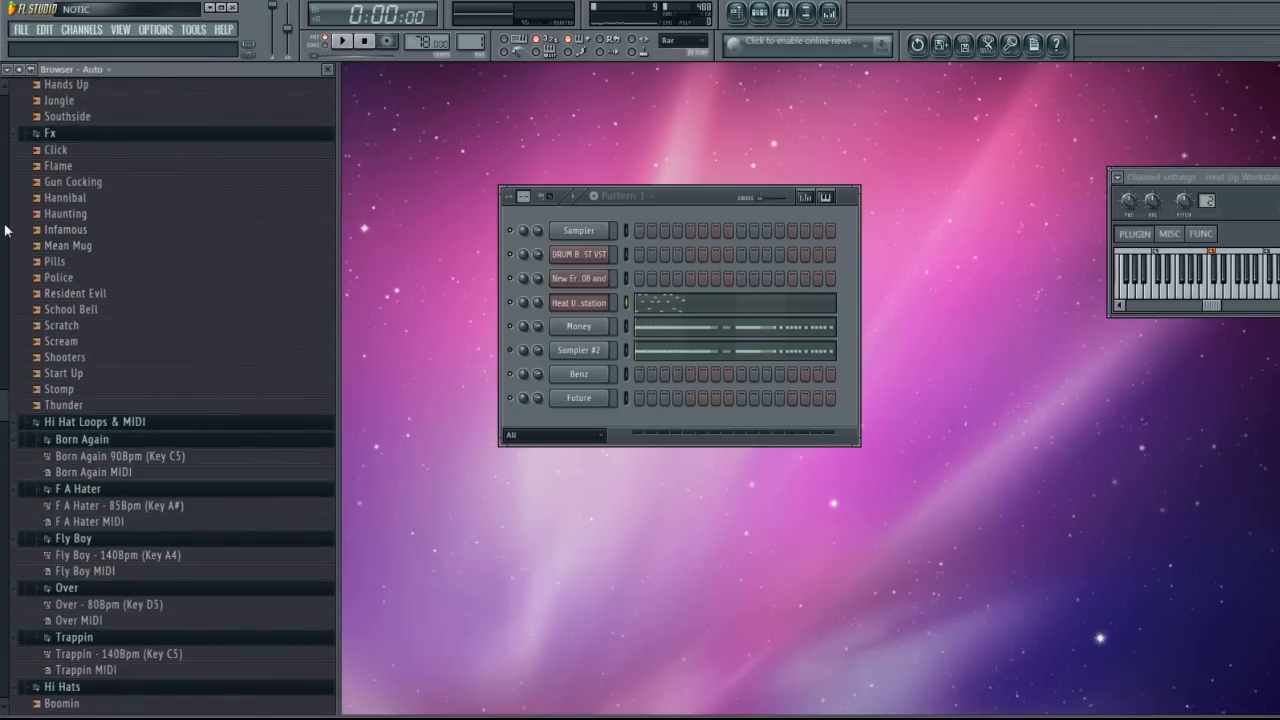
{"action": "mouse_move", "coordinate": [64, 360]}
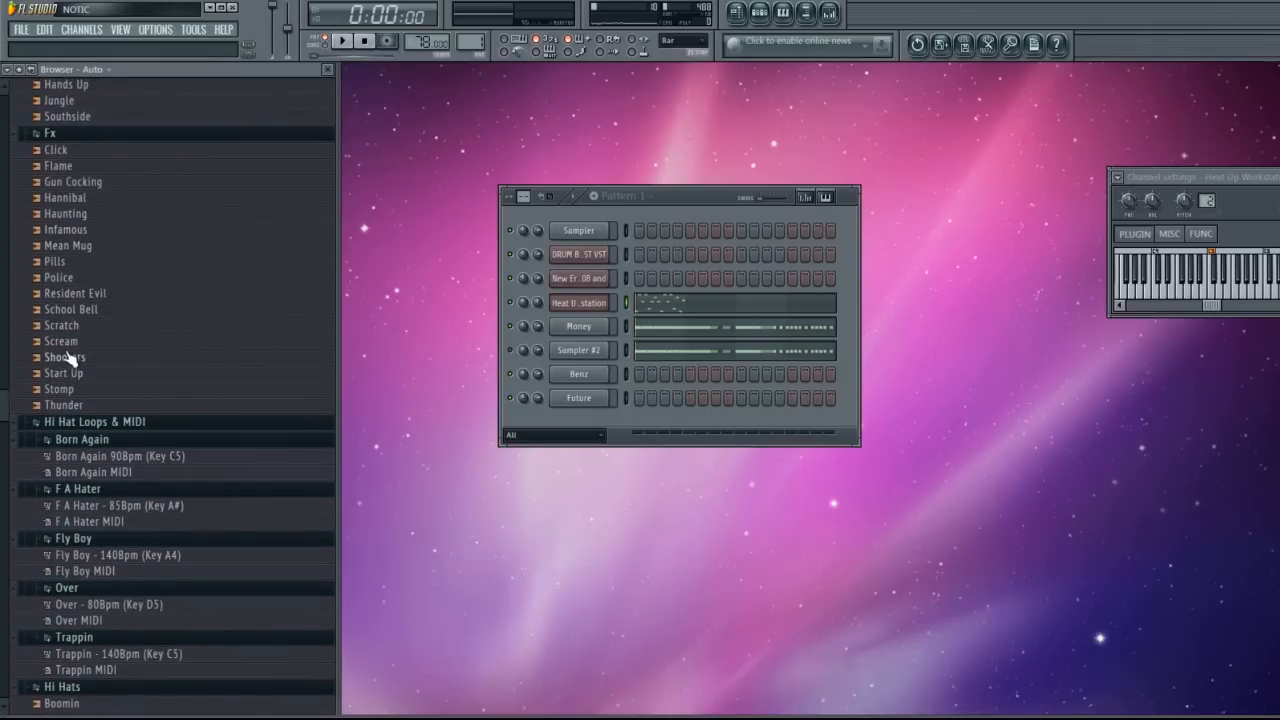
{"action": "scroll", "scroll_direction": "down", "scroll_amount": 3}
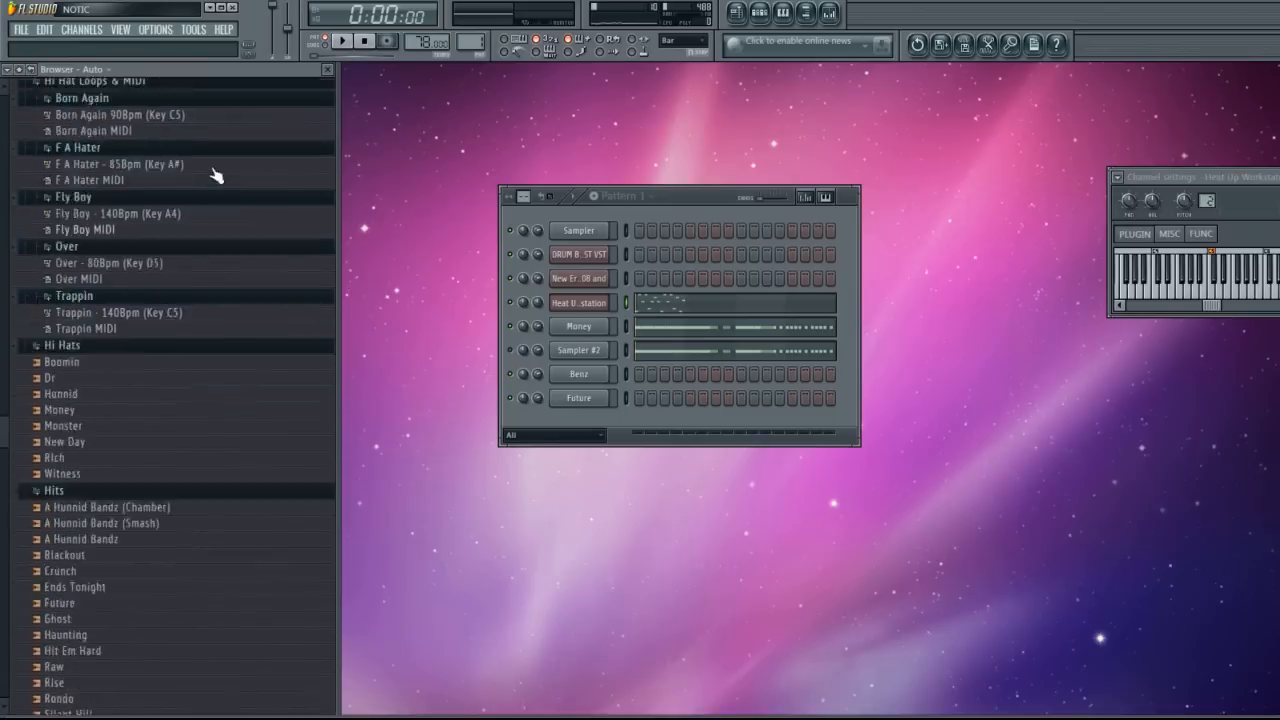
{"action": "scroll", "scroll_direction": "up", "scroll_amount": 3}
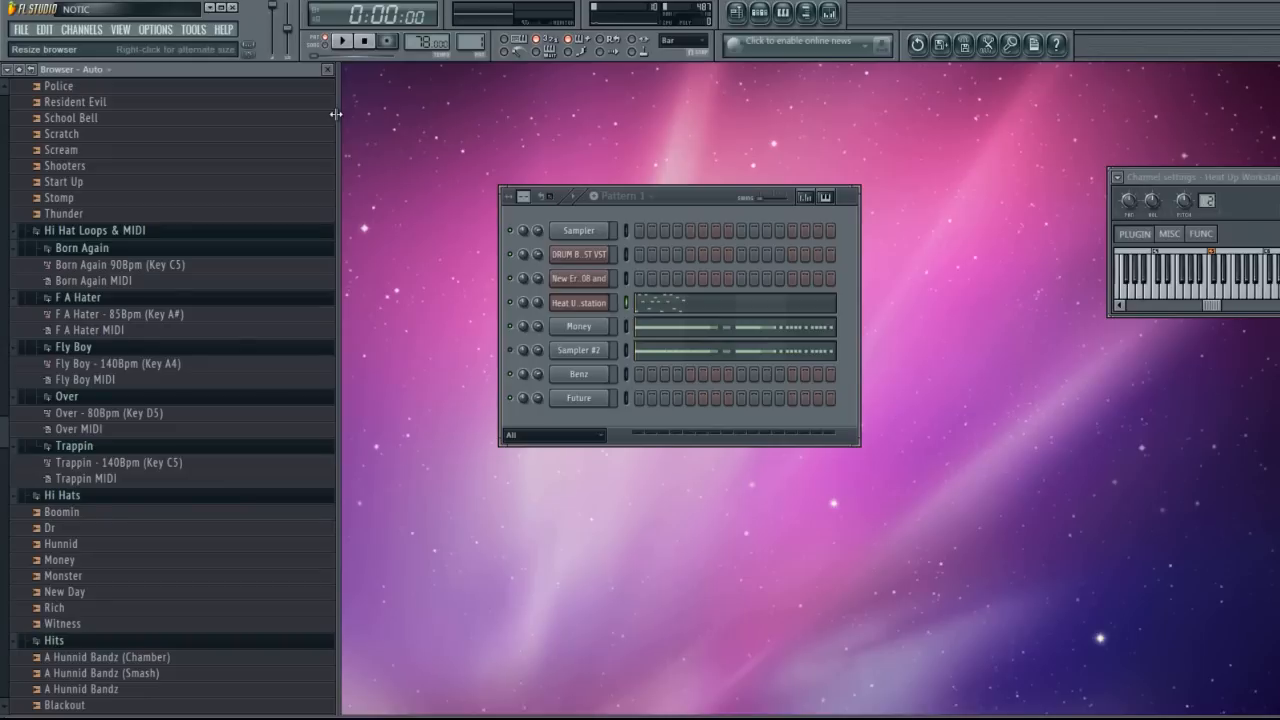
{"action": "mouse_move", "coordinate": [350, 118]}
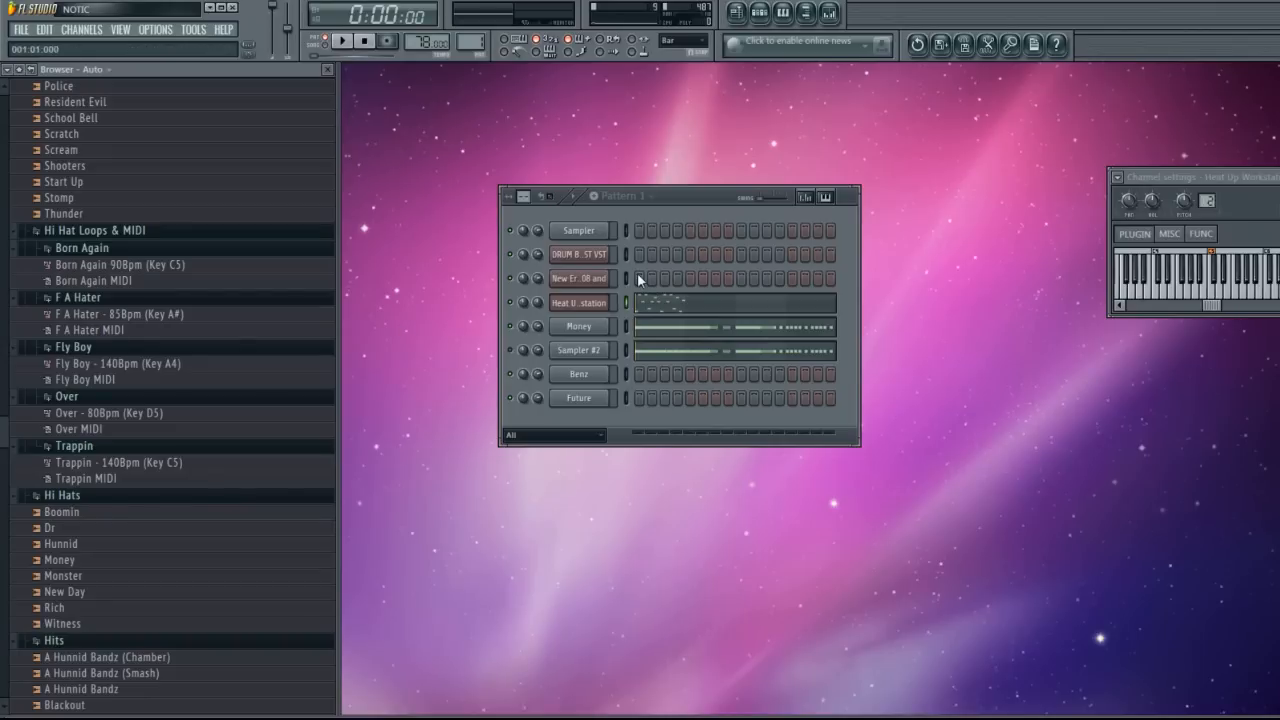
Open Drum Beast, load the FUTURE kit and trigger Pad1, then load the MULTI RAW kit.
{"action": "left_click", "coordinate": [578, 254]}
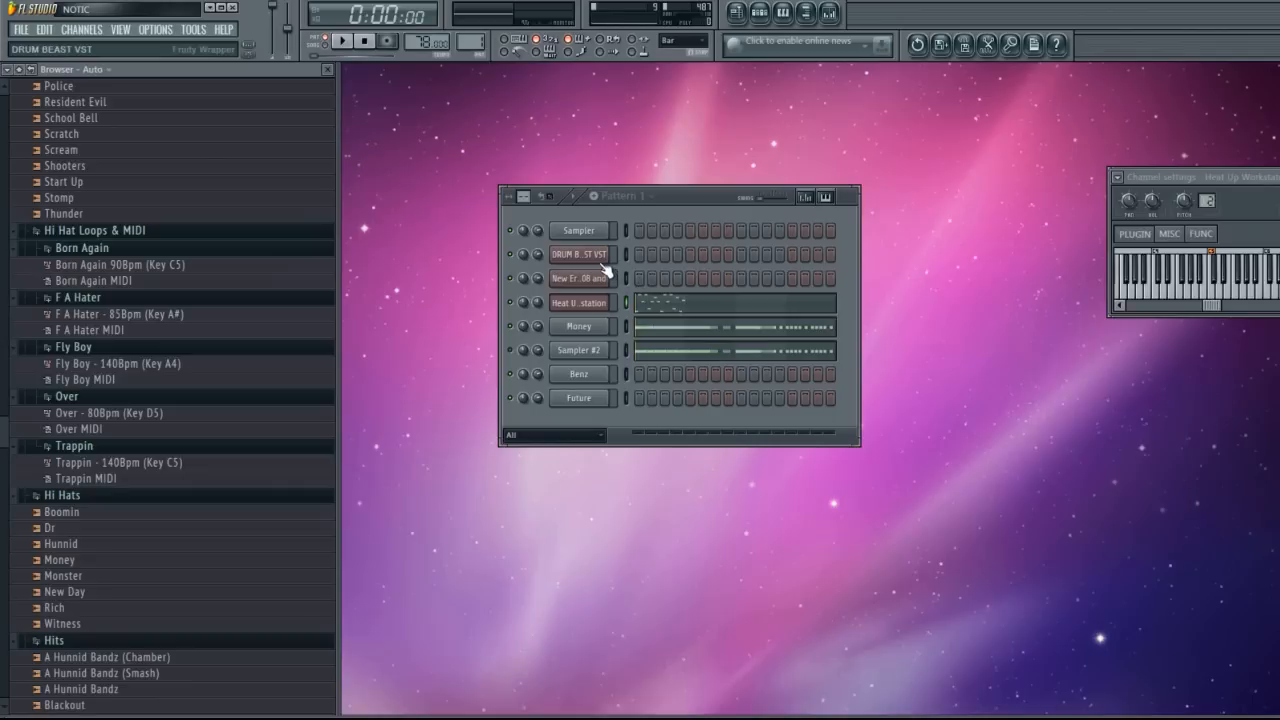
{"action": "left_click", "coordinate": [580, 252]}
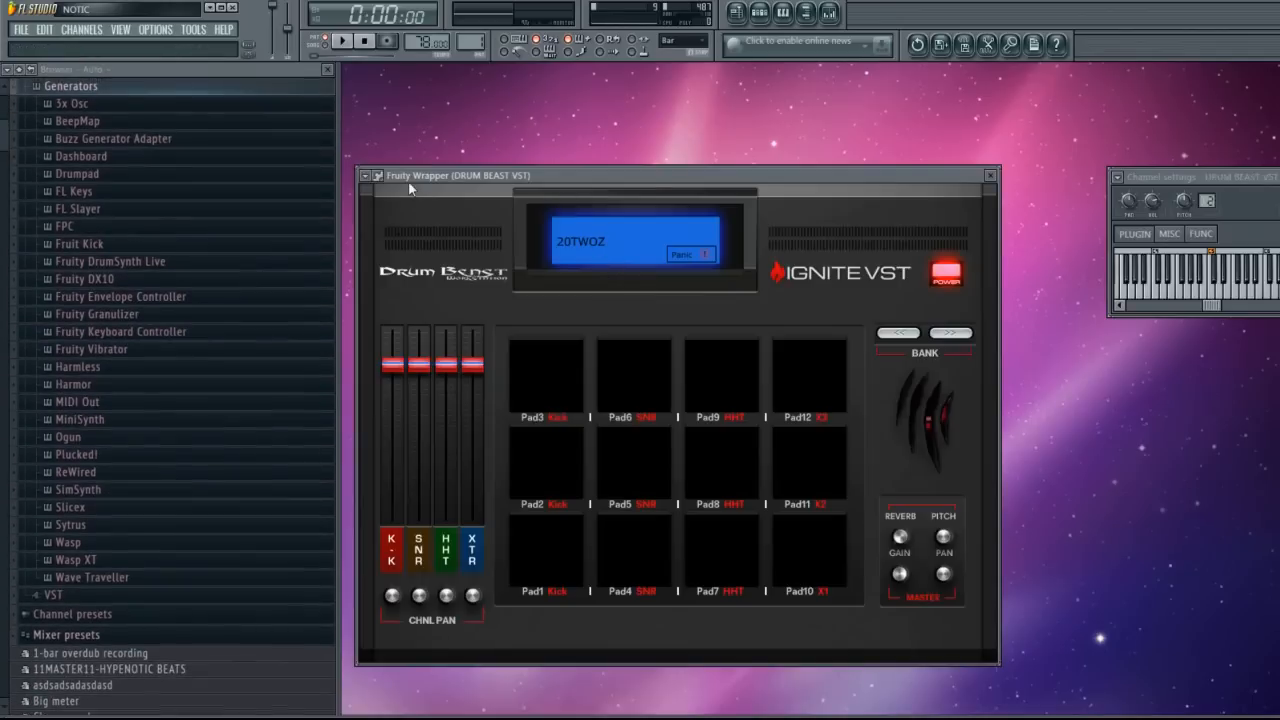
{"action": "mouse_move", "coordinate": [592, 258]}
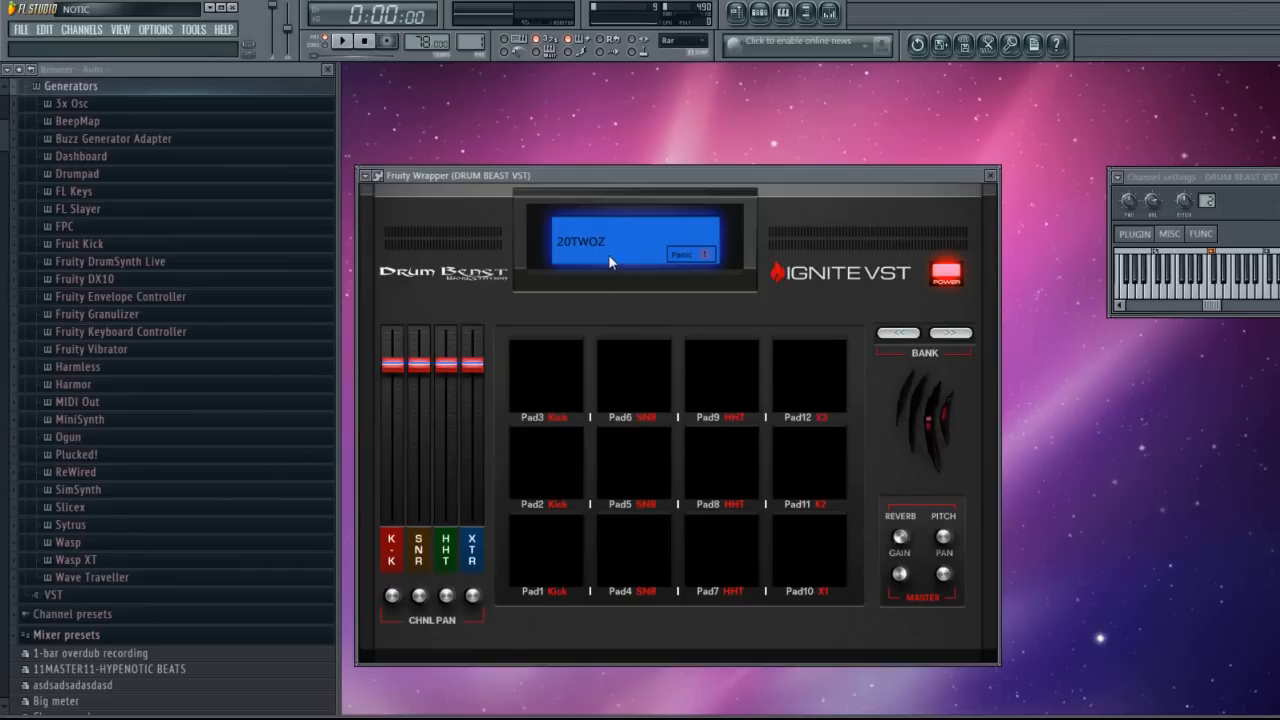
{"action": "mouse_move", "coordinate": [588, 240]}
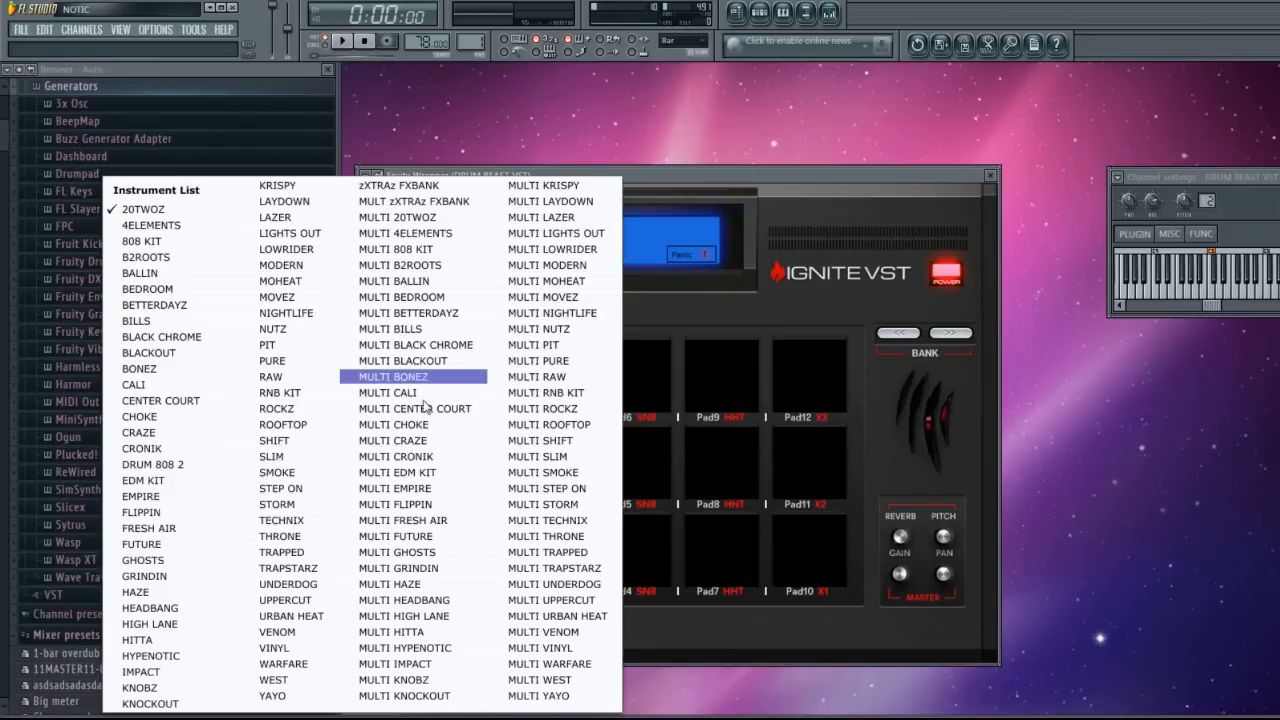
{"action": "left_click", "coordinate": [140, 544]}
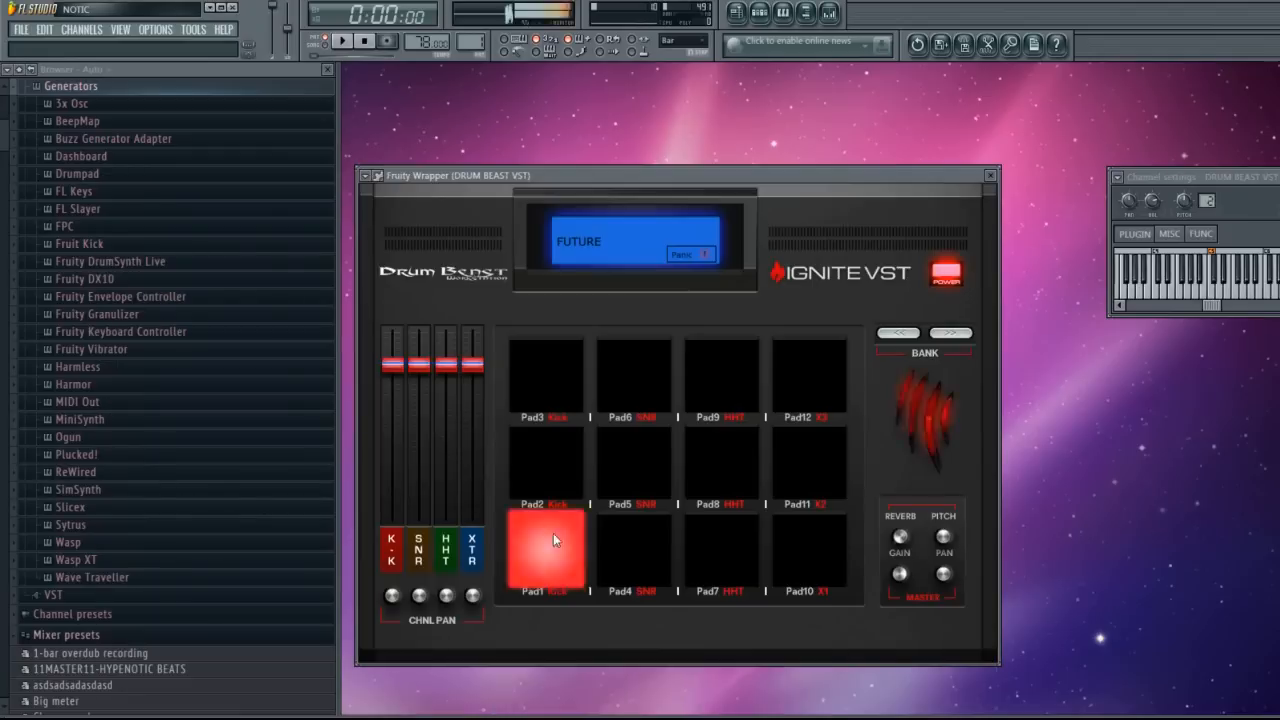
{"action": "left_click", "coordinate": [544, 548]}
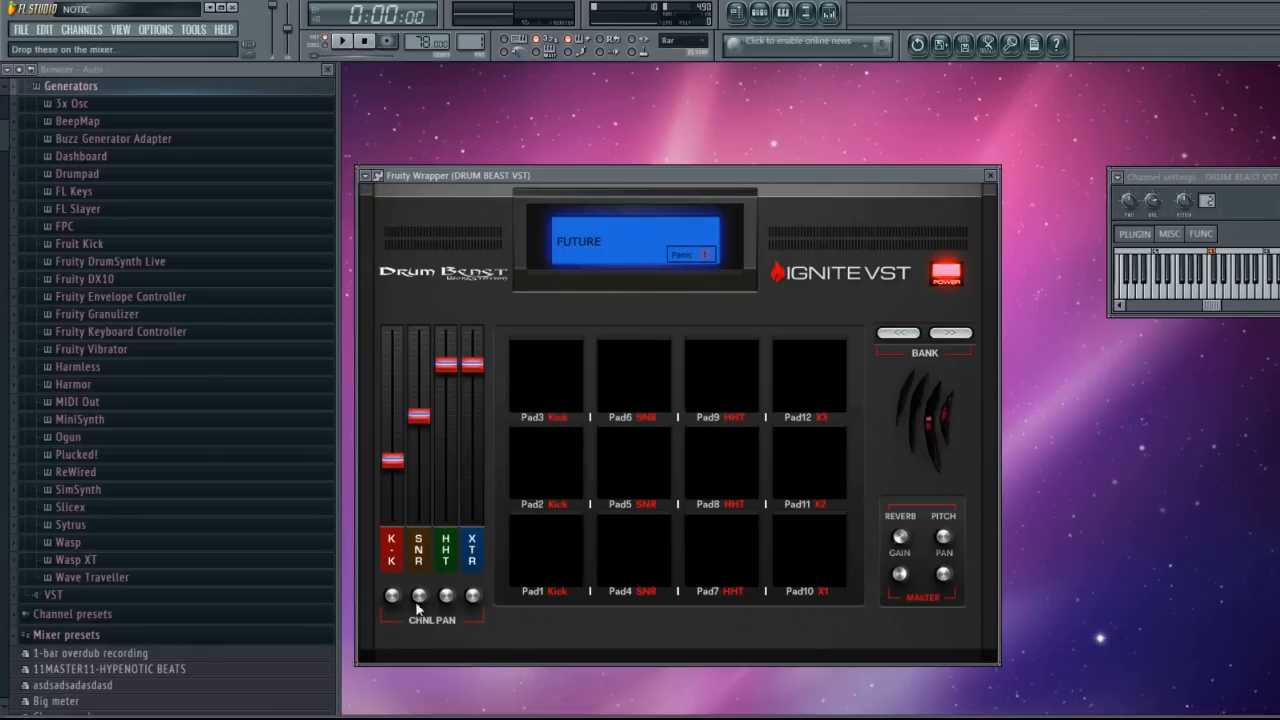
{"action": "mouse_move", "coordinate": [852, 442]}
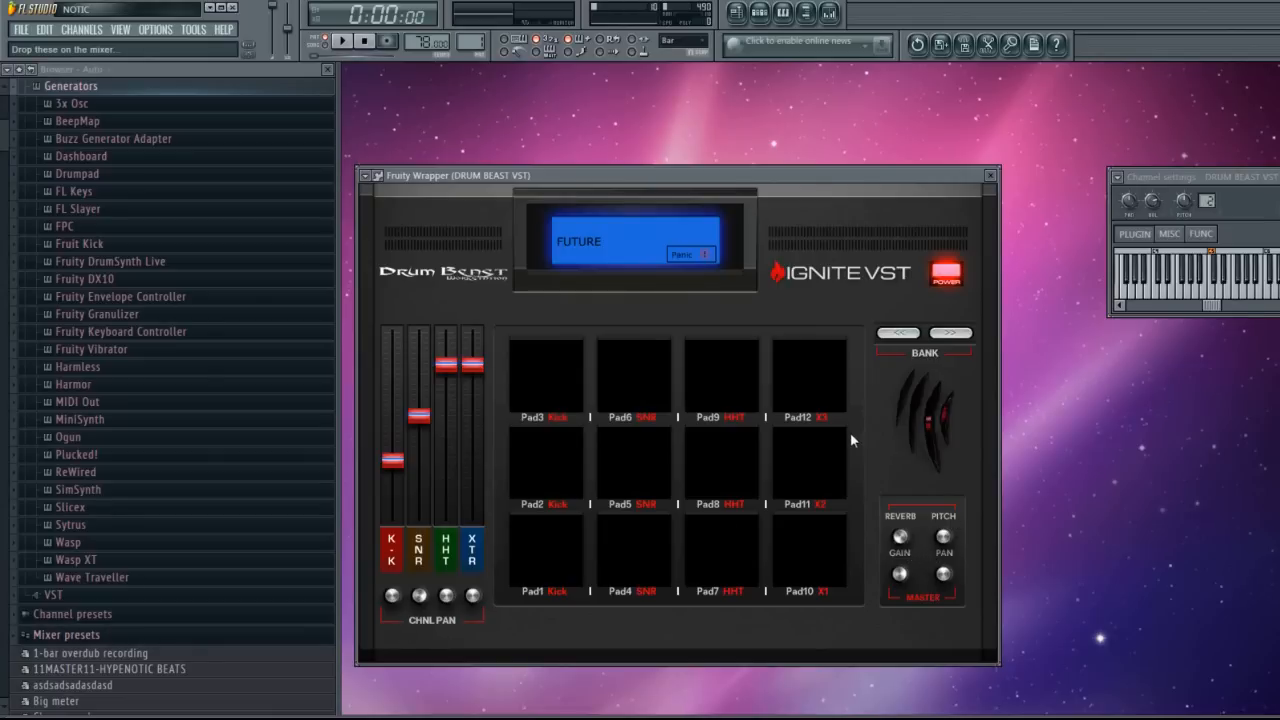
{"action": "mouse_move", "coordinate": [924, 558]}
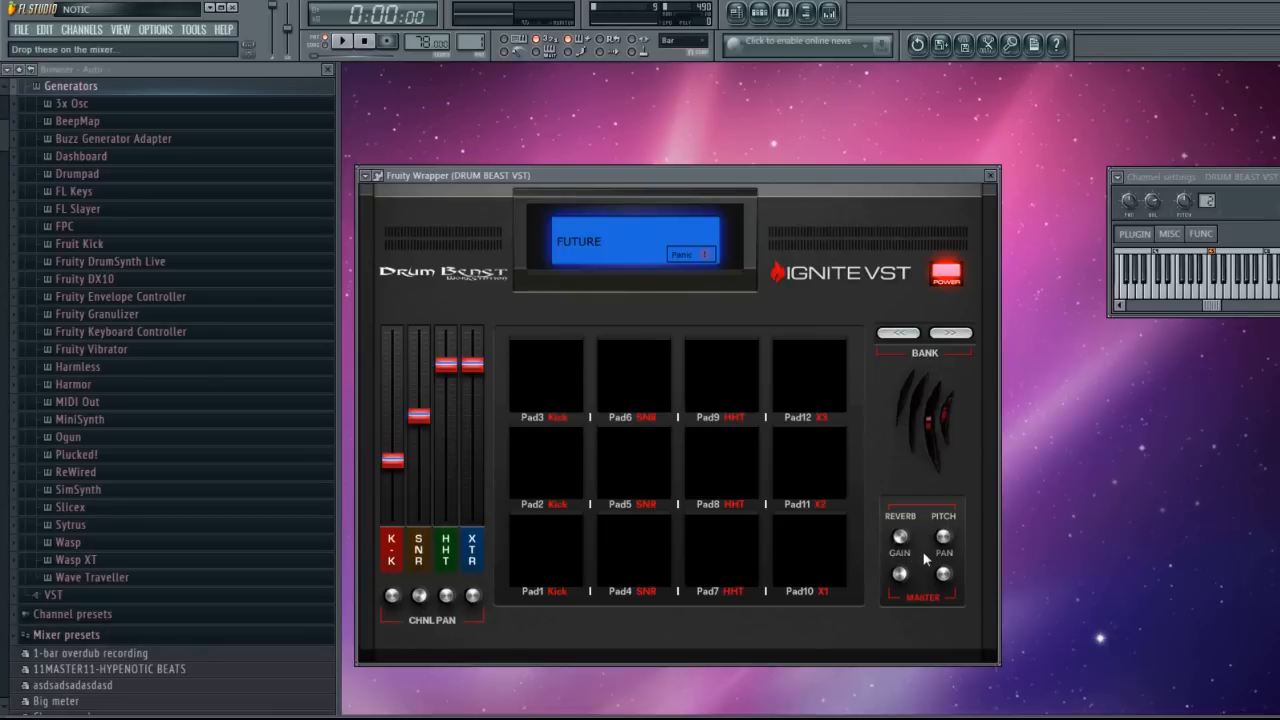
{"action": "mouse_move", "coordinate": [184, 376]}
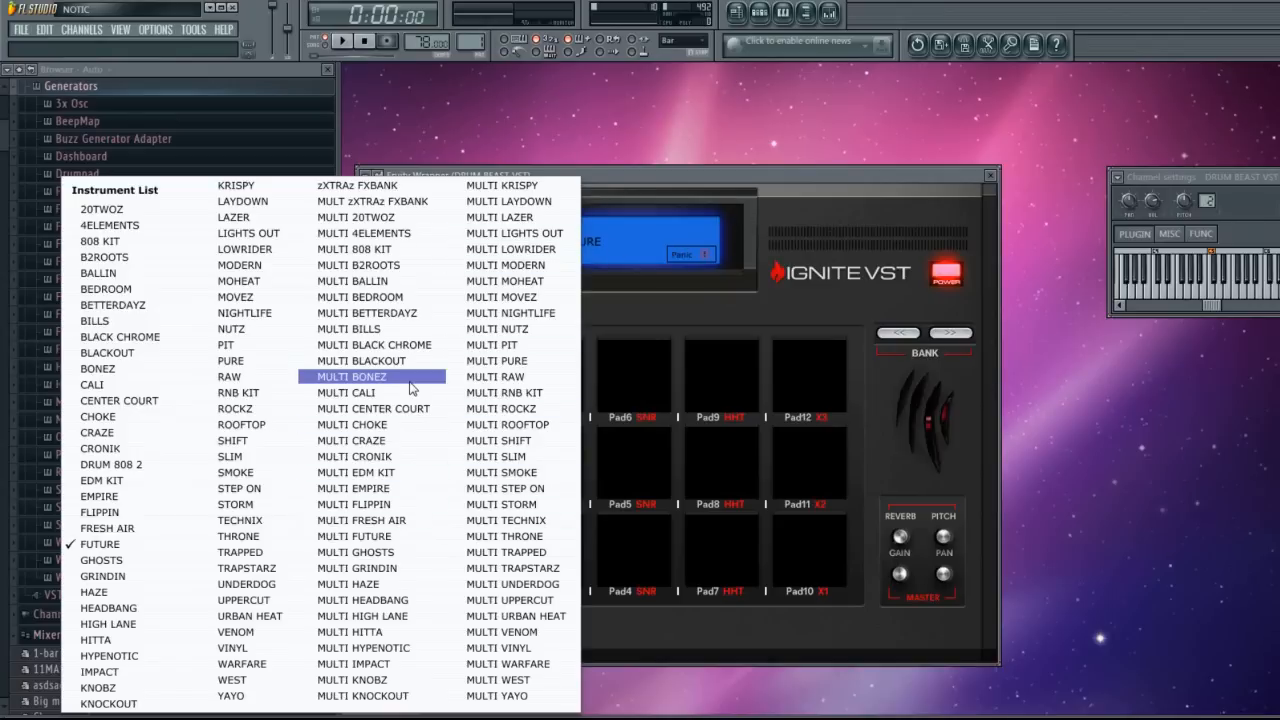
{"action": "left_click", "coordinate": [494, 376]}
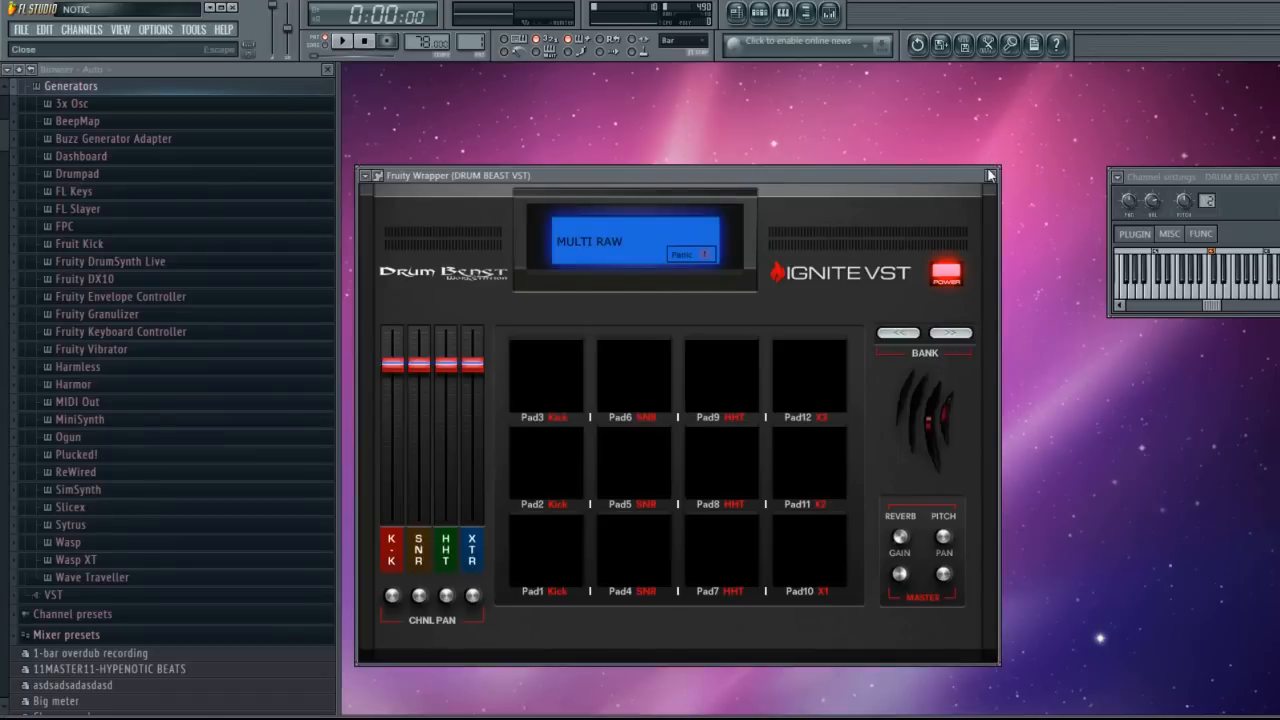
Close Drum Beast and open the 808 & Bass Module and Heat Up Workstation channels.
{"action": "left_click", "coordinate": [988, 176]}
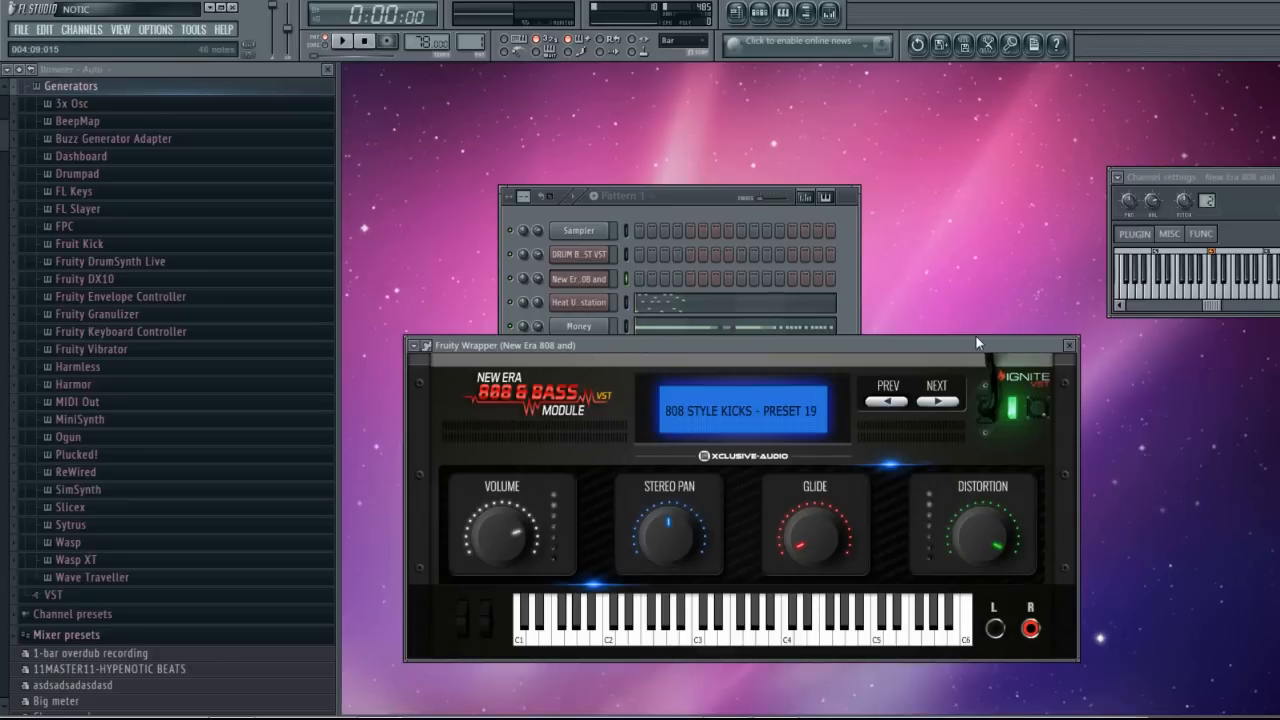
{"action": "mouse_move", "coordinate": [1134, 356]}
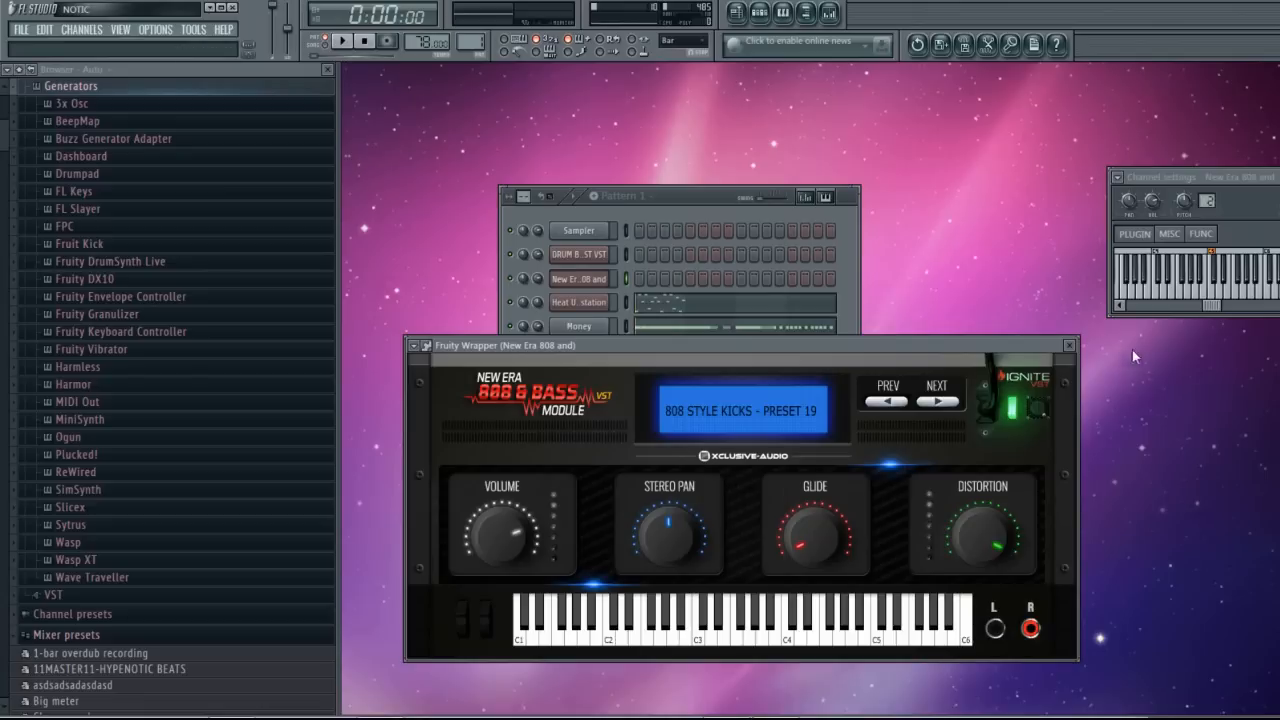
{"action": "left_click", "coordinate": [1068, 344]}
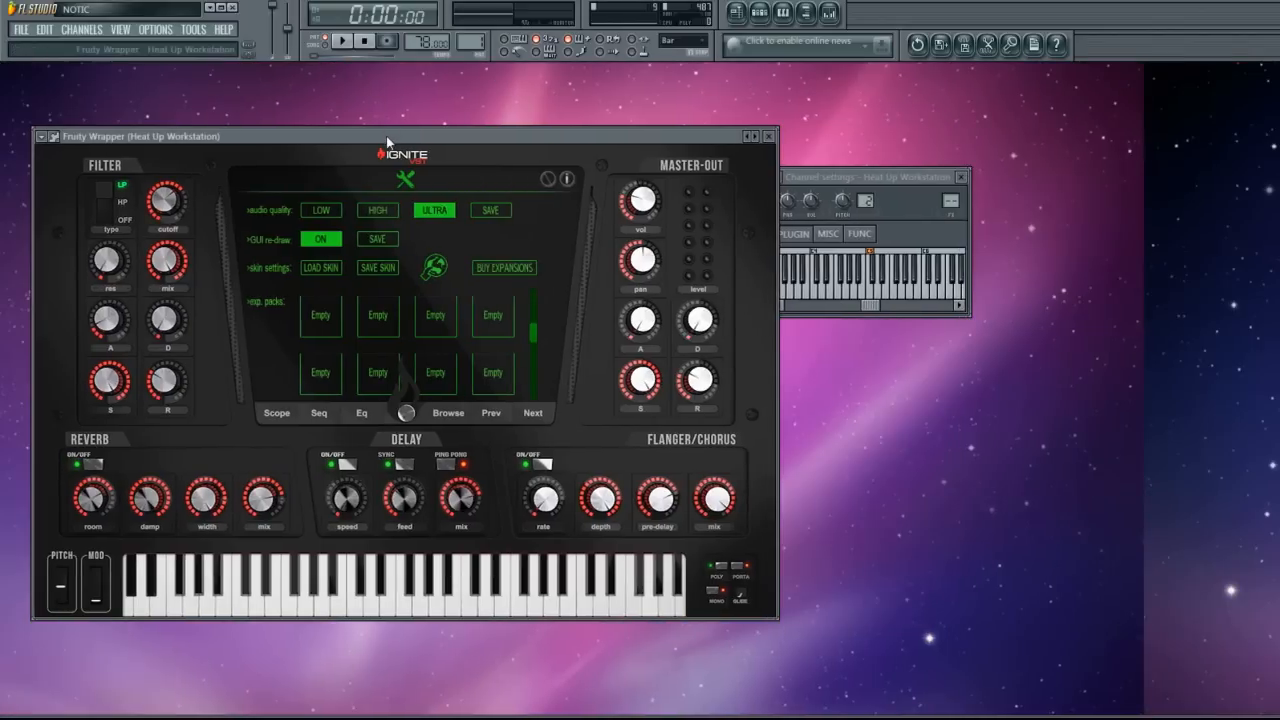
Move the Heat Up Workstation window and leave its settings page for the V1.0 artwork.
{"action": "left_click_drag", "start_coordinate": [388, 136], "coordinate": [430, 138]}
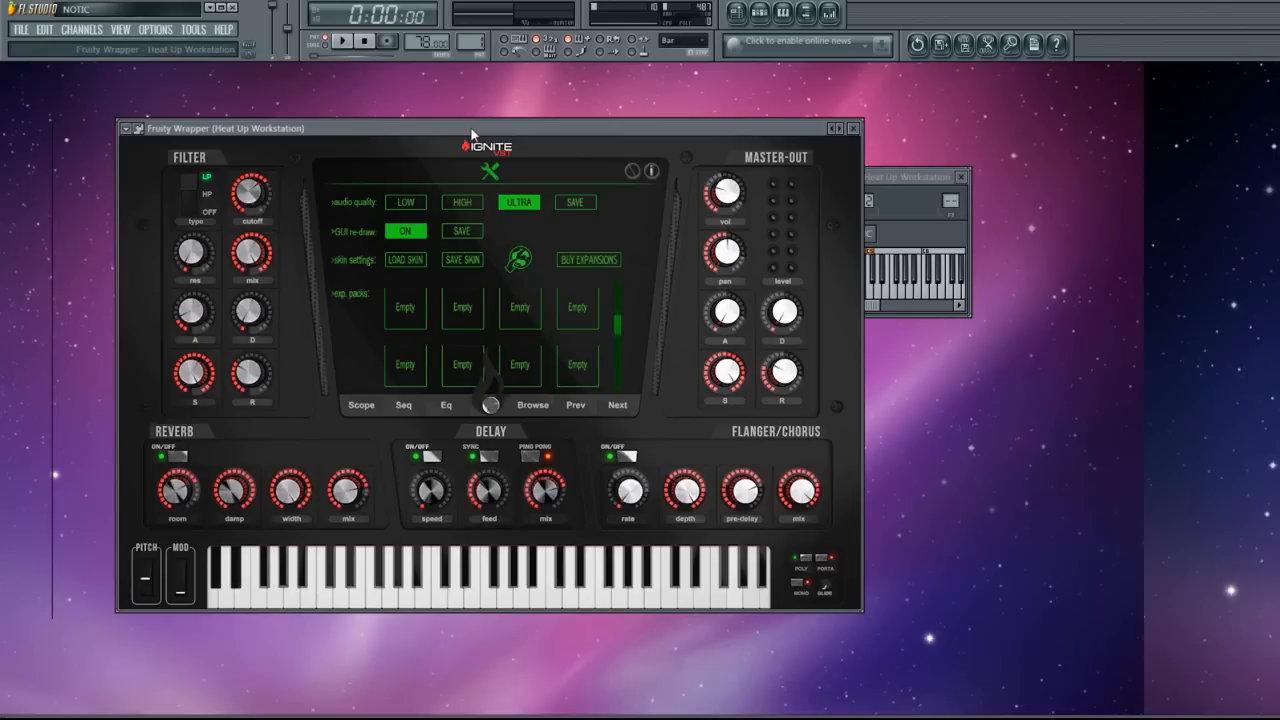
{"action": "mouse_move", "coordinate": [644, 176]}
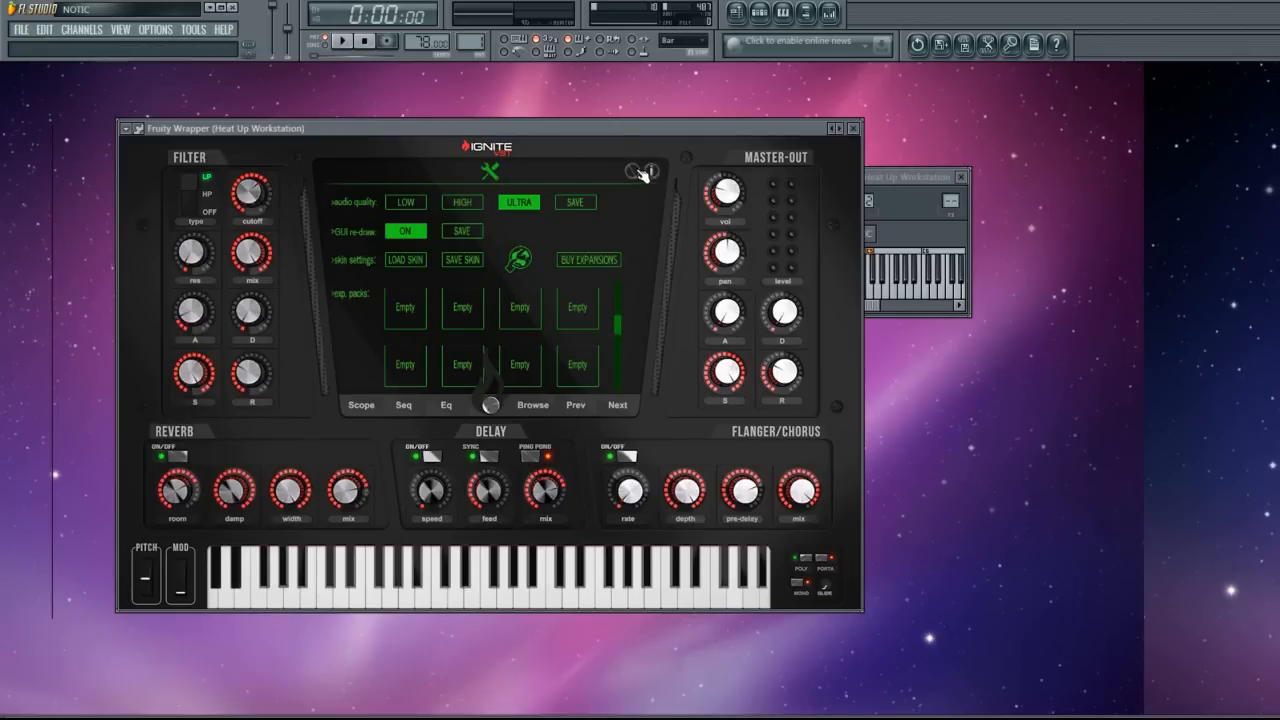
{"action": "left_click", "coordinate": [488, 170]}
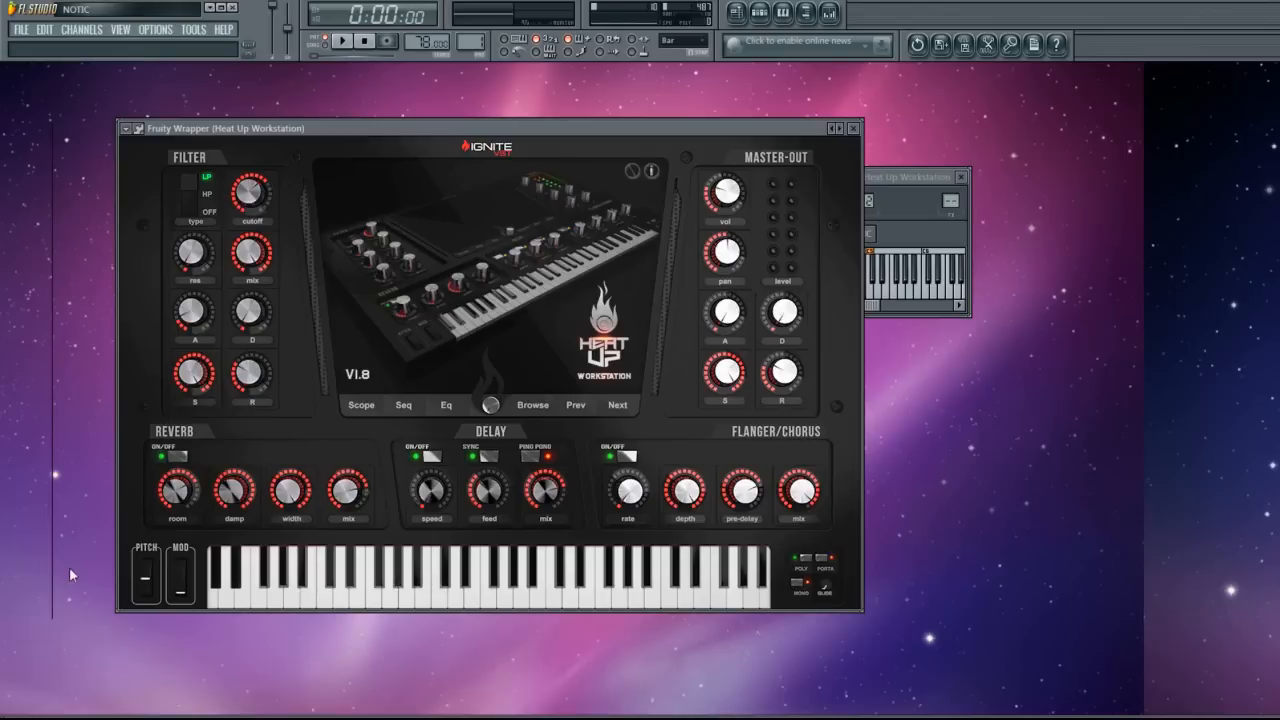
{"action": "mouse_move", "coordinate": [150, 36]}
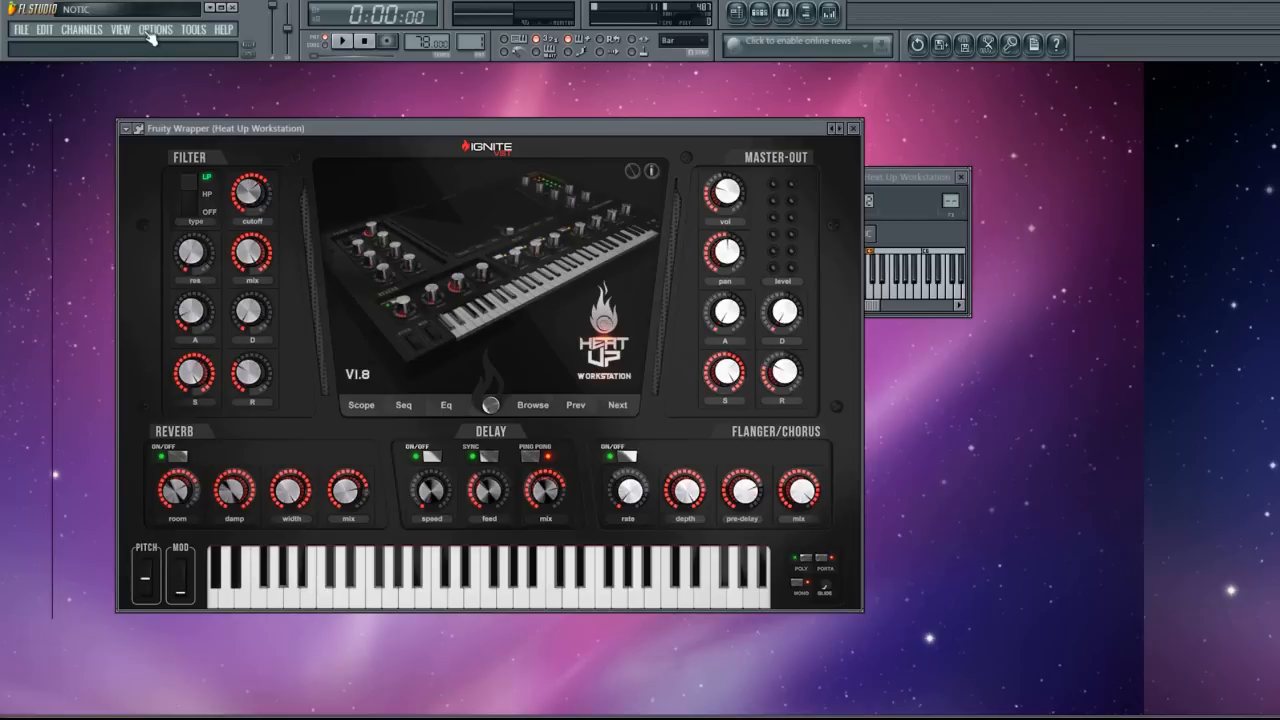
Enter the lines 'releaseday' and '25%' into the Project info box via Options.
{"action": "left_click", "coordinate": [156, 30]}
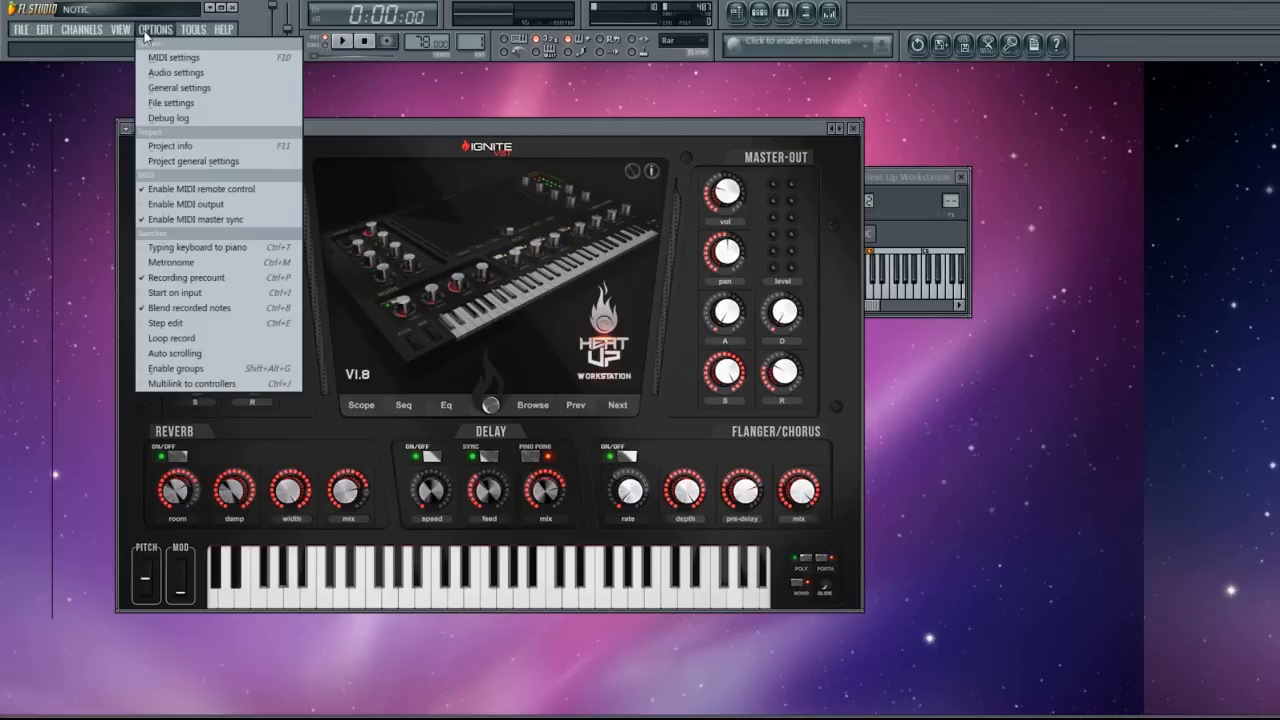
{"action": "mouse_move", "coordinate": [180, 88]}
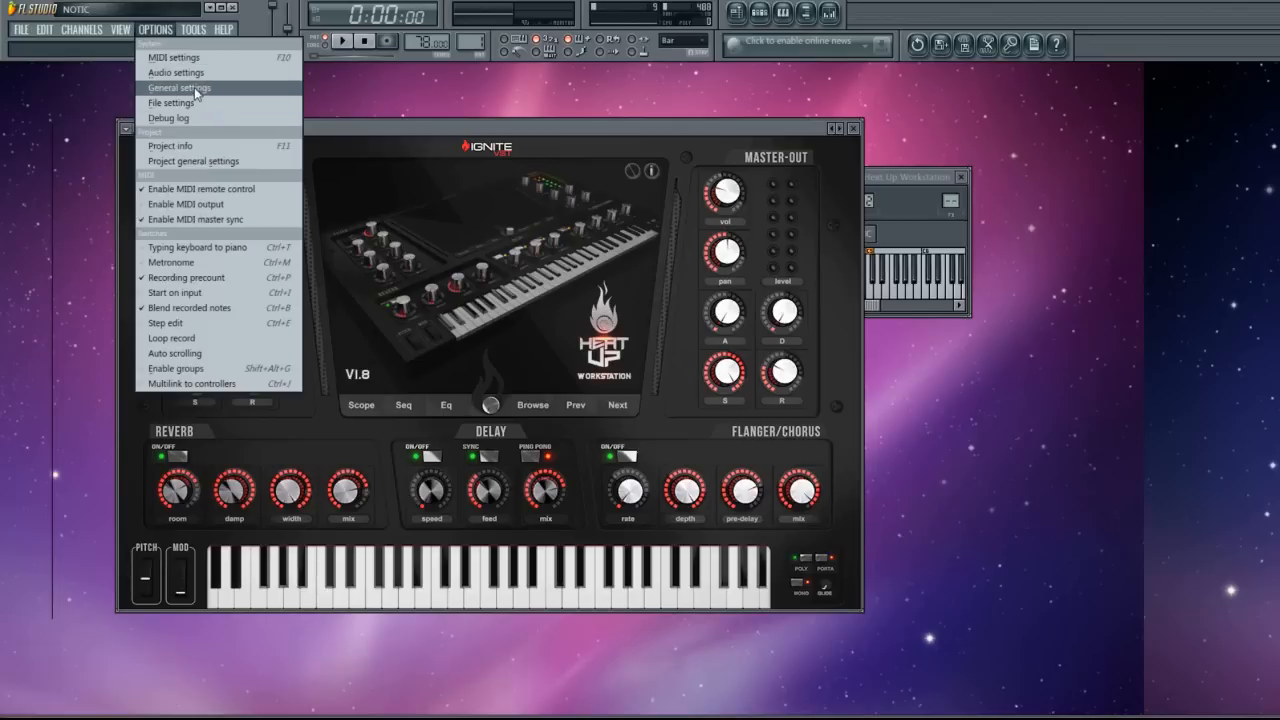
{"action": "left_click", "coordinate": [168, 144]}
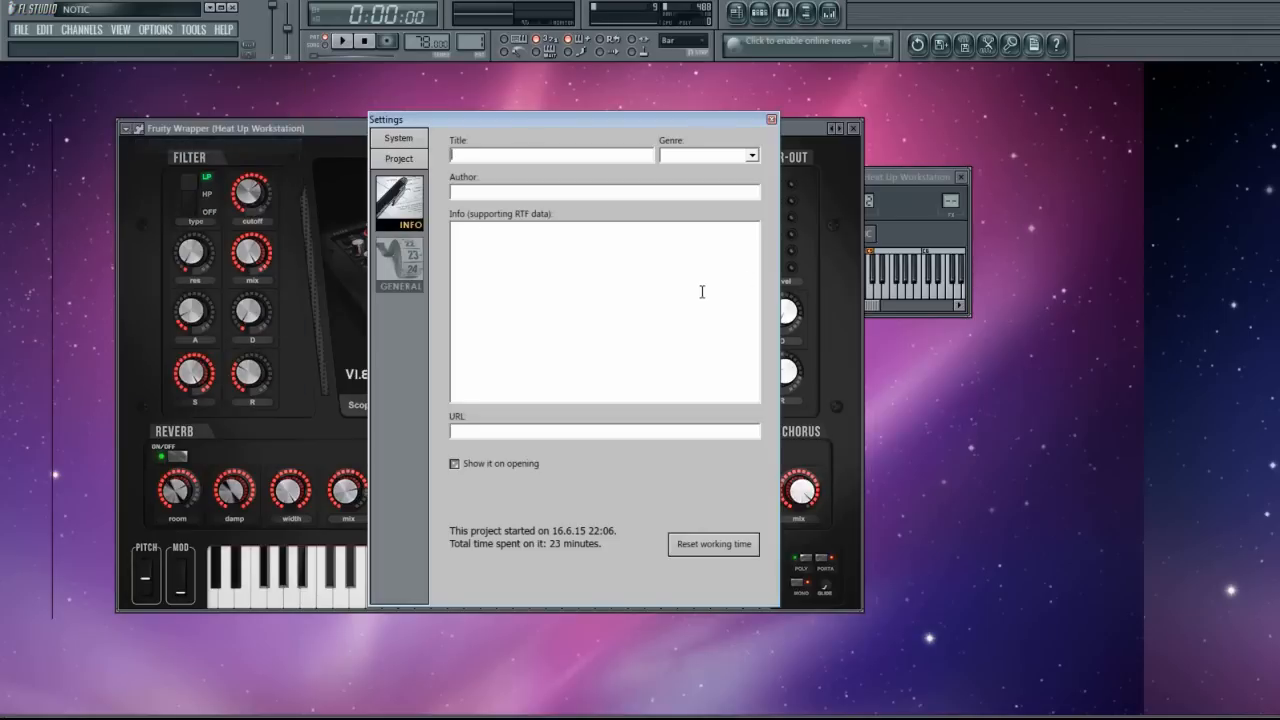
{"action": "type", "text": "releaseday"}
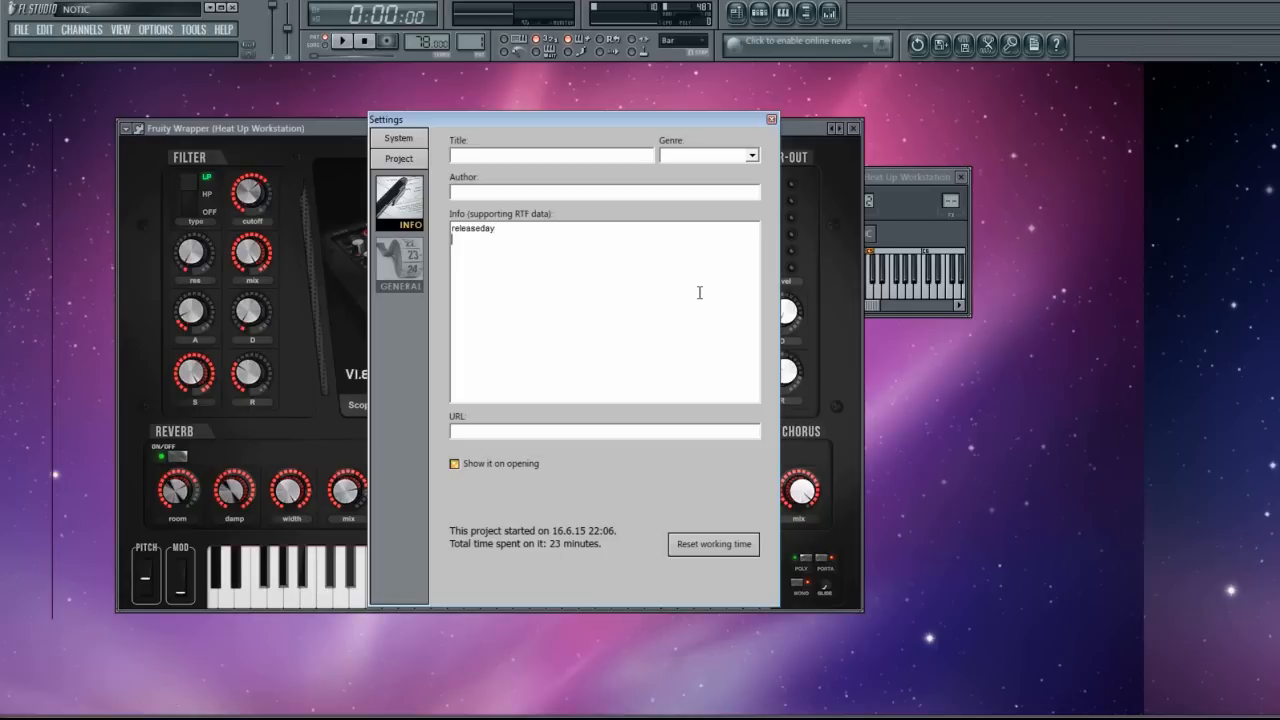
{"action": "type", "text": "25%"}
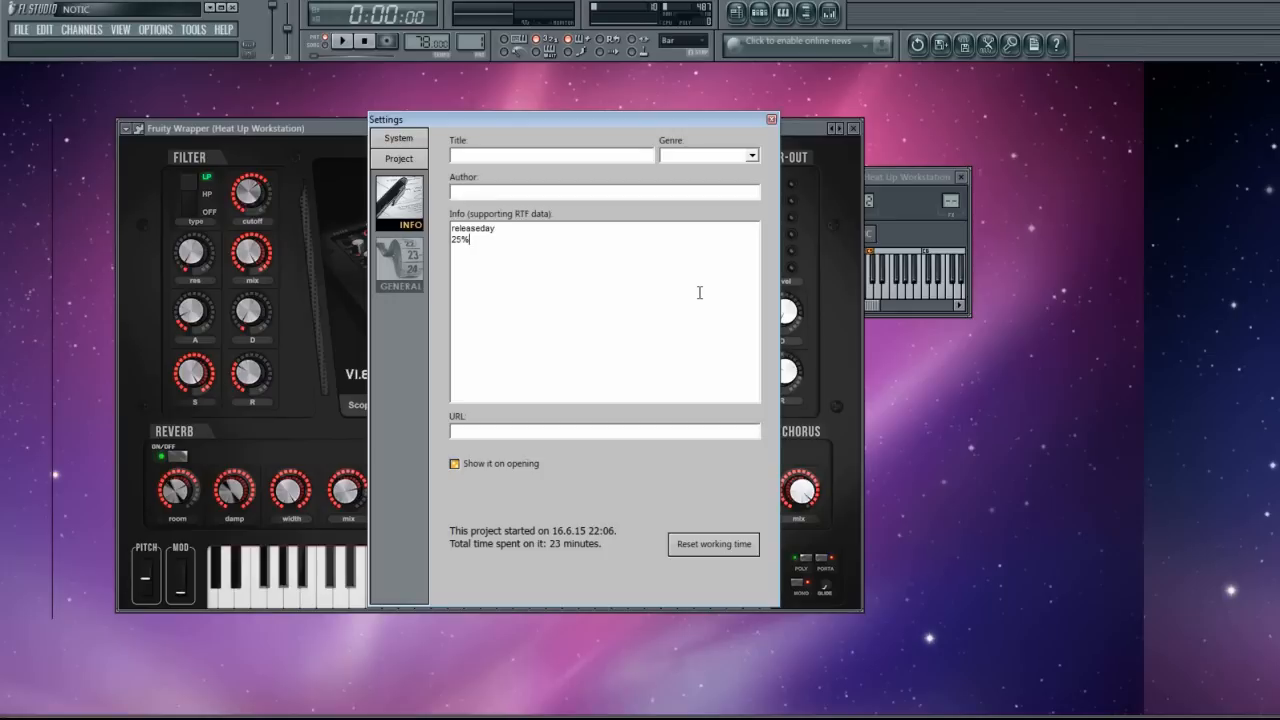
{"action": "mouse_move", "coordinate": [958, 360]}
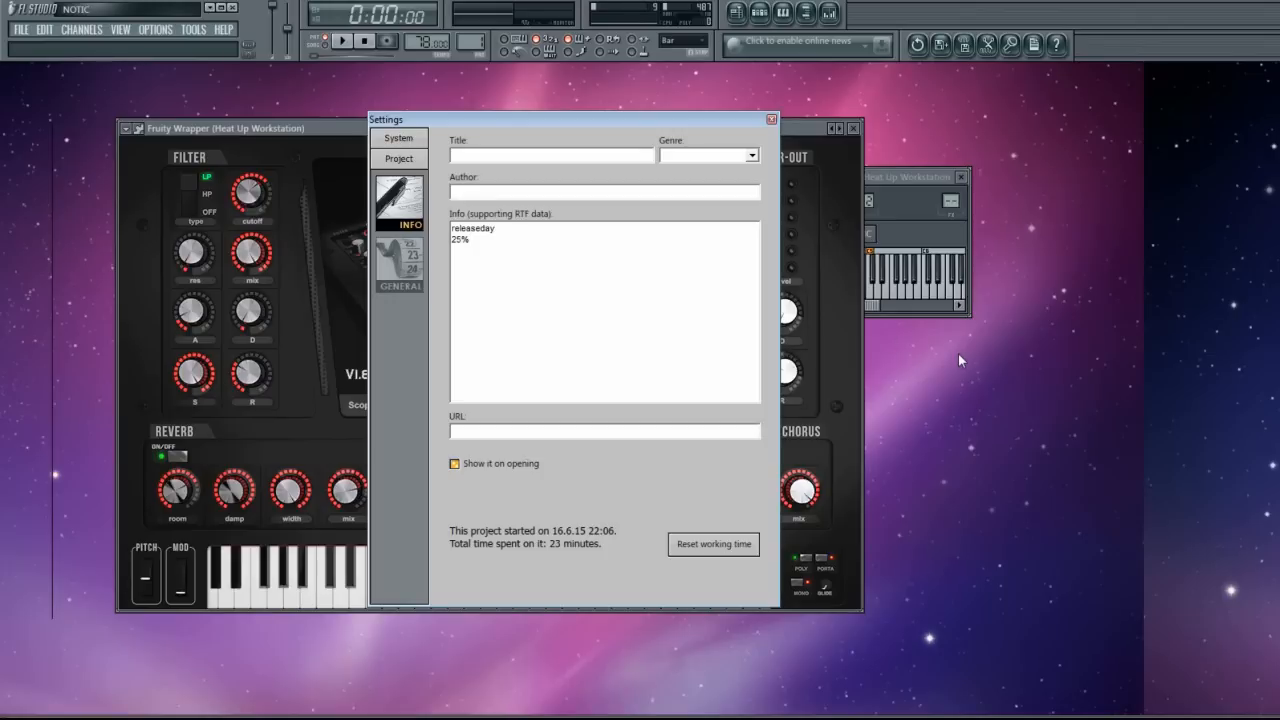